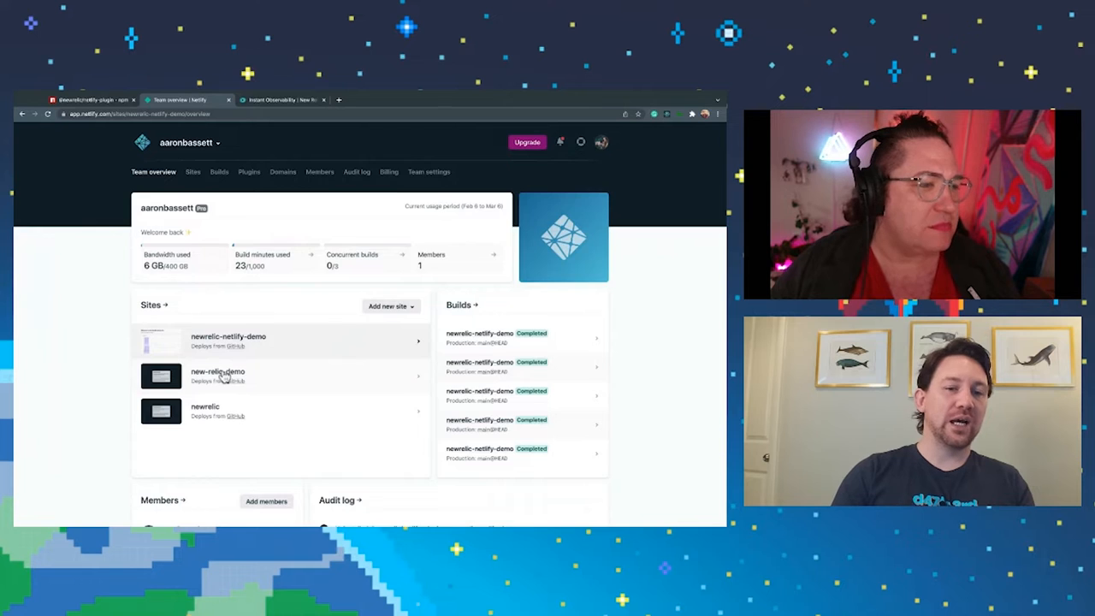
- Open the newrelic-netlify-demo site from the team's Sites list
click(230, 340)
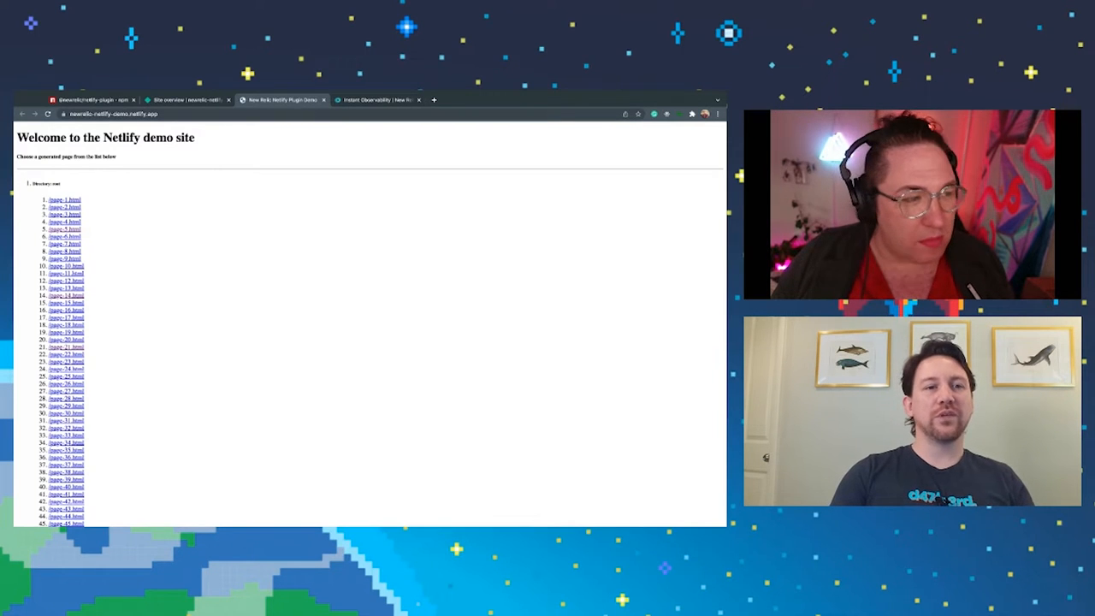
- Scroll through one of the demo site's generated lorem-ipsum pages and its HTML source
scroll(down, 3)
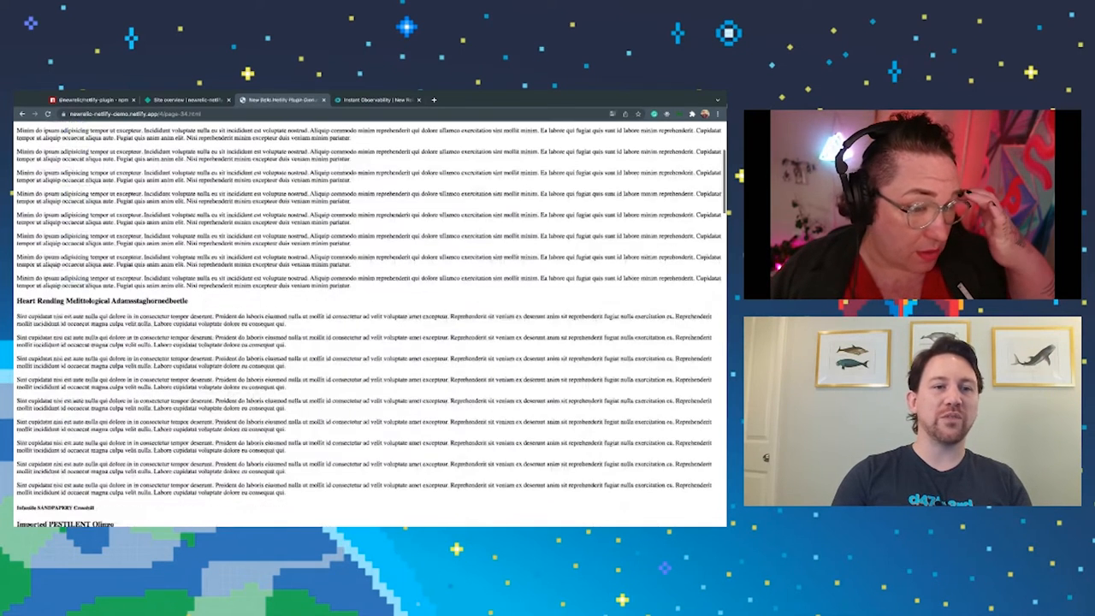
scroll(down, 3)
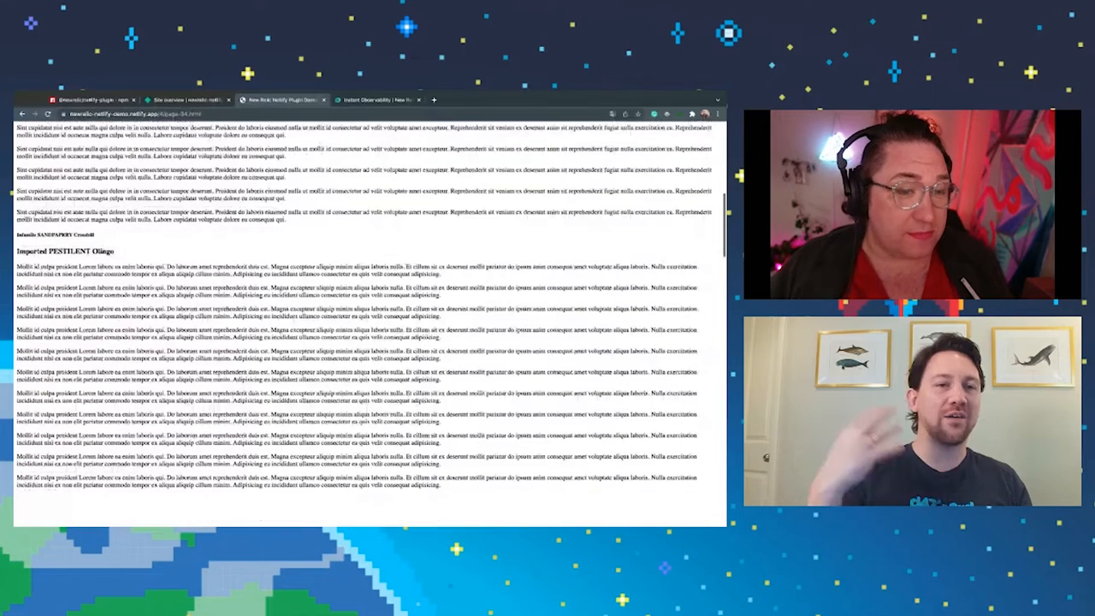
scroll(down, 3)
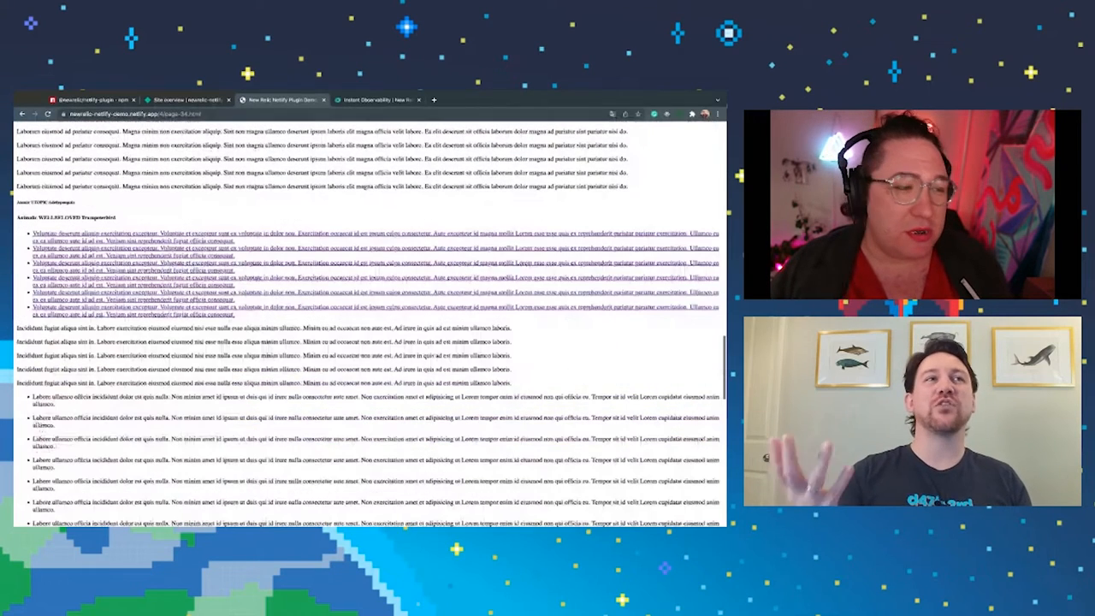
scroll(down, 3)
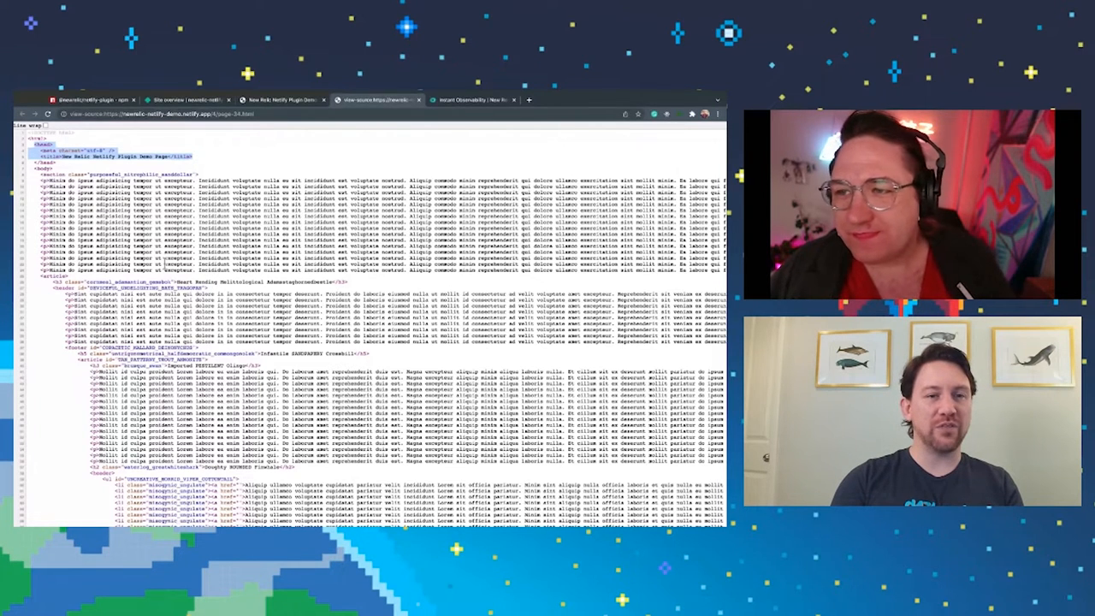
- Return to the Netlify tab and view the deploys list for newrelic-netlify-demo
click(185, 99)
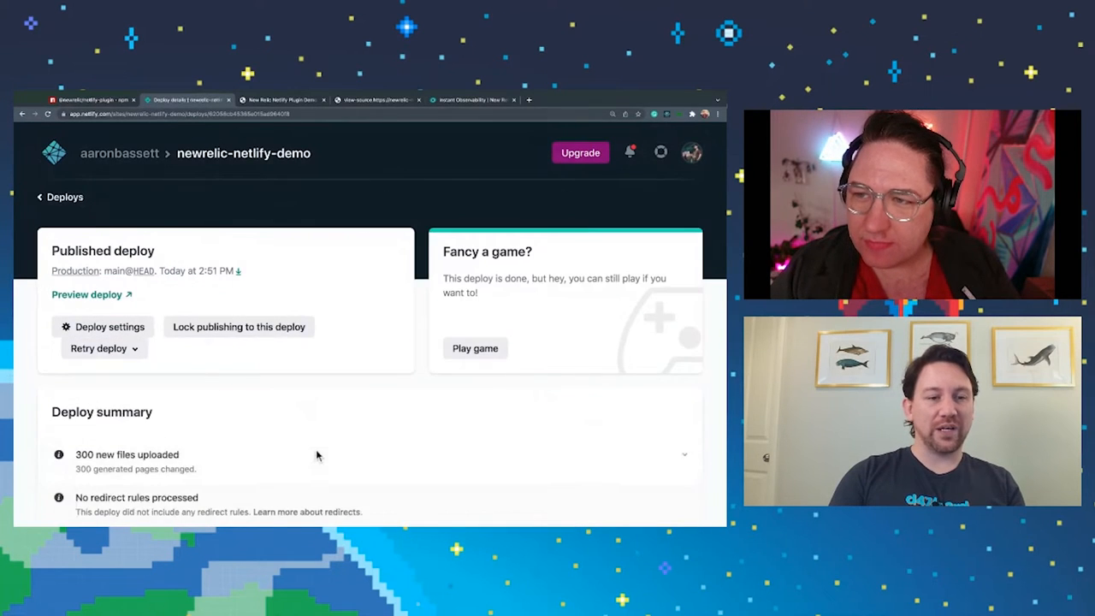
scroll(down, 3)
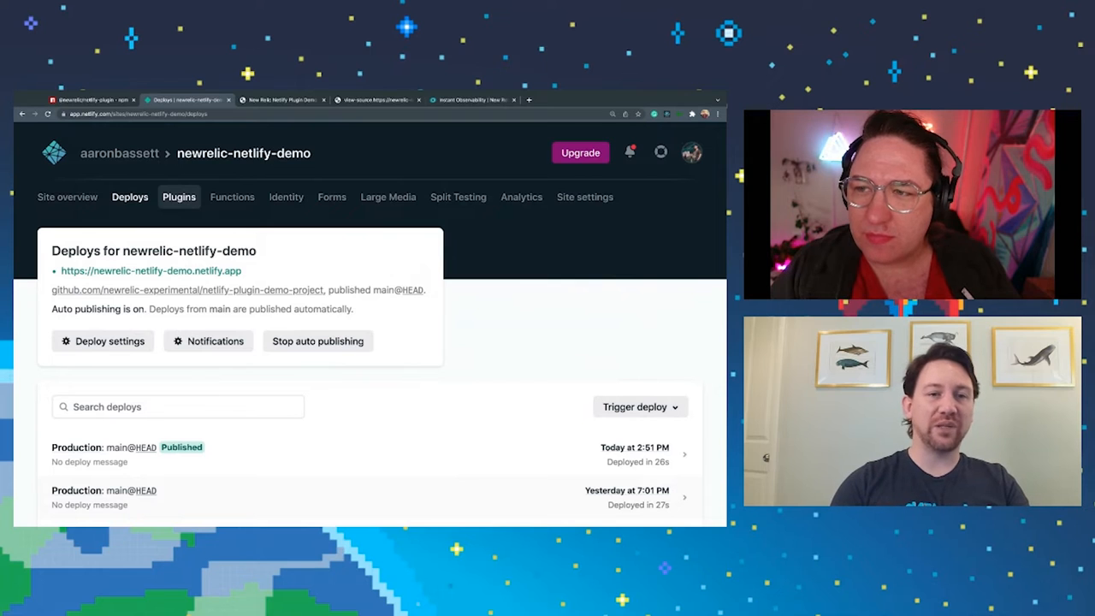
- Install the New Relic plugin from the plugins directory onto the newrelic-netlify-demo site
click(178, 196)
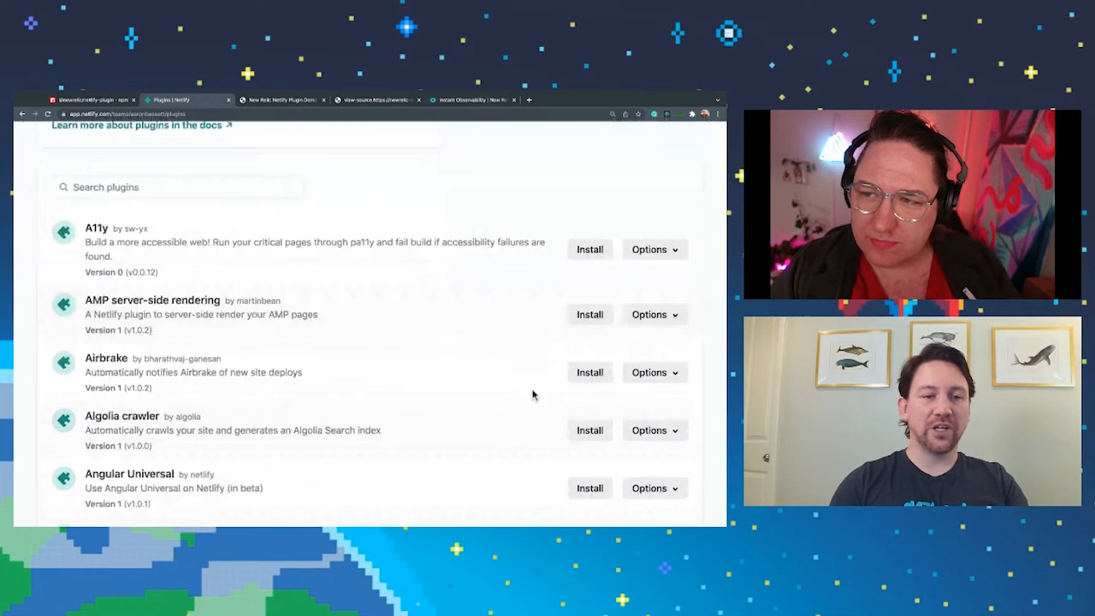
scroll(down, 3)
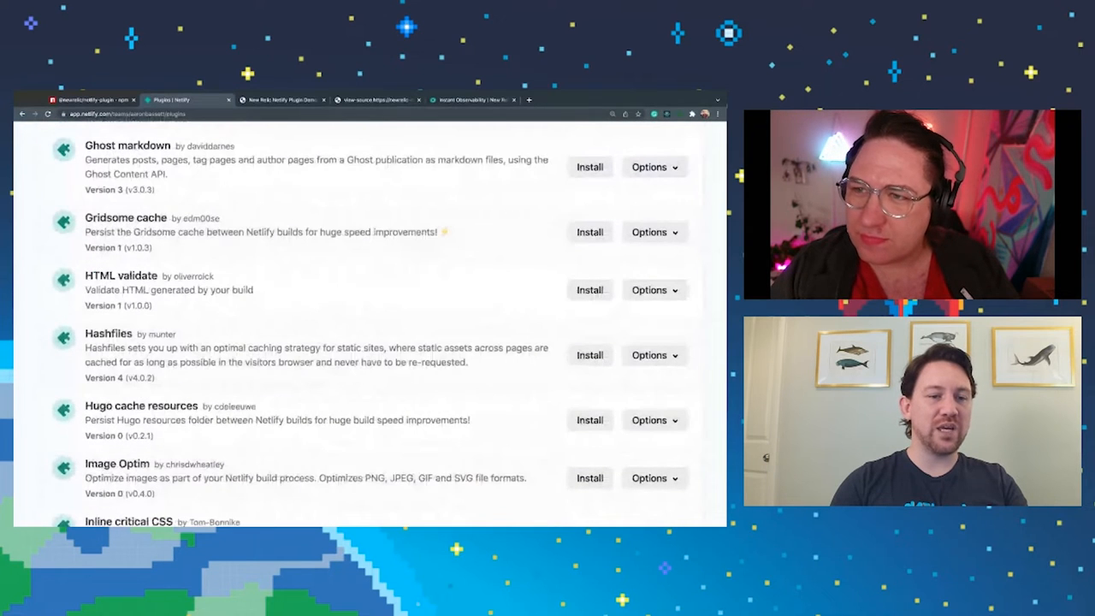
scroll(down, 3)
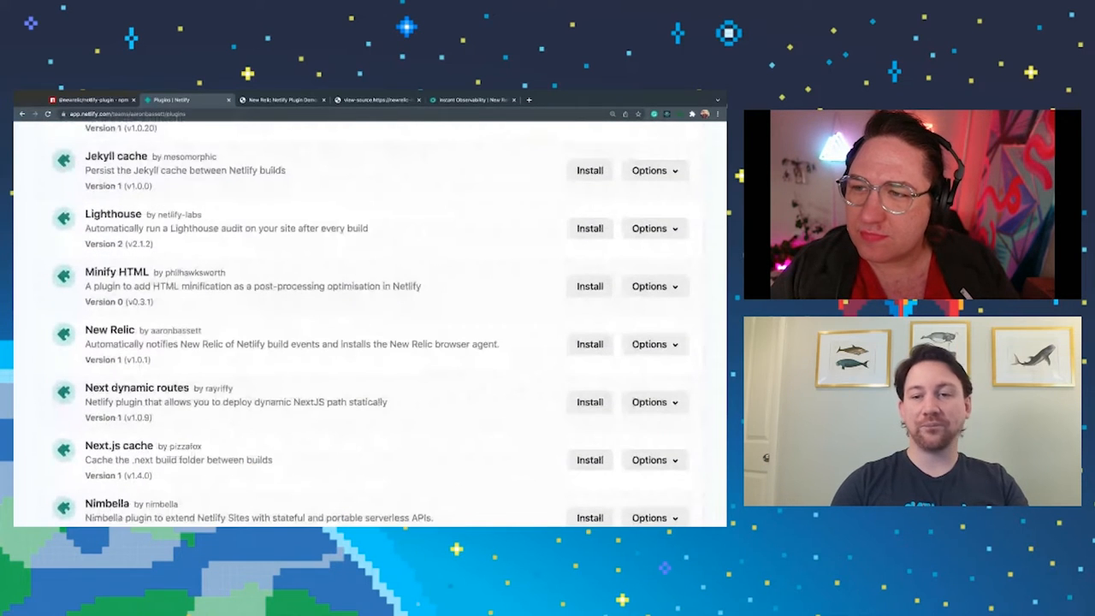
click(589, 344)
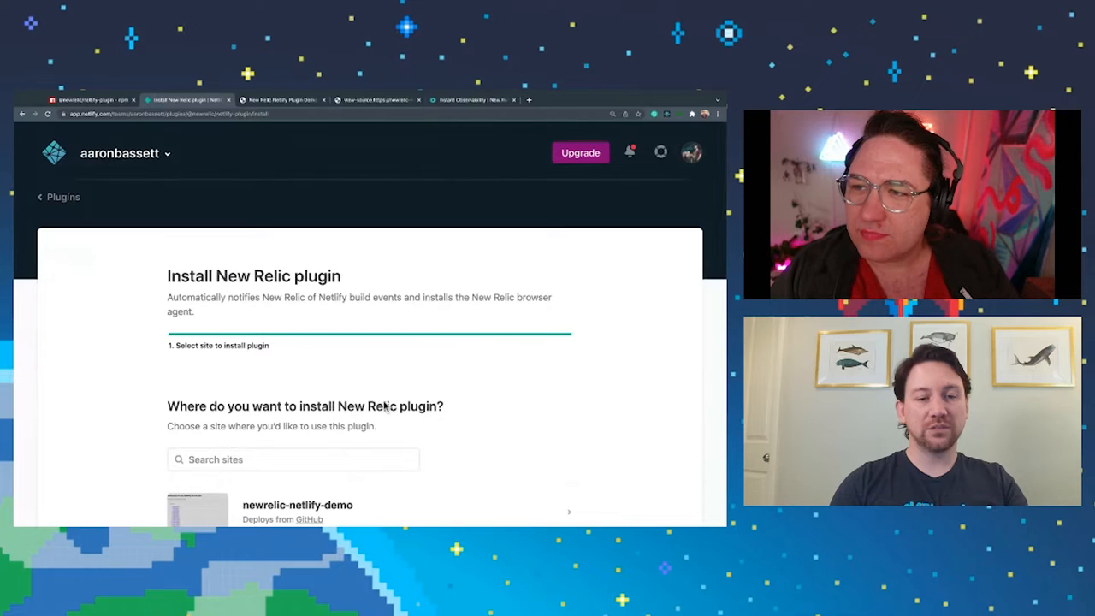
scroll(down, 3)
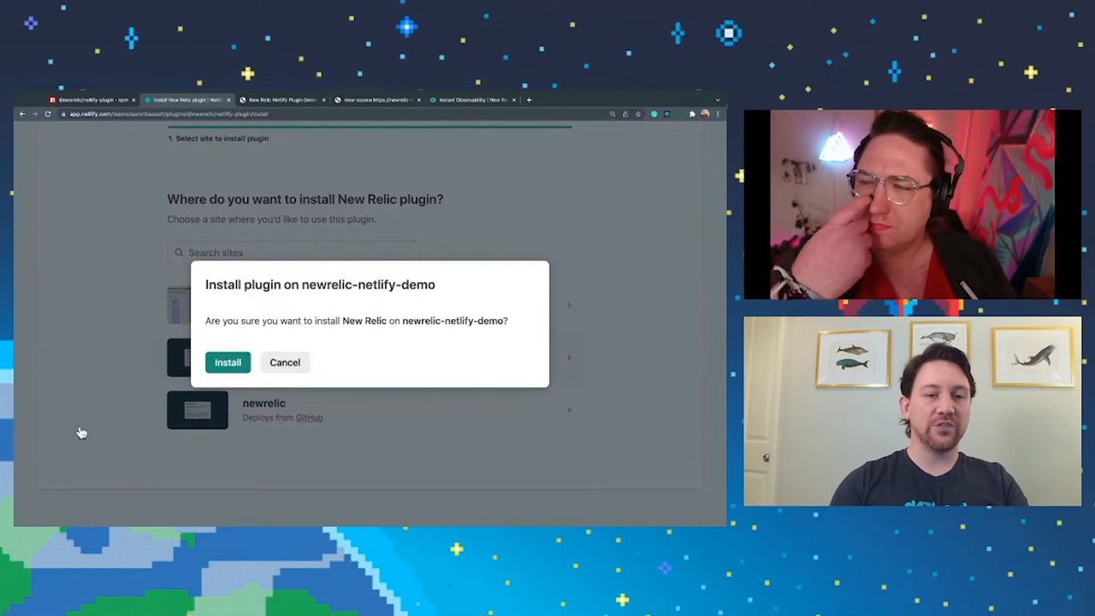
click(228, 363)
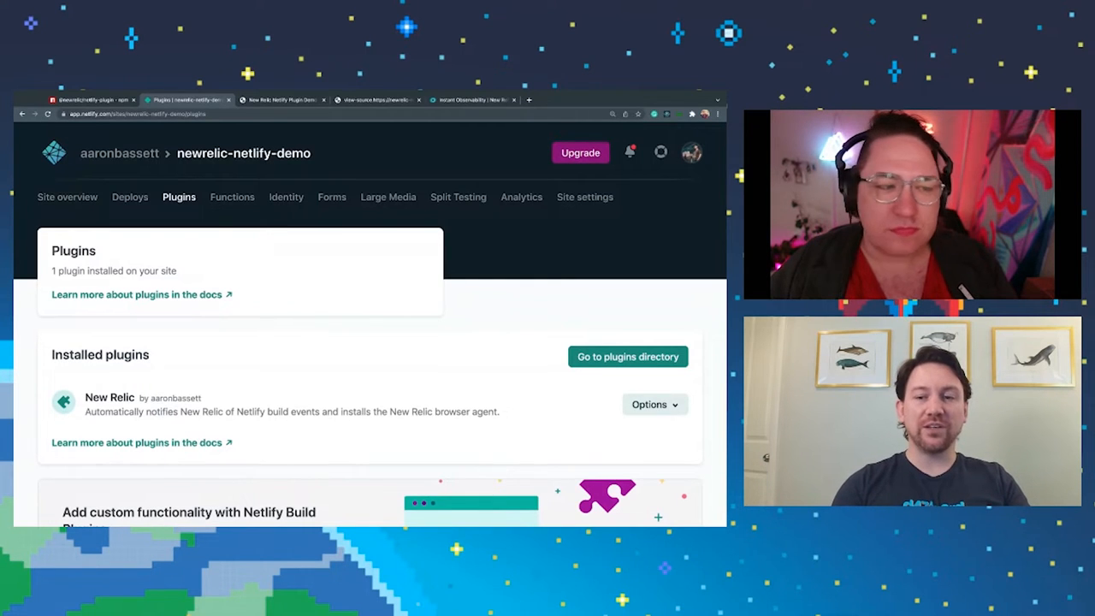
- Open the New Relic plugin's README on GitHub via the plugin's Read plugin docs option
click(654, 403)
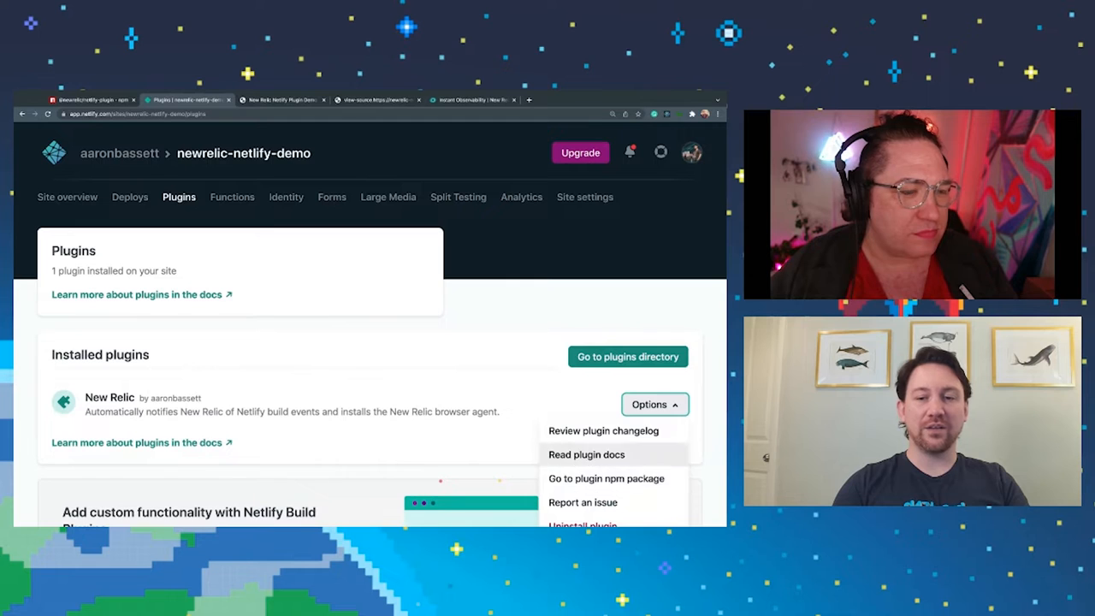
click(585, 455)
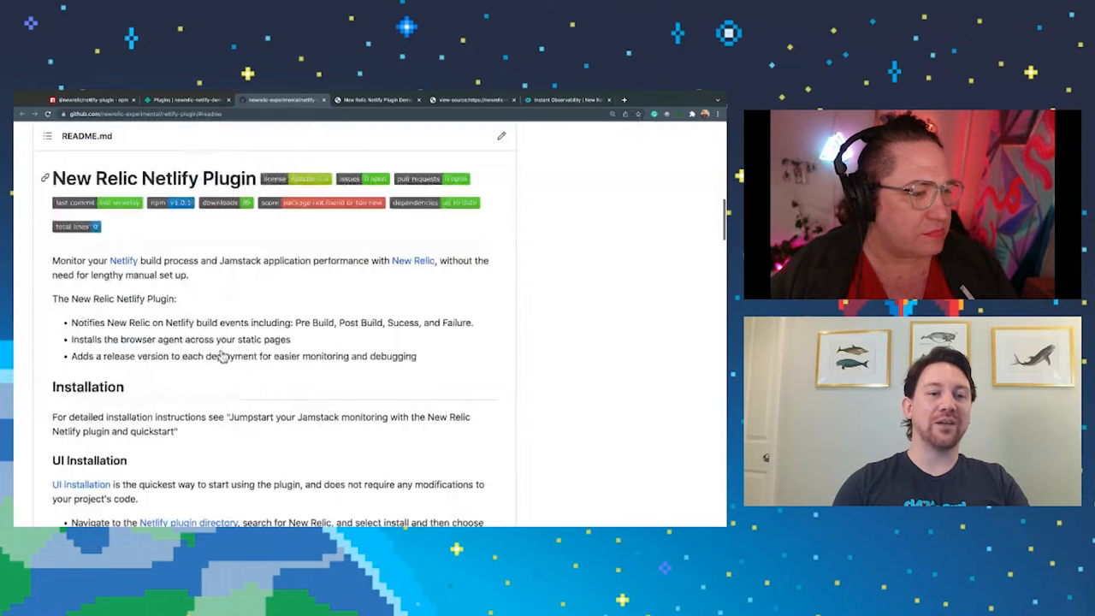
scroll(down, 3)
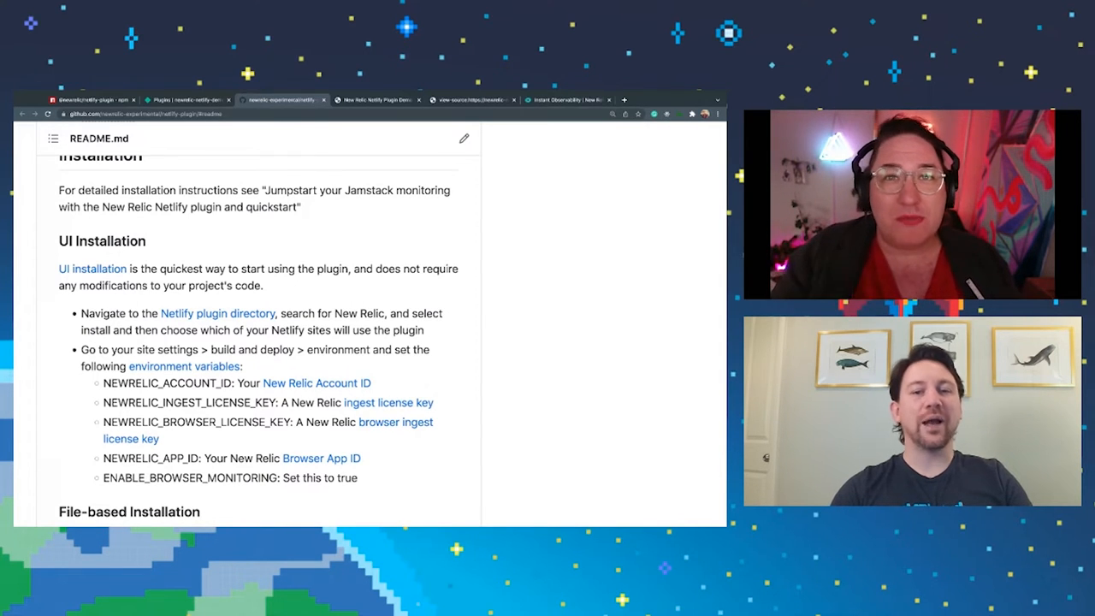
mouse_move(534, 438)
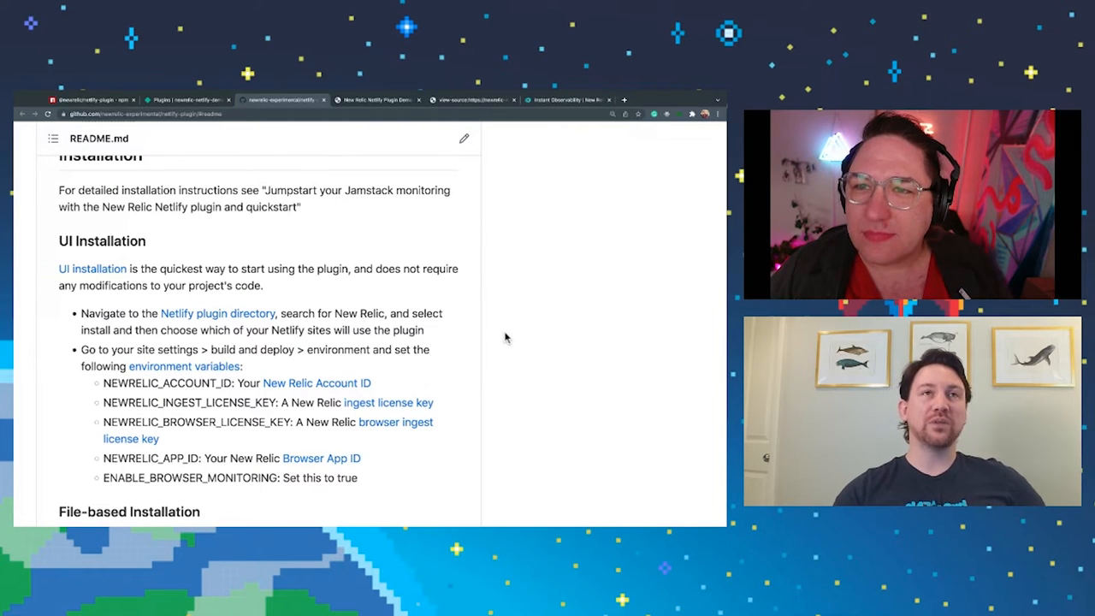
- Select the list of required environment variables and review the rest of the UI installation steps
scroll(down, 3)
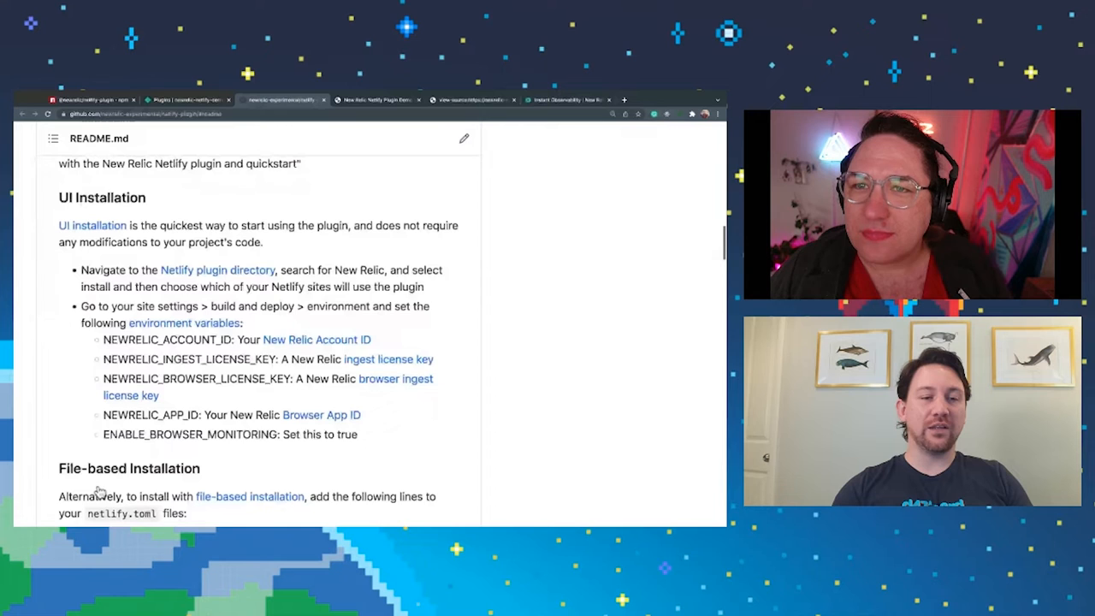
drag(103, 339, 357, 435)
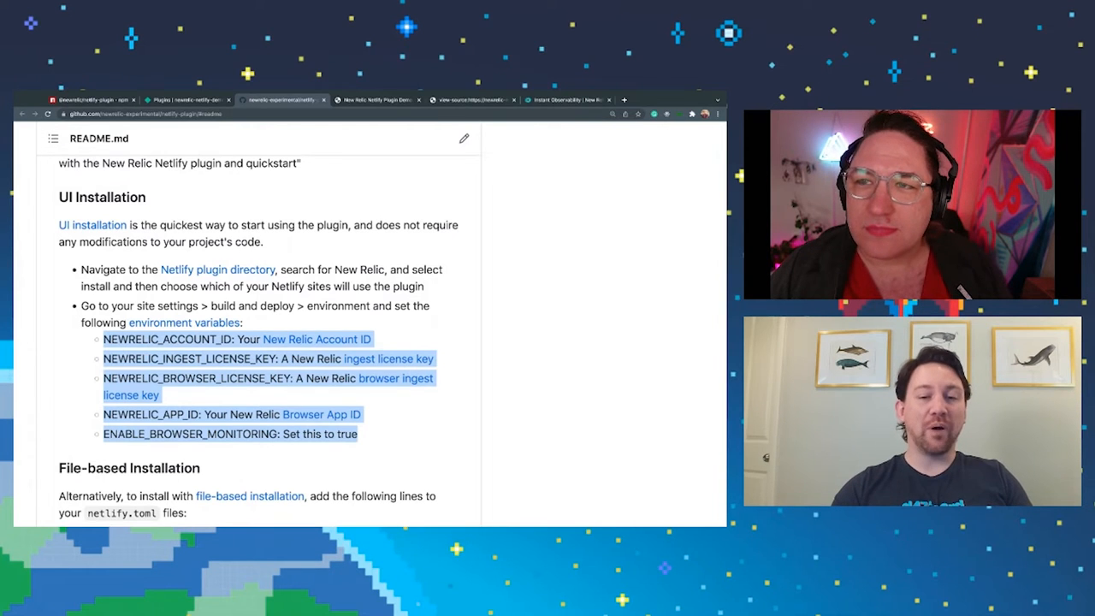
scroll(down, 3)
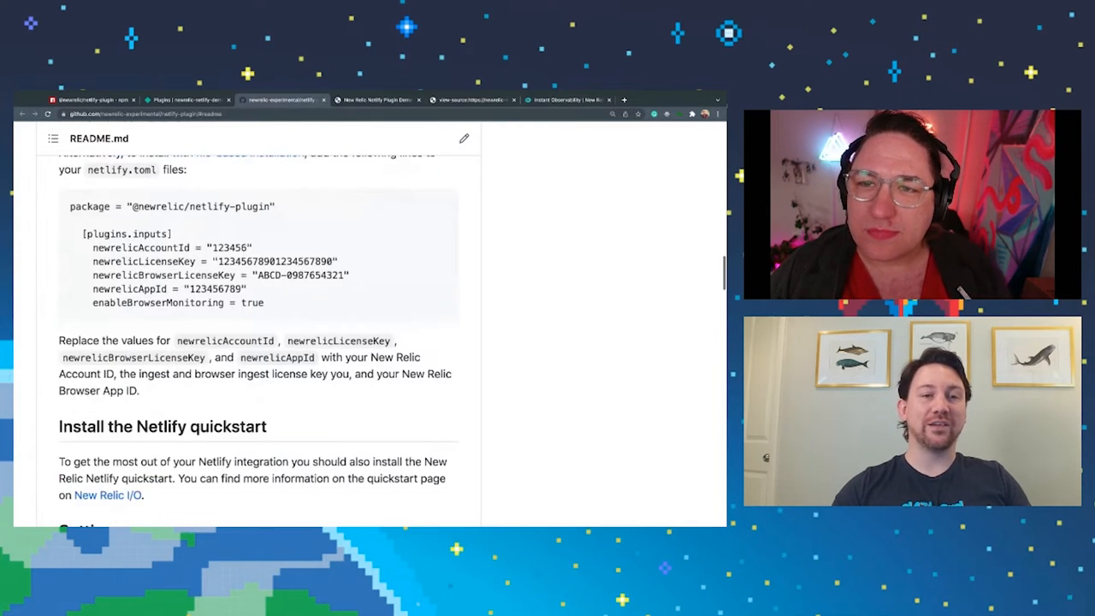
scroll(down, 3)
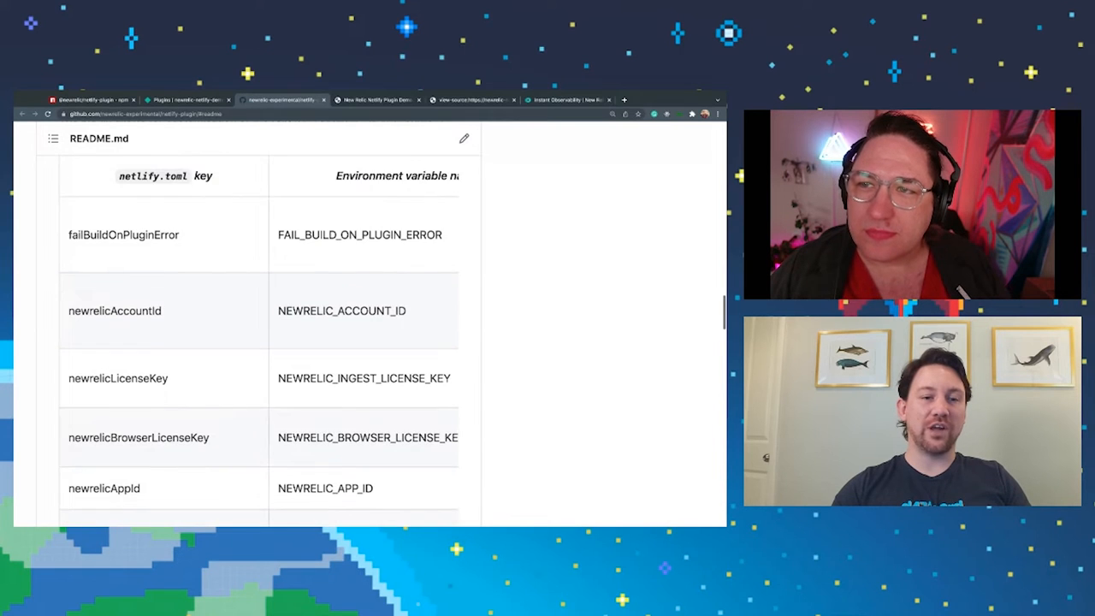
scroll(down, 3)
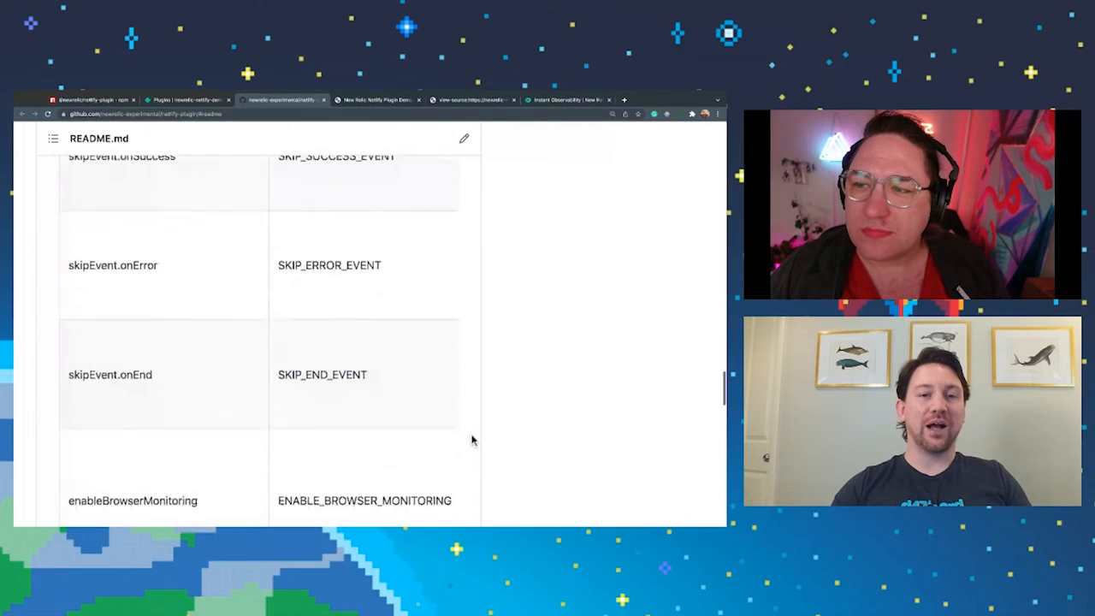
scroll(down, 3)
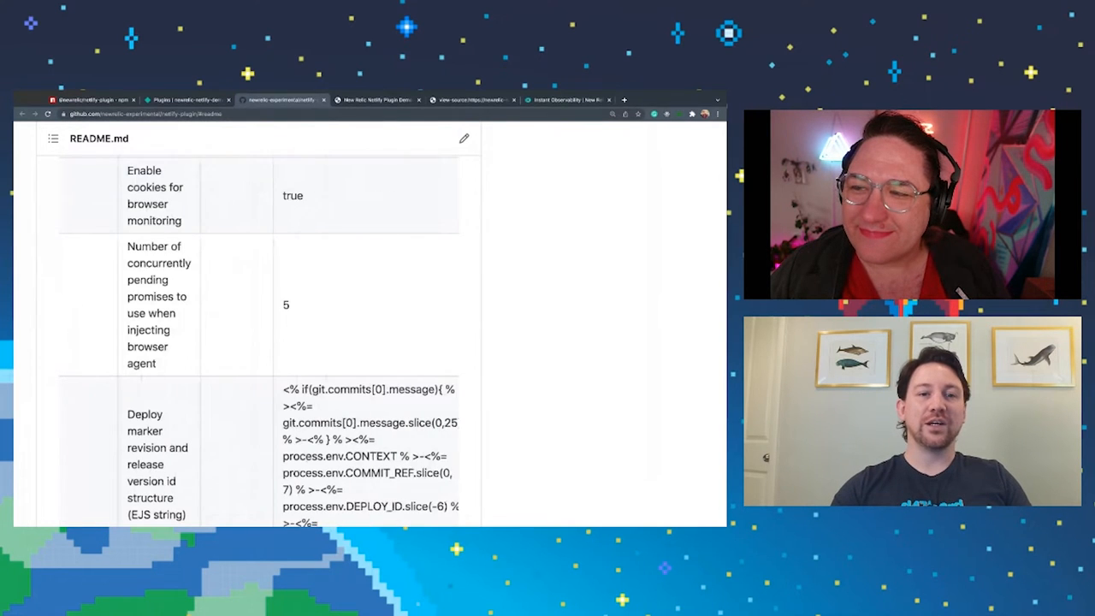
scroll(down, 3)
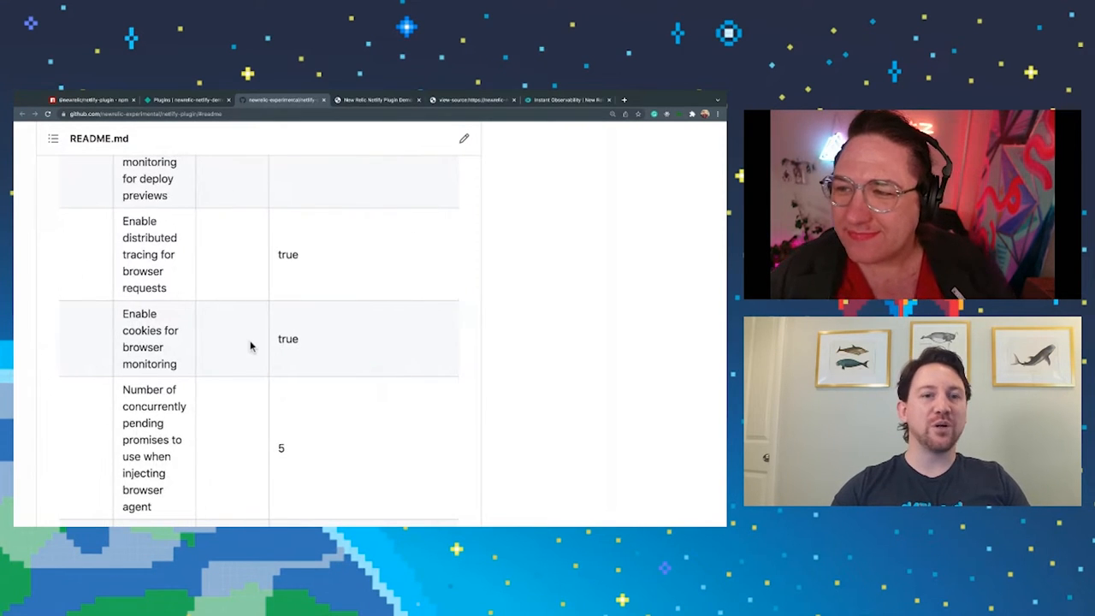
scroll(down, 3)
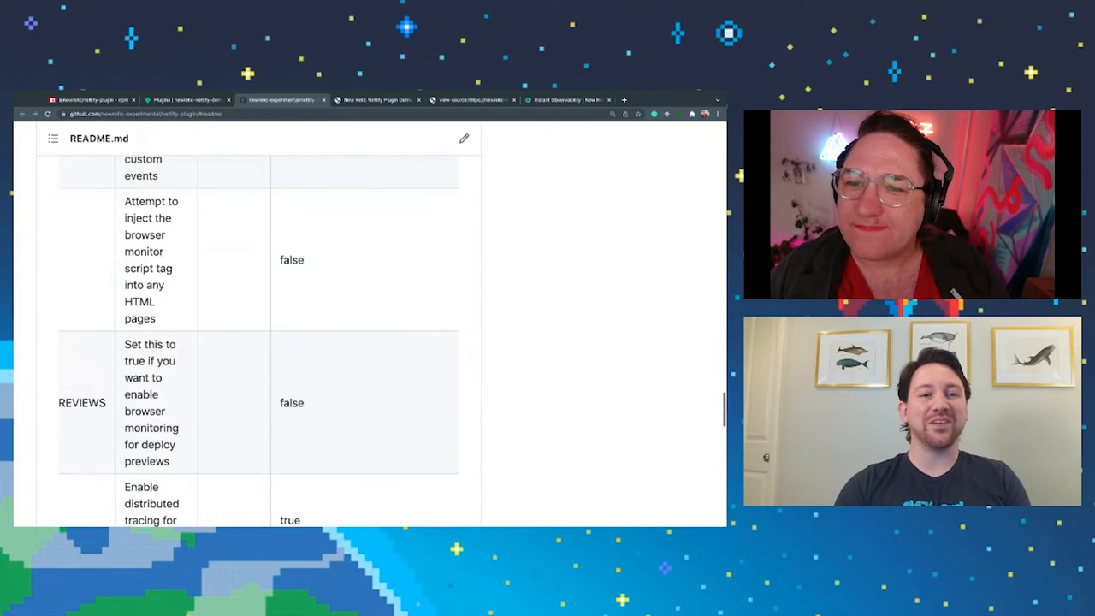
scroll(down, 3)
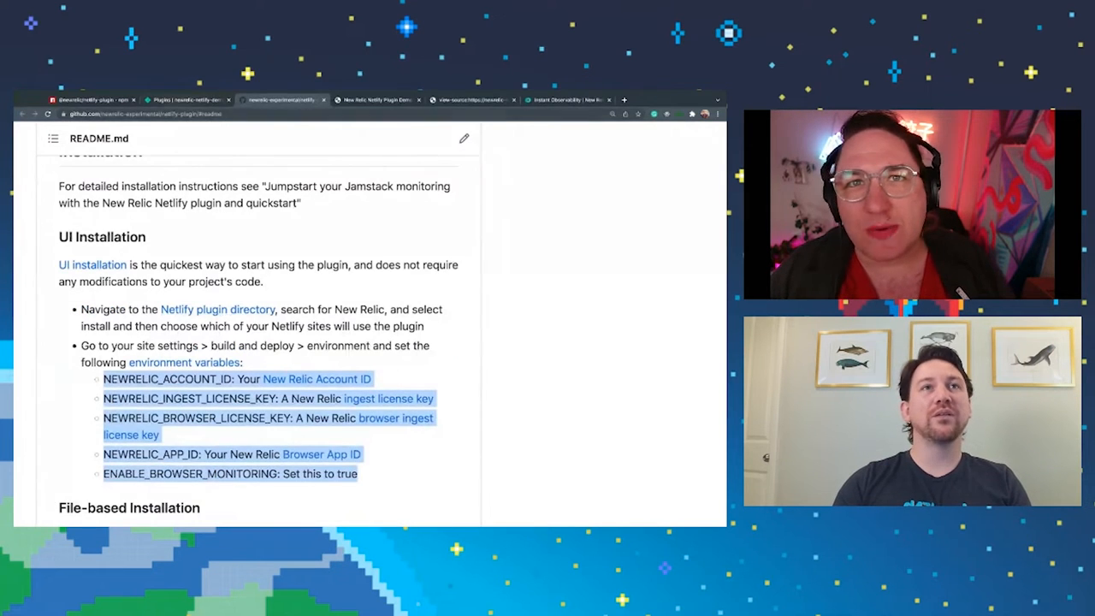
- Return to Netlify and open the in-progress deploy with its deploy log
click(185, 99)
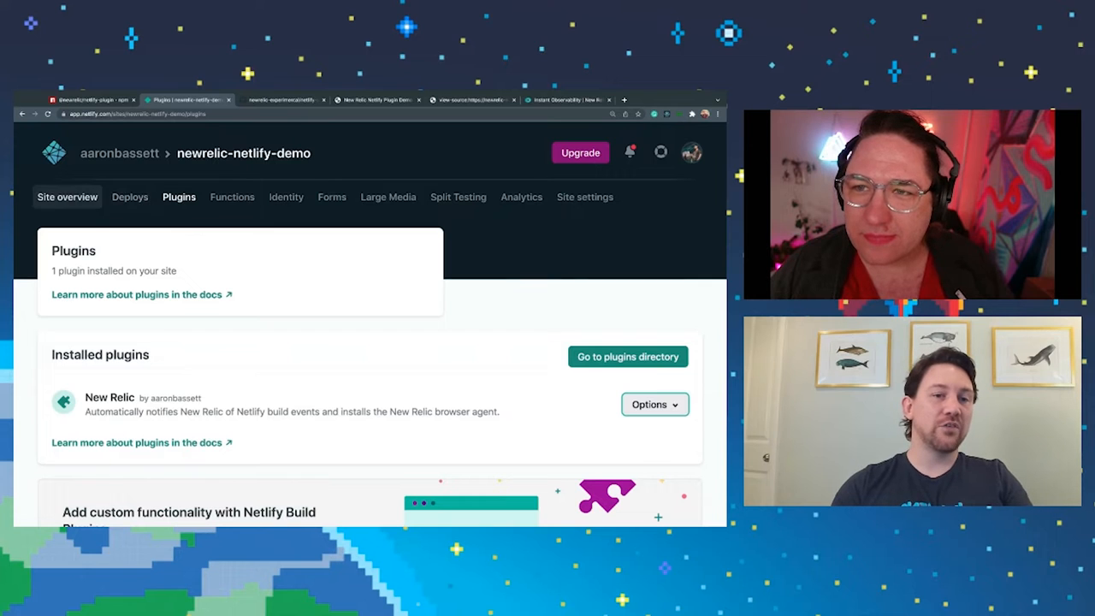
click(130, 196)
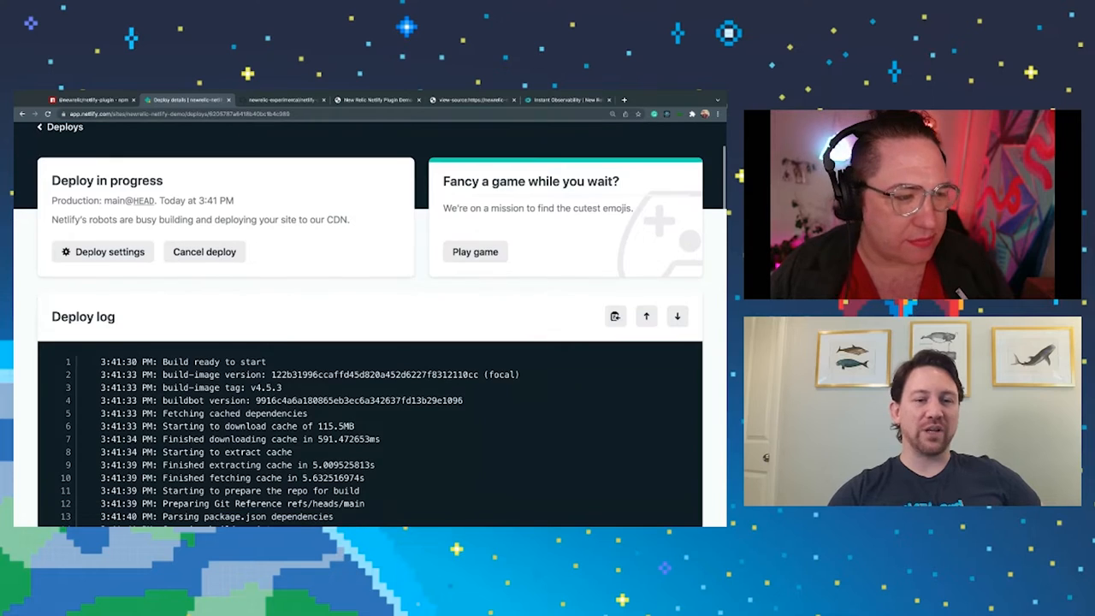
scroll(down, 3)
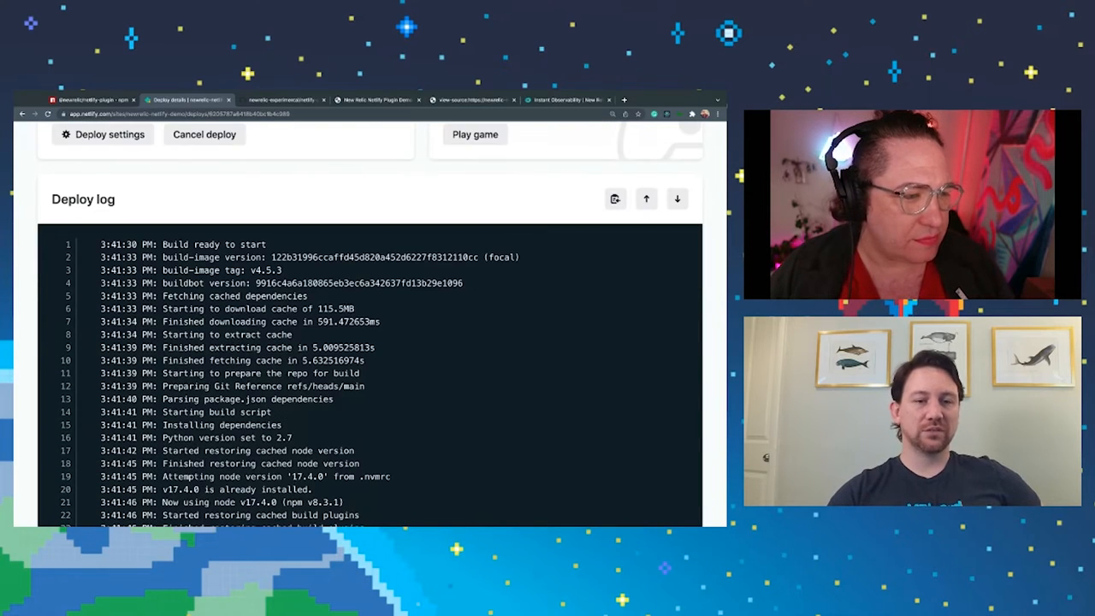
scroll(down, 3)
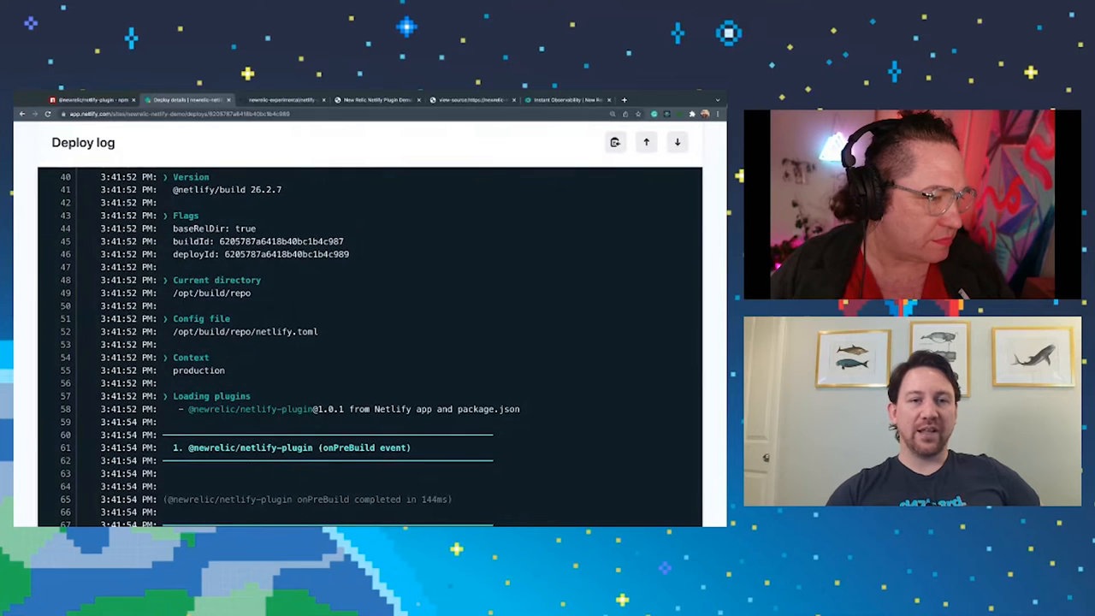
double_click(226, 188)
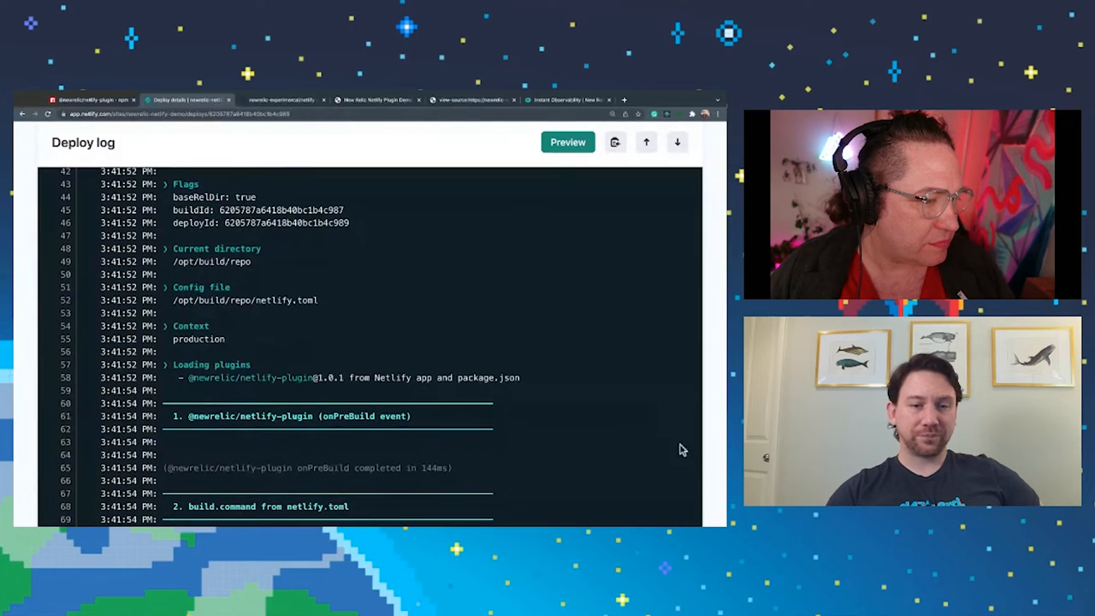
- Follow the deploy log past the plugin event lines to the summary reporting 3 events and 301 monitored pages
scroll(down, 3)
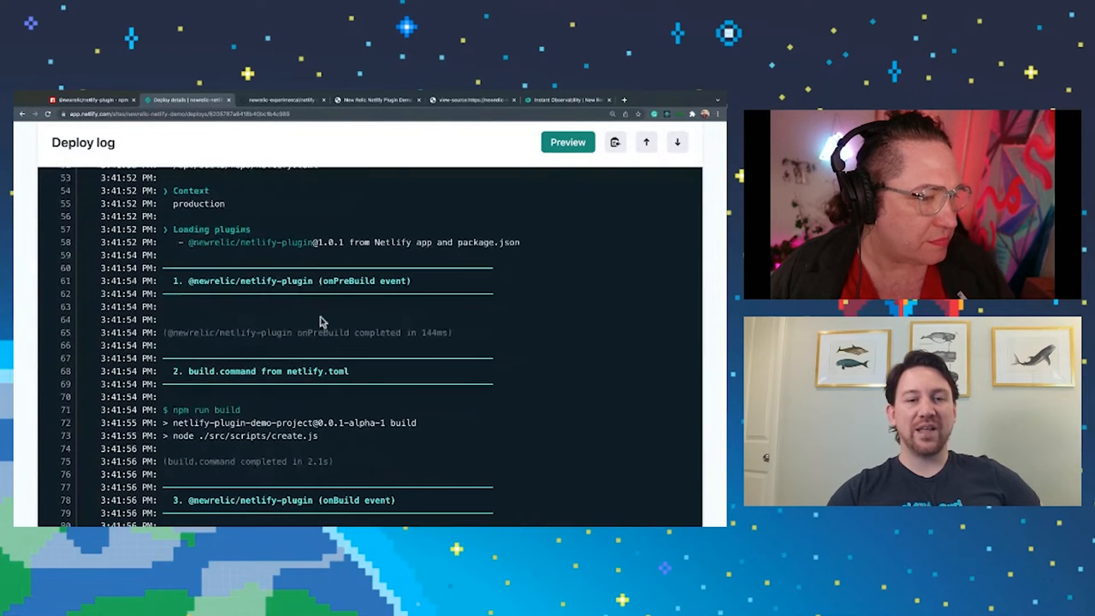
scroll(down, 3)
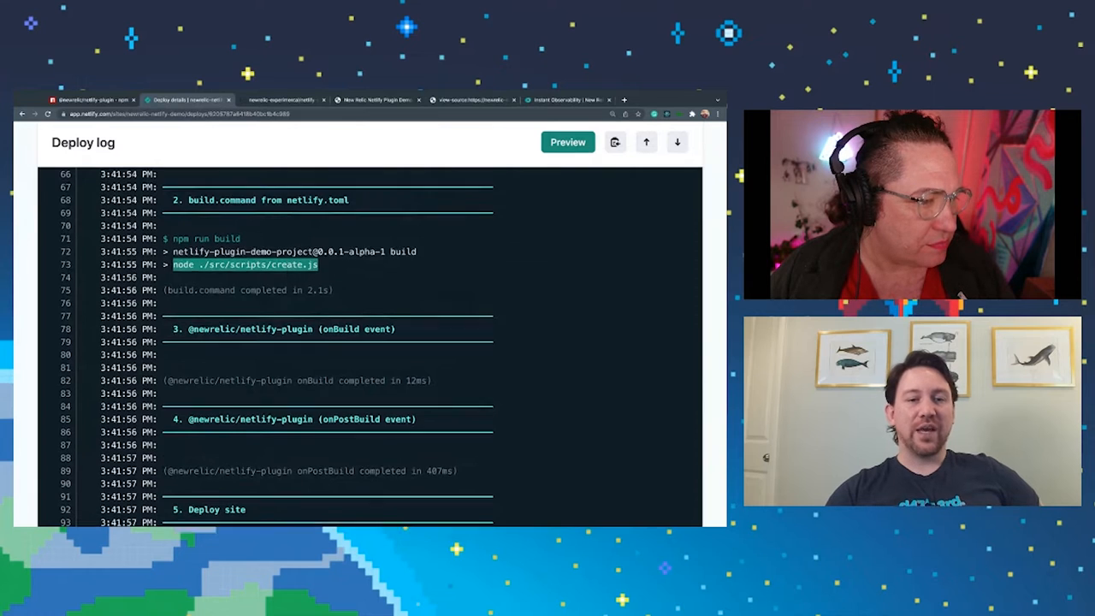
scroll(down, 3)
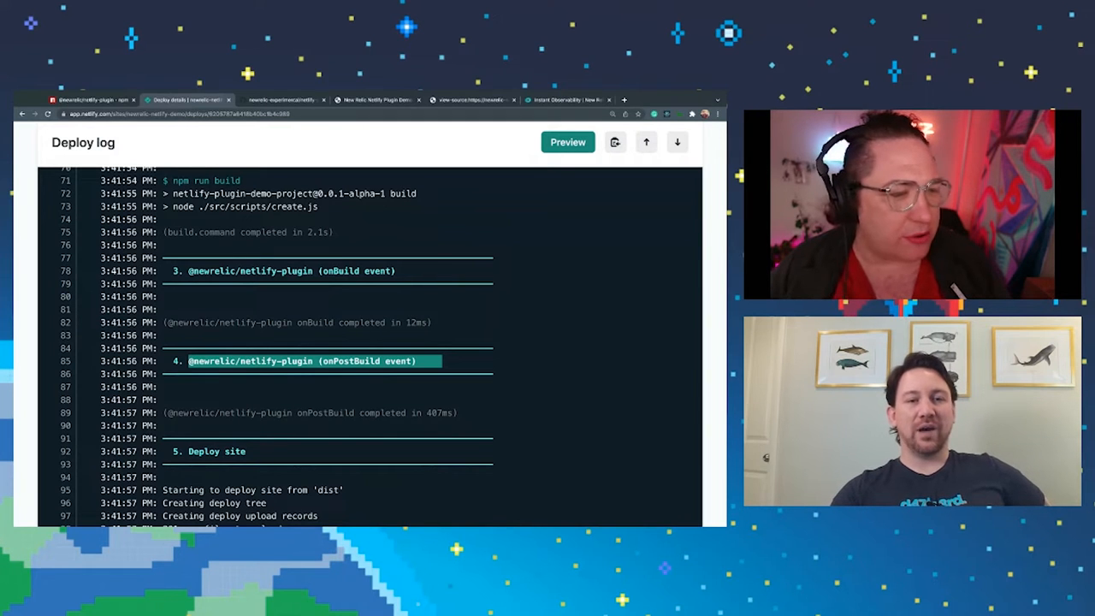
scroll(down, 3)
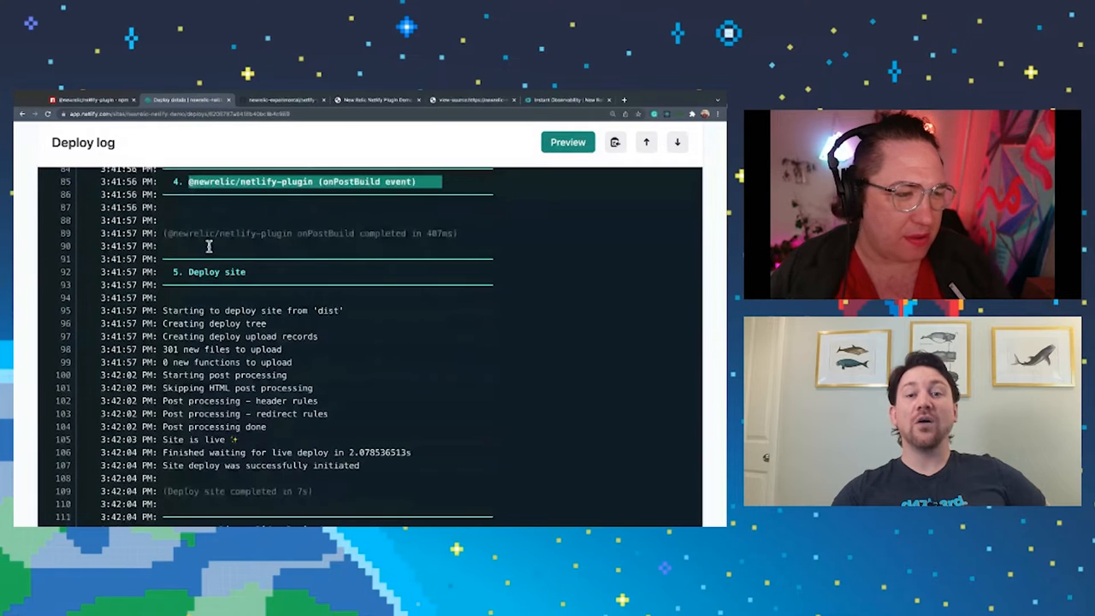
scroll(down, 3)
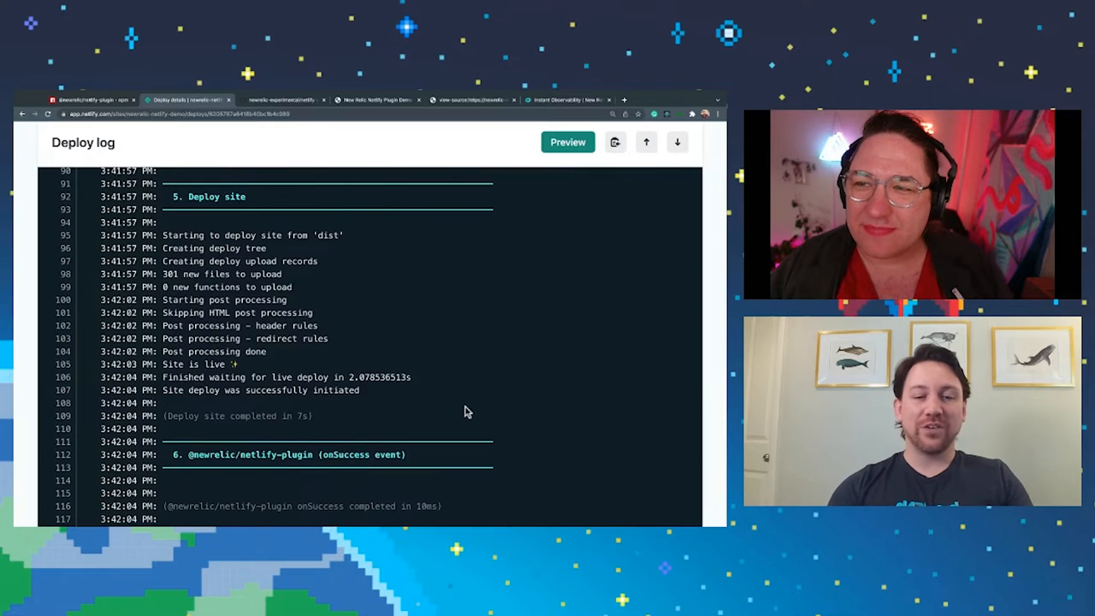
scroll(down, 3)
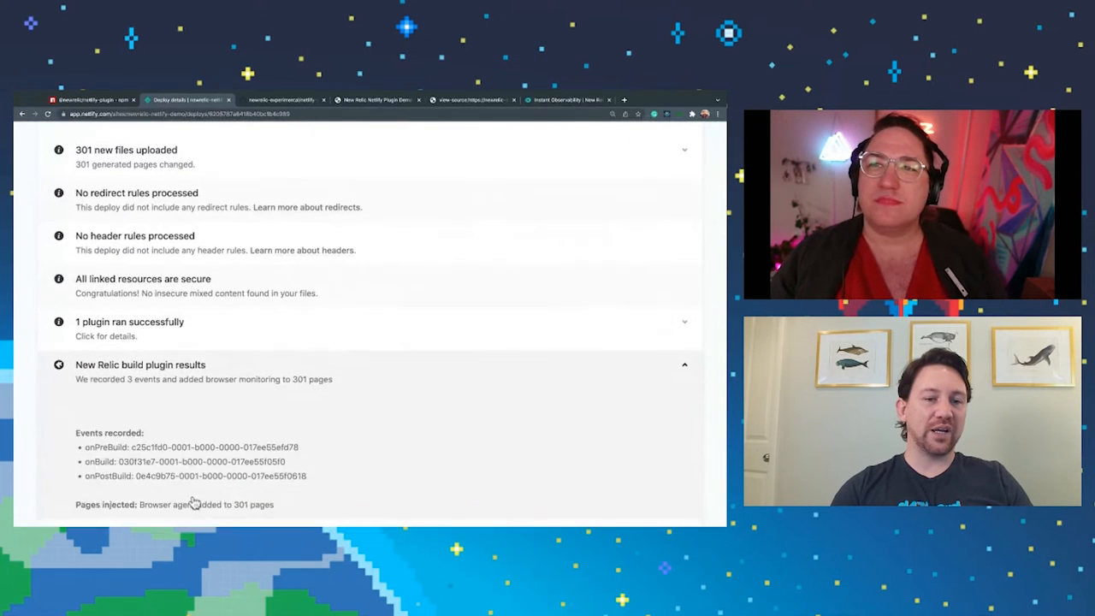
- Check the build time in the deploy summary, then view the live page's source with the injected New Relic script
scroll(down, 3)
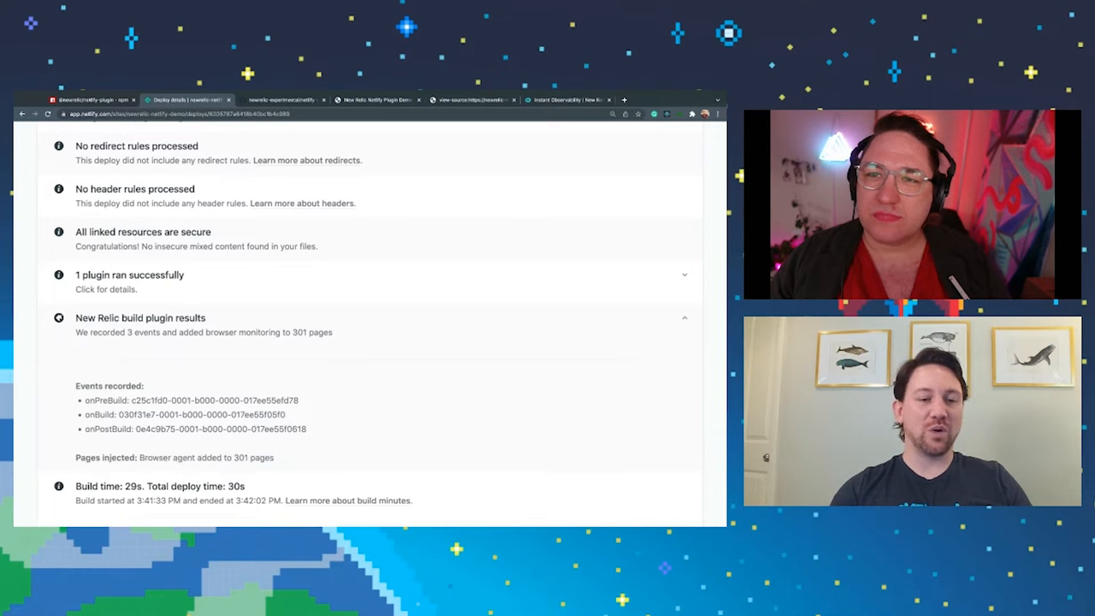
double_click(205, 457)
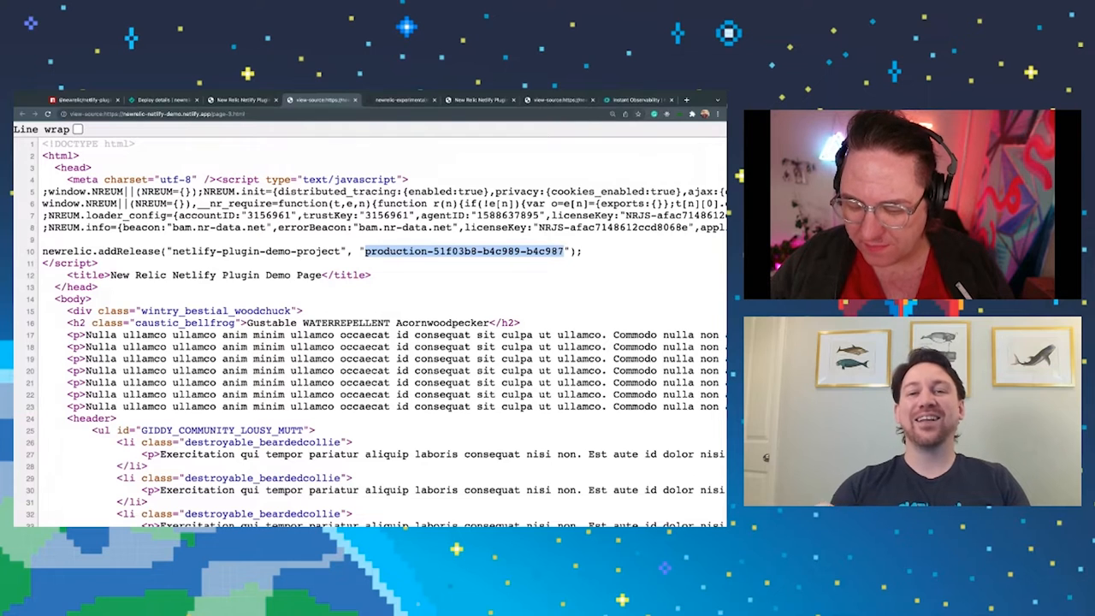
- Search the New Relic quickstarts for 'netl' and start installing the Netlify quickstart with its dashboard and alerts
click(637, 99)
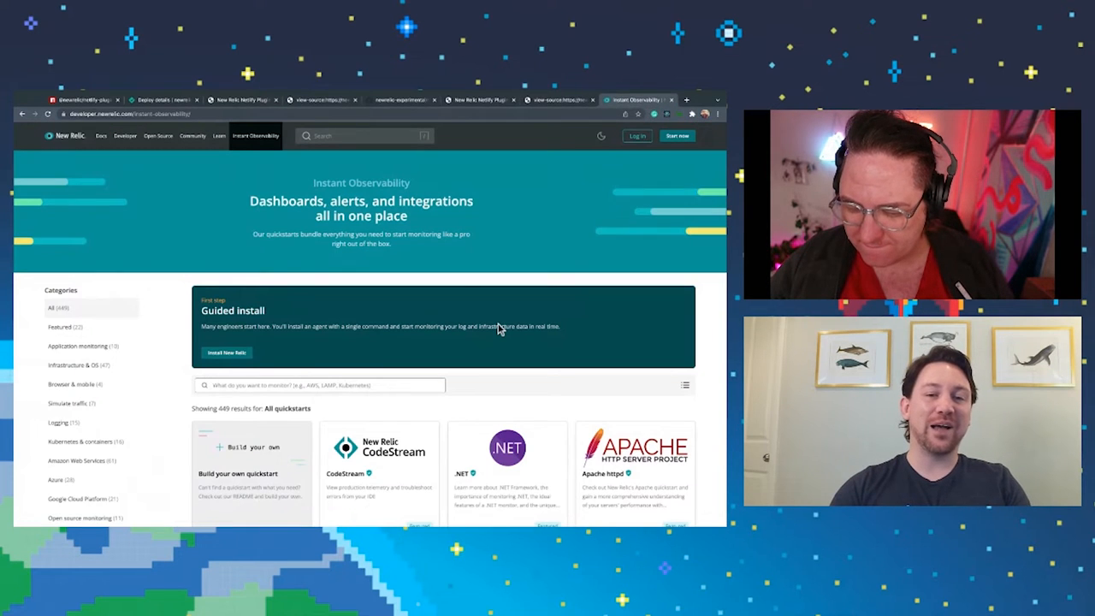
scroll(down, 3)
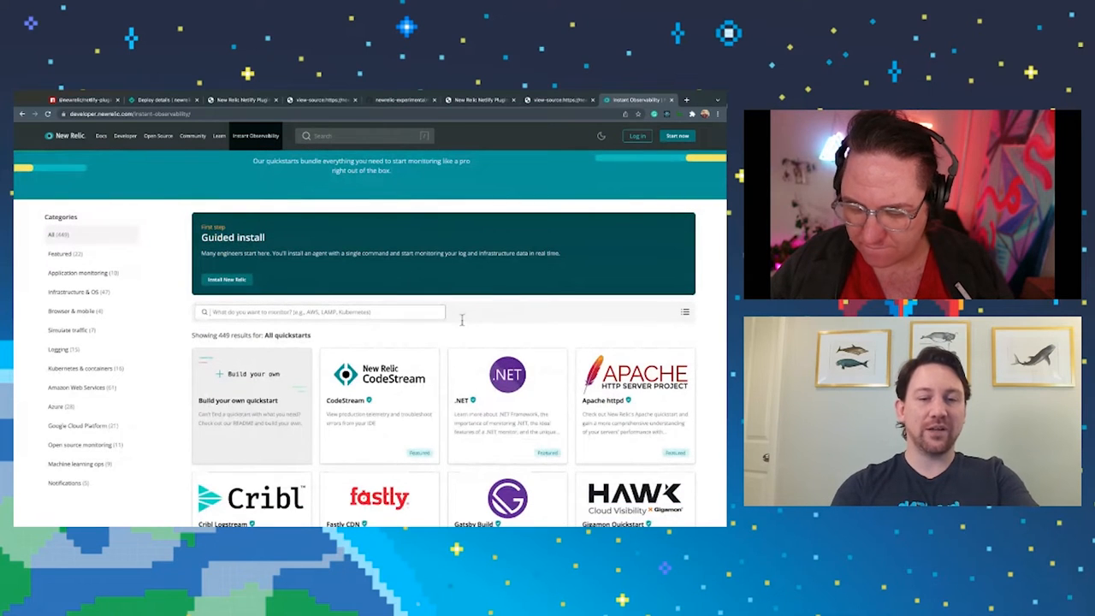
text(netl)
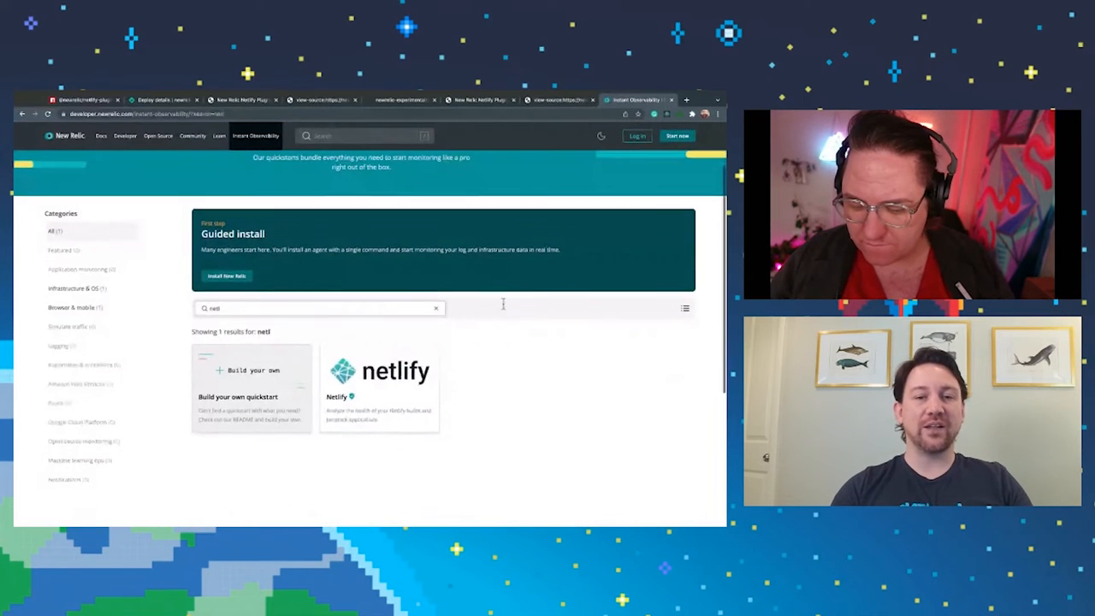
click(380, 376)
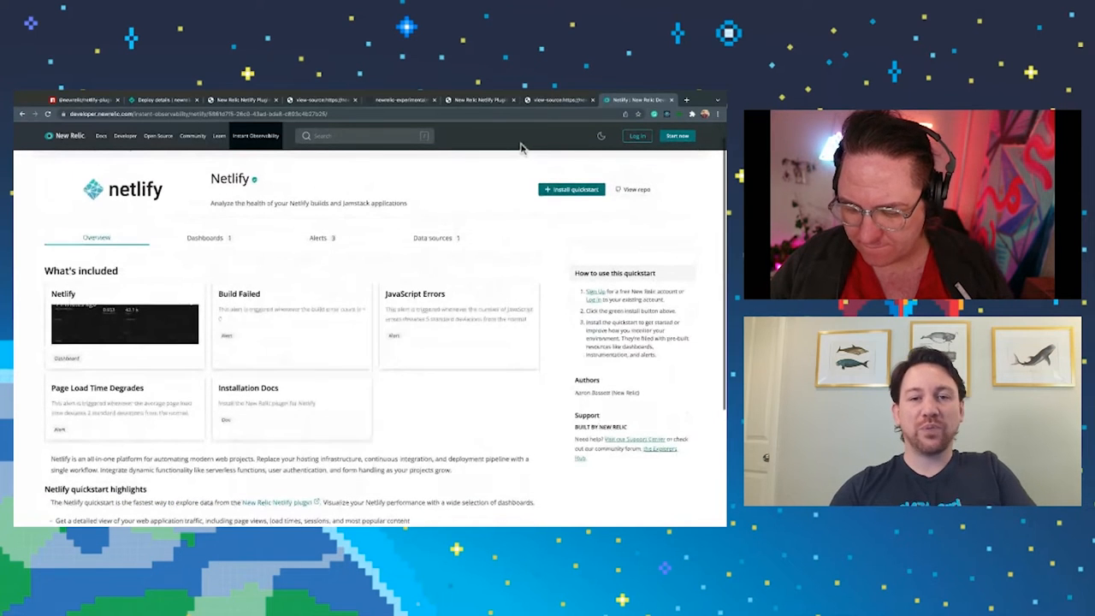
scroll(down, 3)
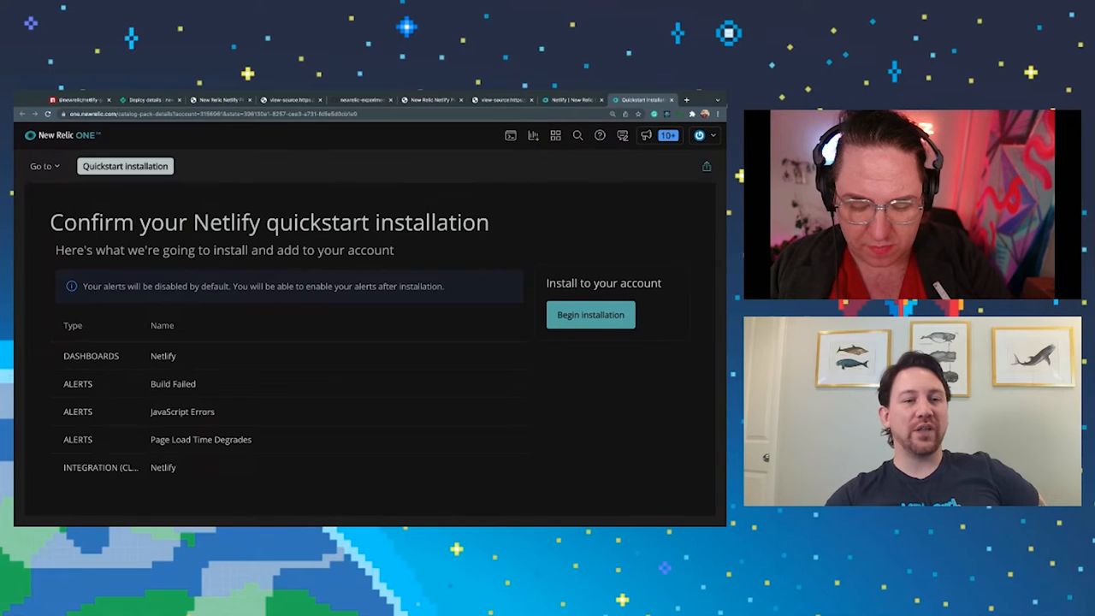
- Review the alerts-disabled-by-default notice and begin installation to show the installation plan
drag(82, 286, 443, 286)
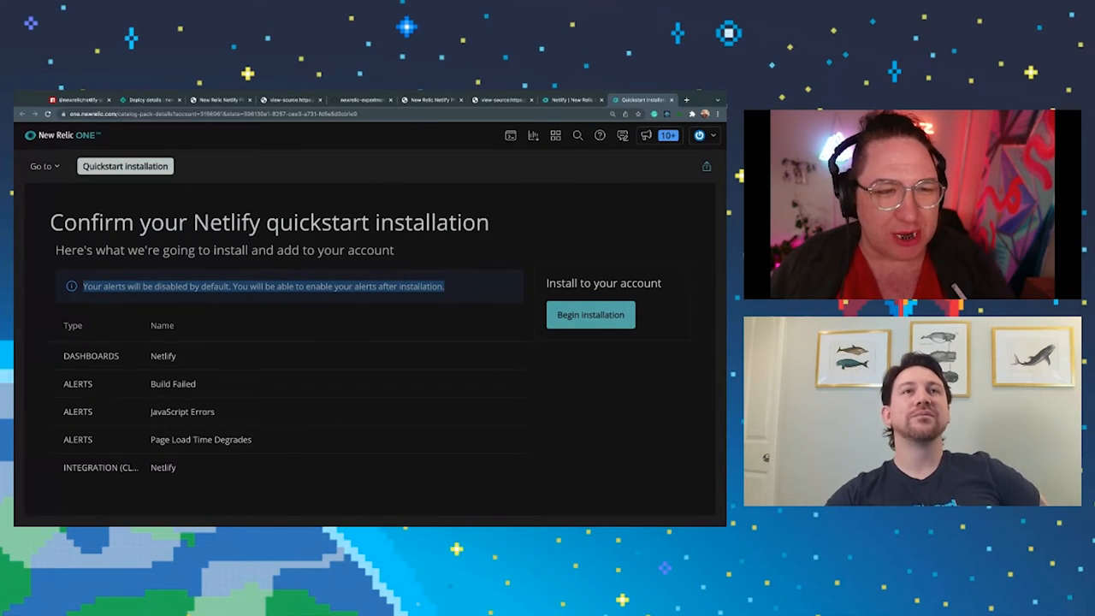
mouse_move(702, 243)
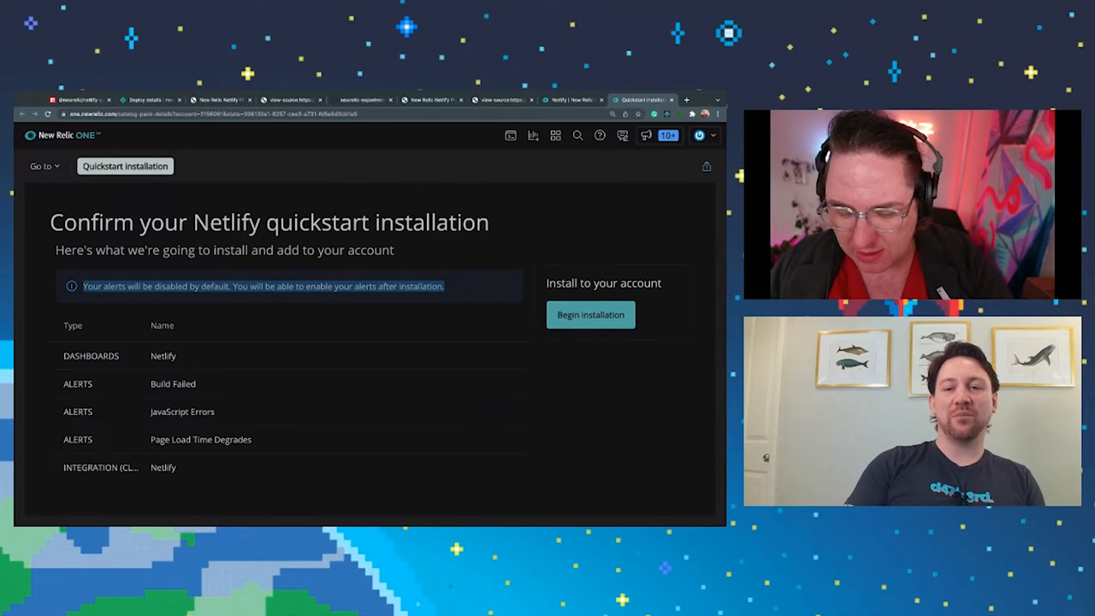
click(591, 315)
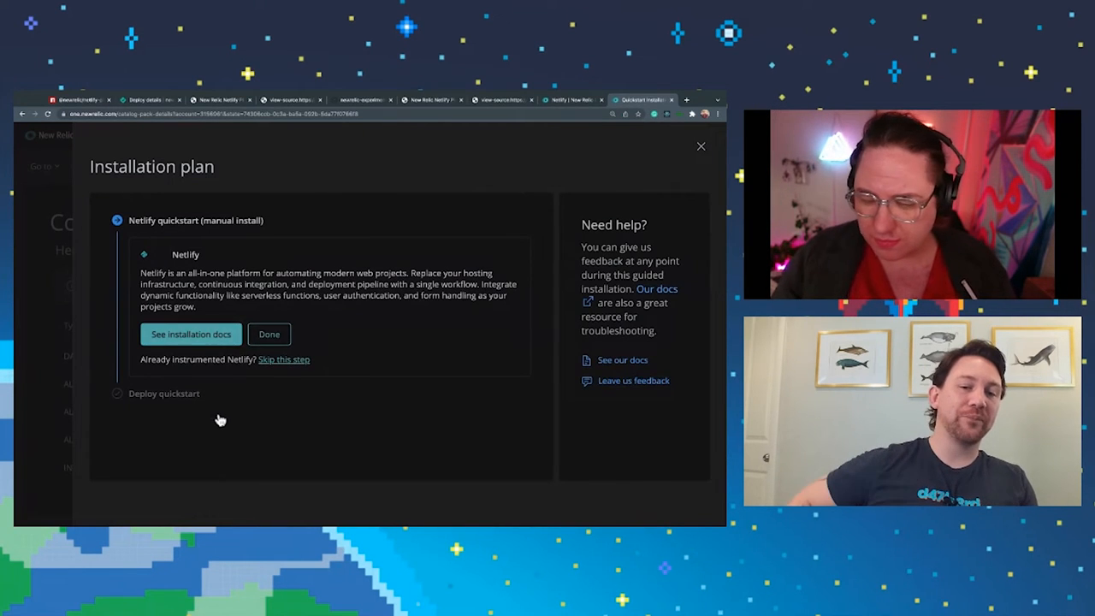
- Skip the manual instrumentation step and open the newly deployed Netlify dashboard
click(284, 359)
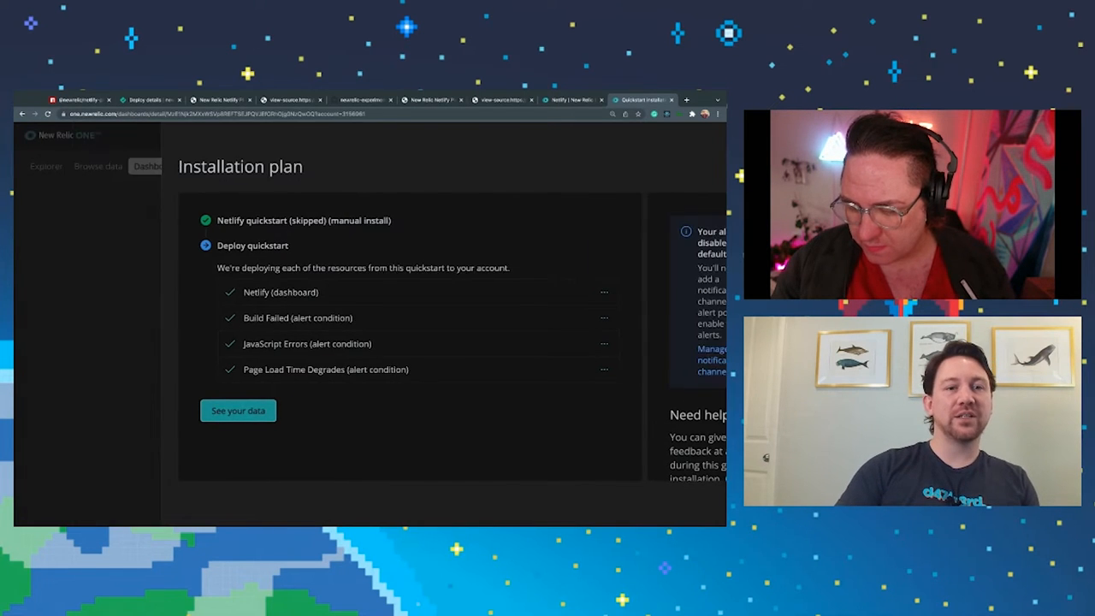
click(238, 411)
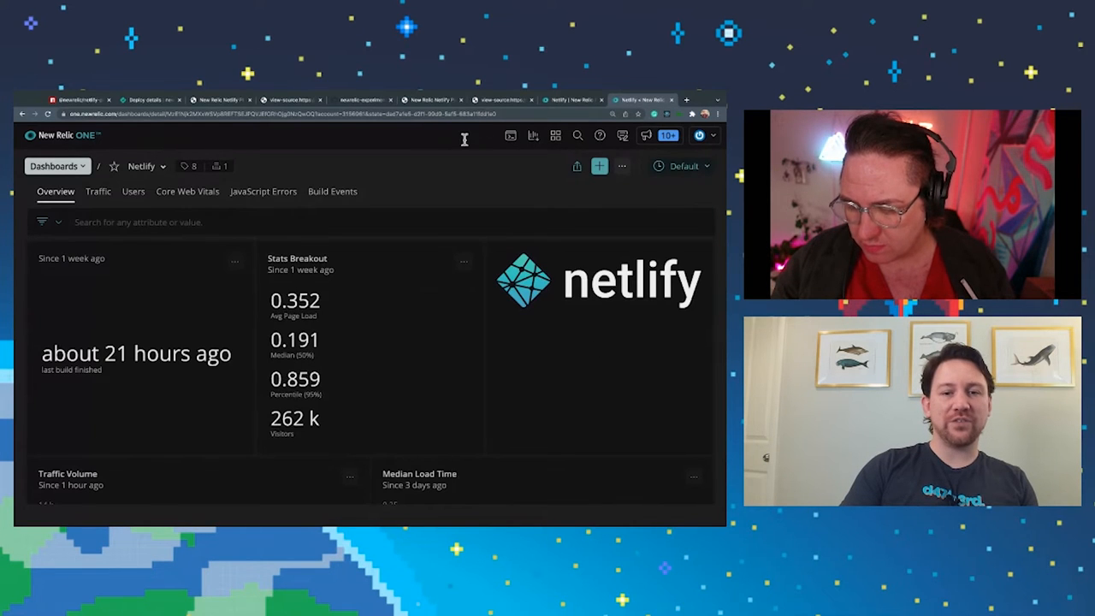
scroll(down, 3)
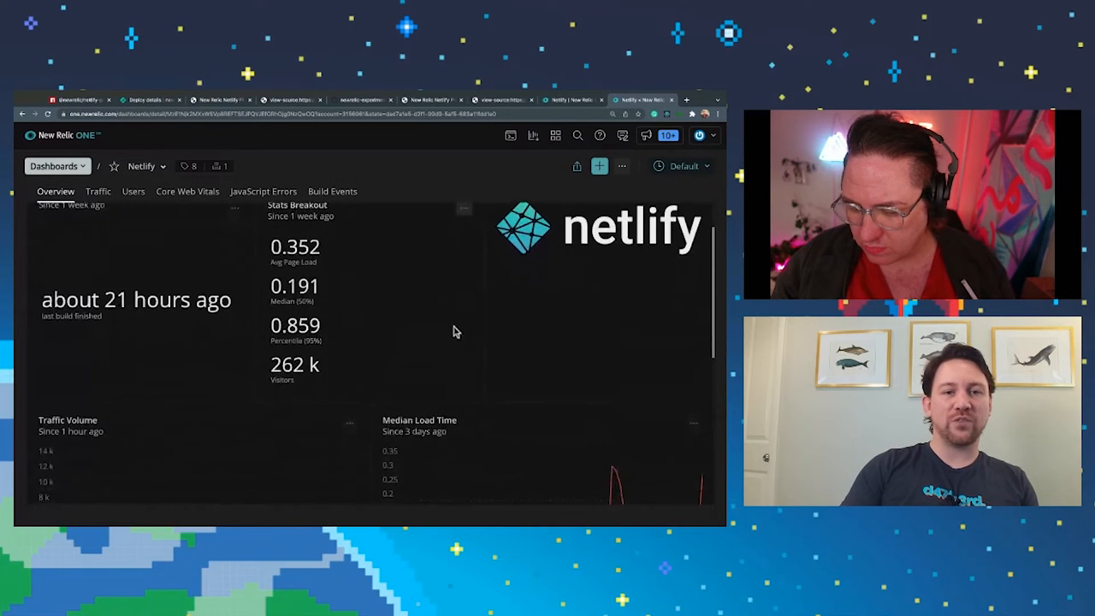
scroll(down, 3)
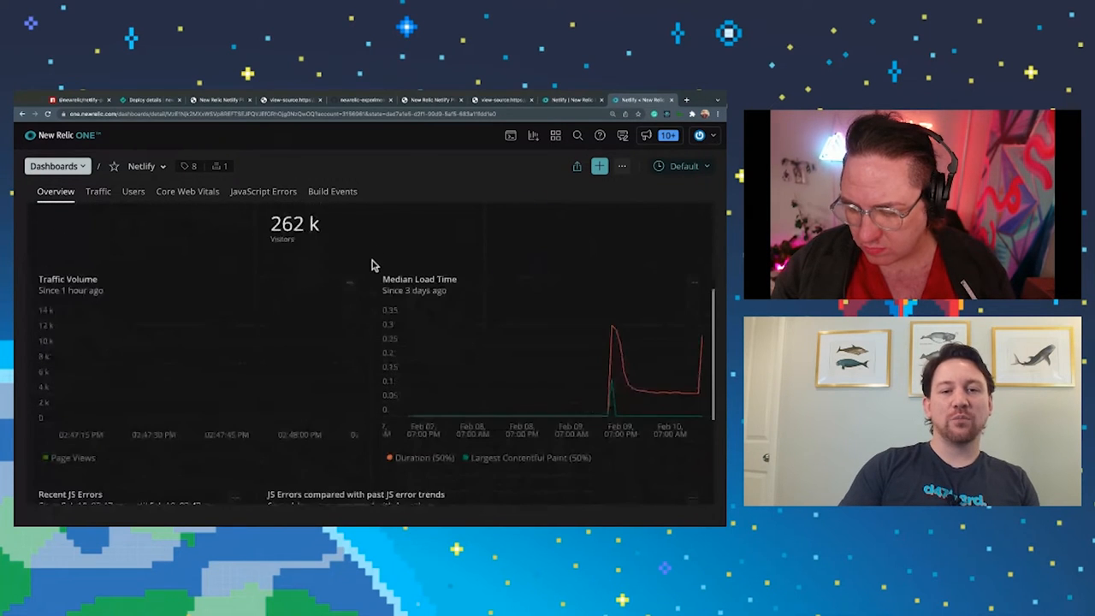
scroll(down, 3)
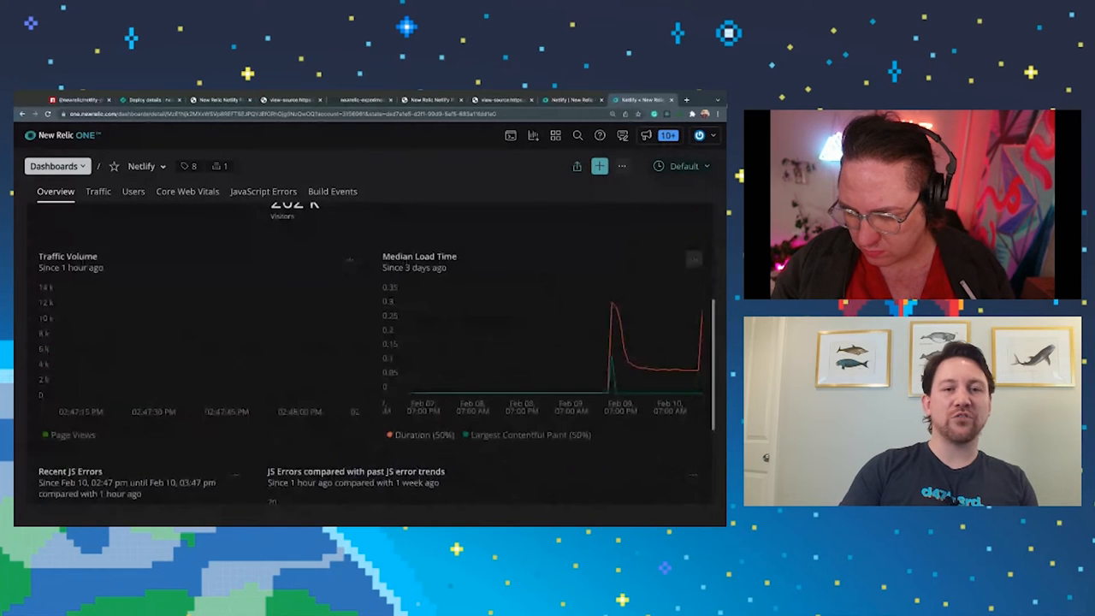
scroll(down, 3)
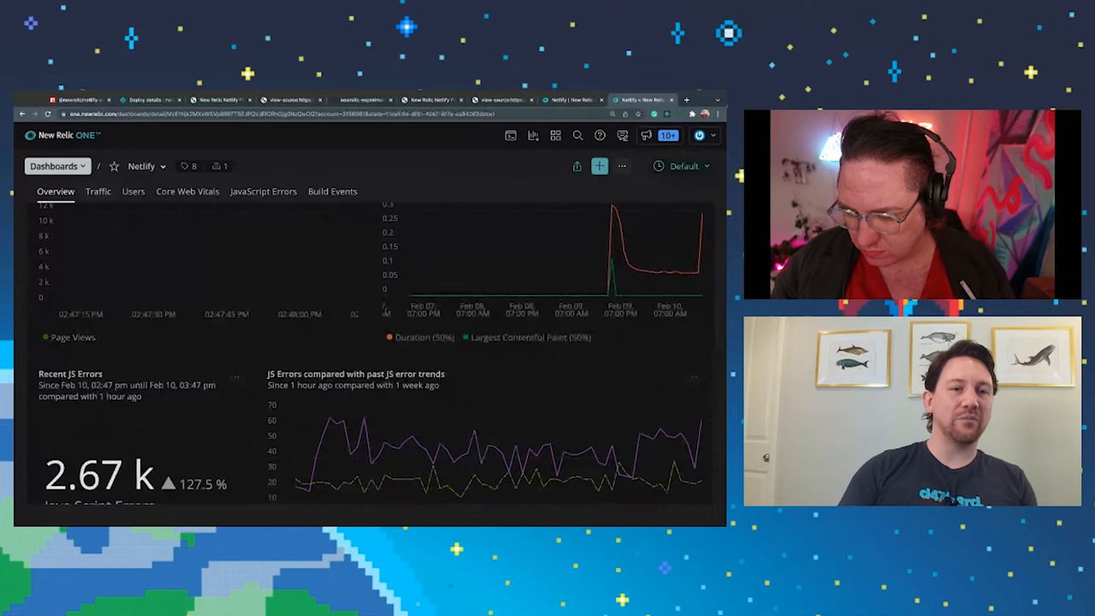
click(97, 192)
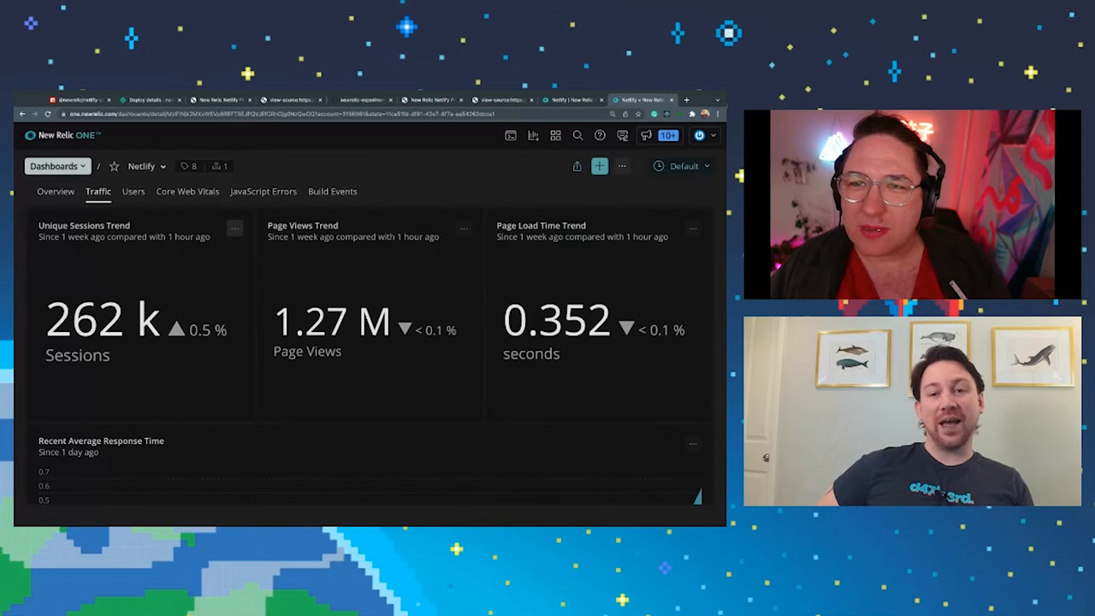
mouse_move(681, 391)
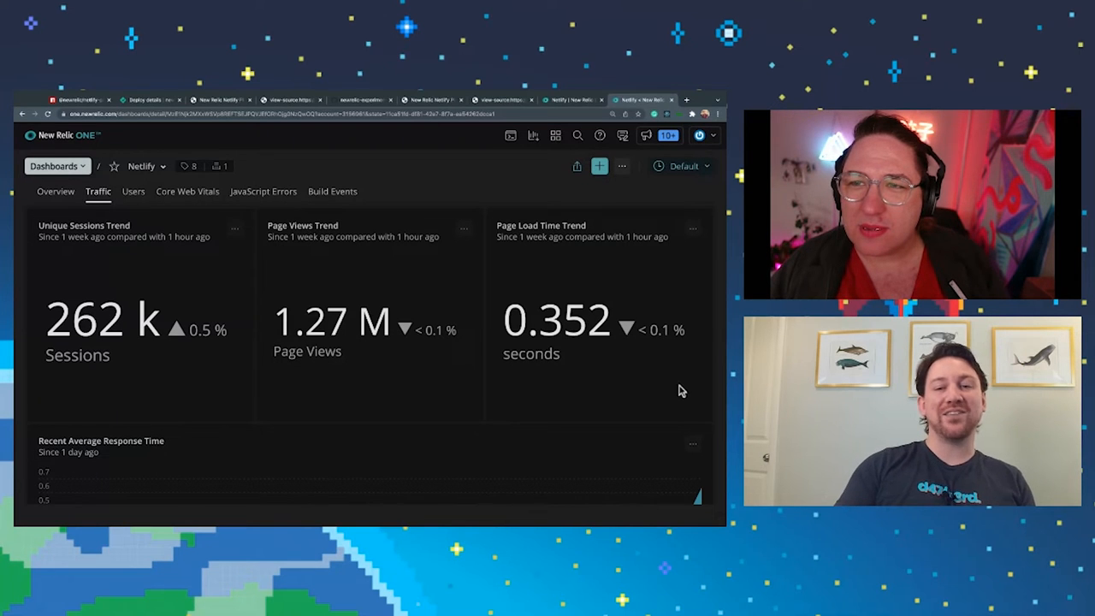
mouse_move(572, 284)
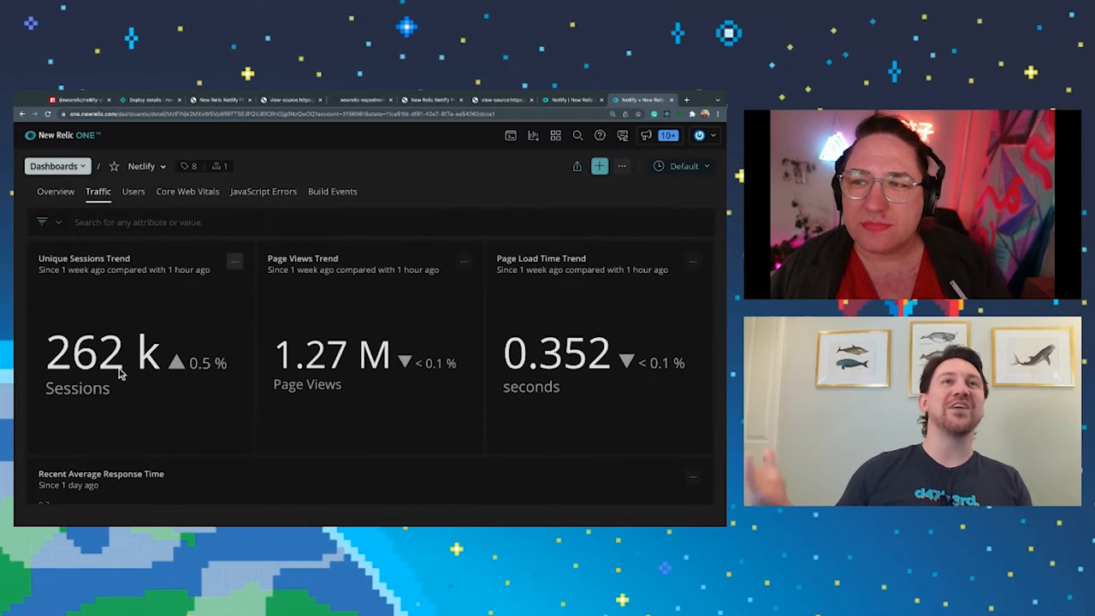
- Review the remaining Traffic charts, then show the Users page with active sessions and browser usage
scroll(down, 3)
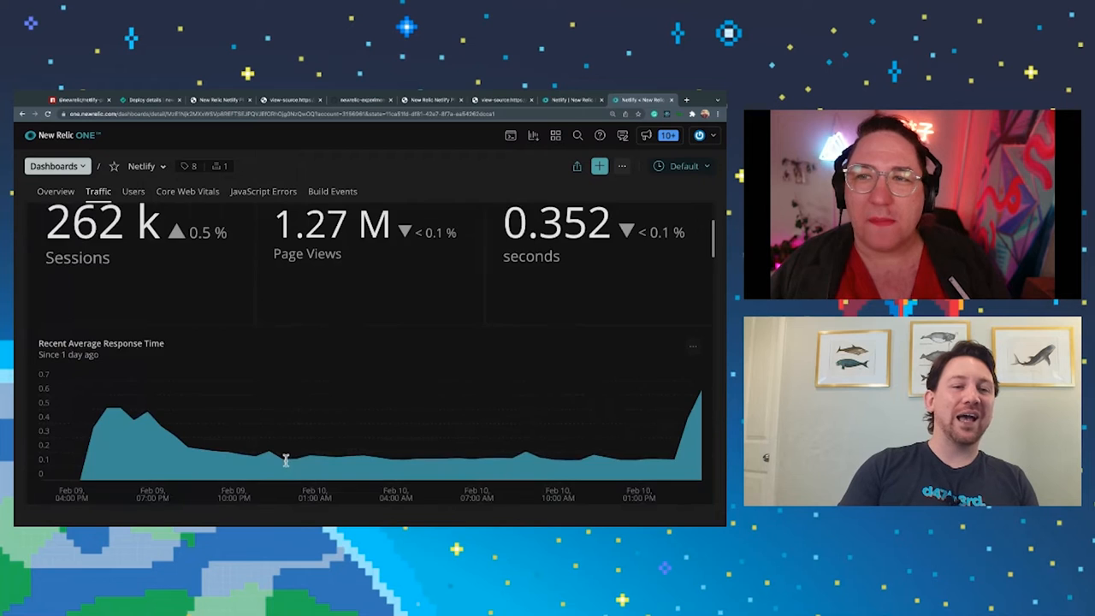
scroll(down, 3)
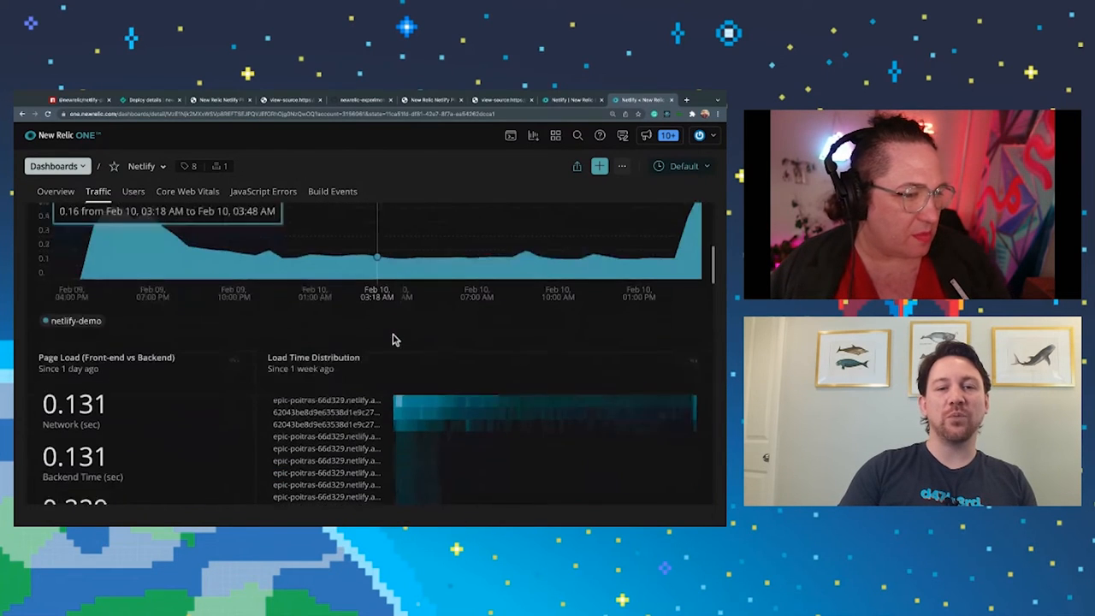
scroll(down, 3)
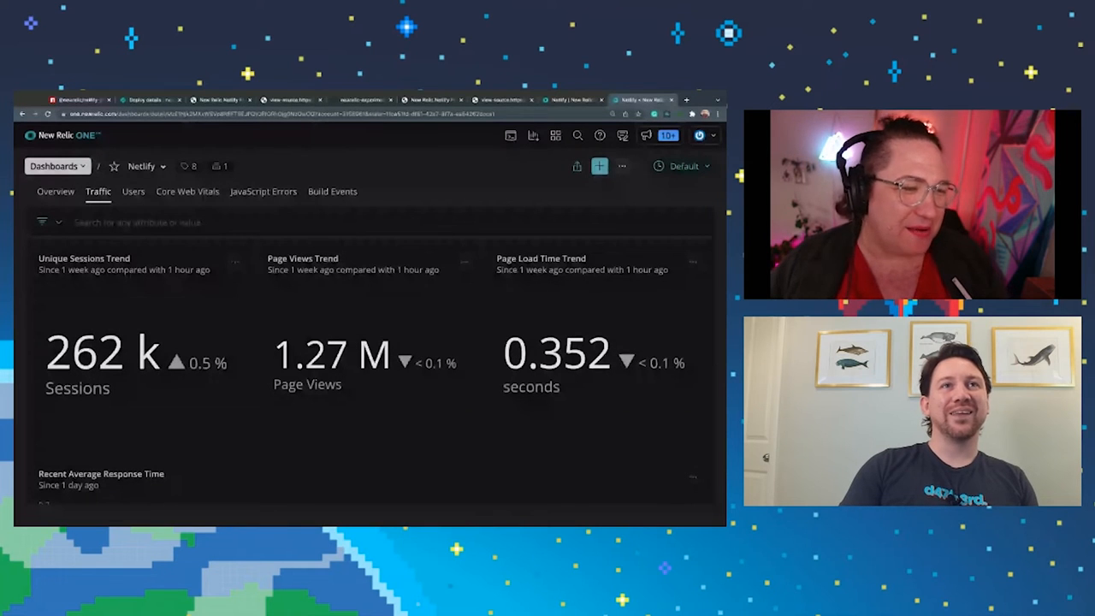
scroll(down, 3)
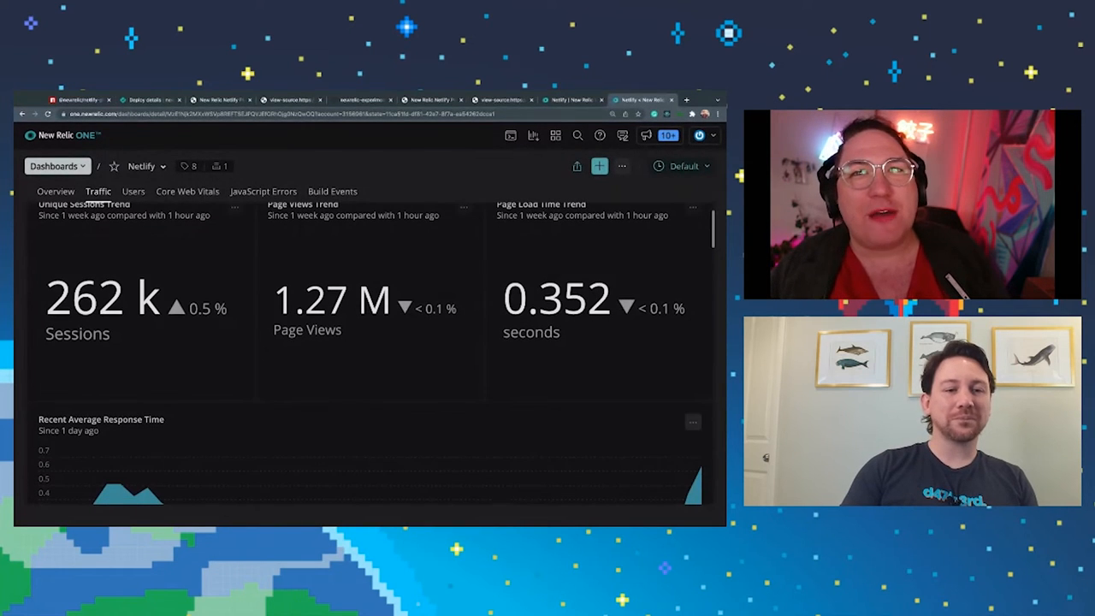
scroll(down, 3)
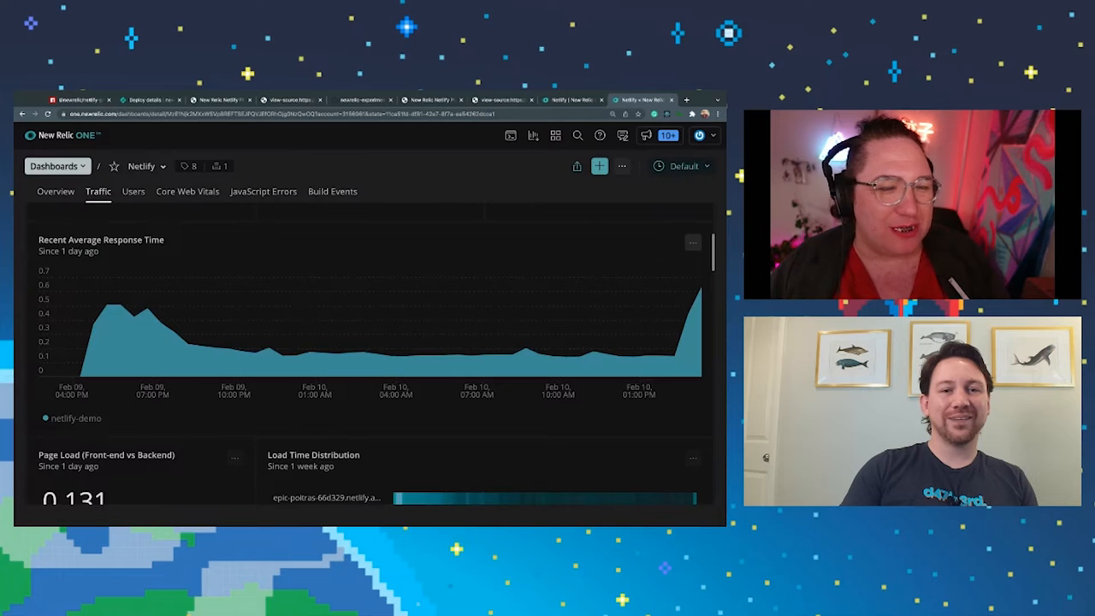
scroll(down, 3)
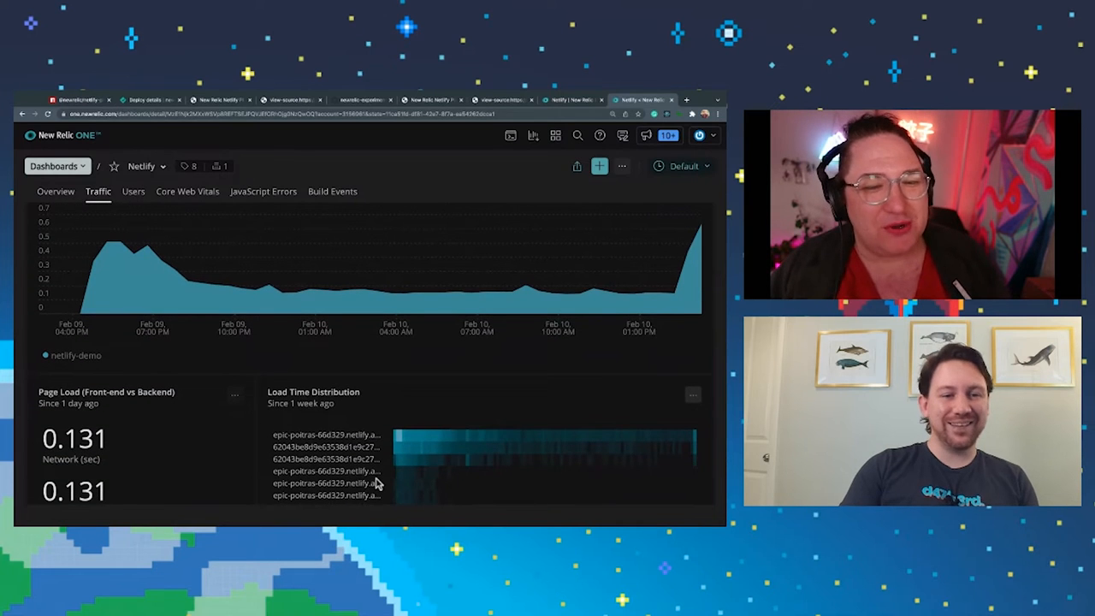
scroll(down, 3)
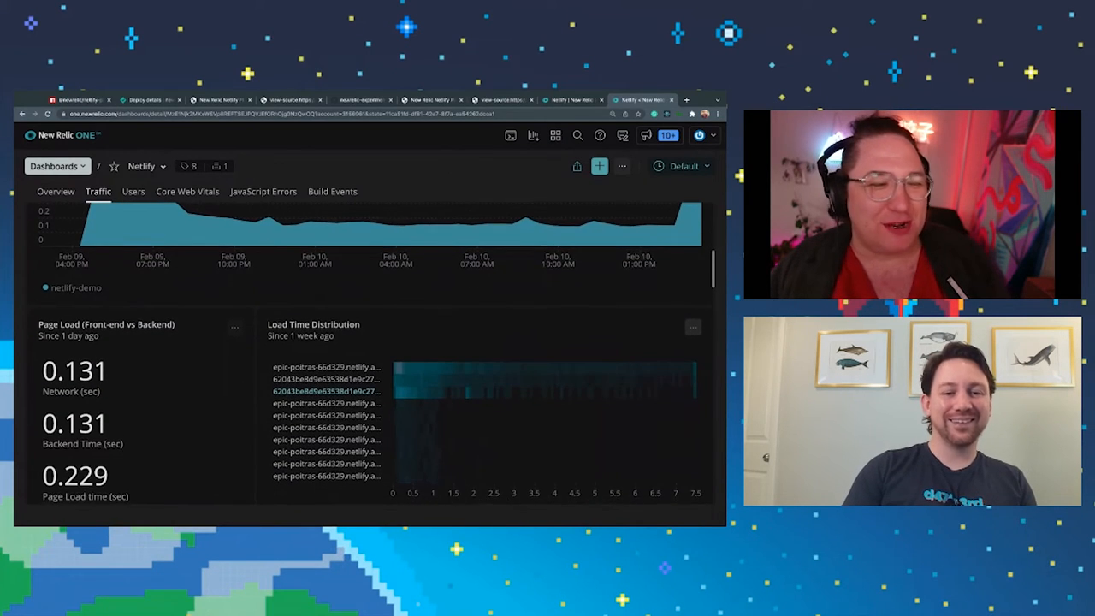
scroll(down, 3)
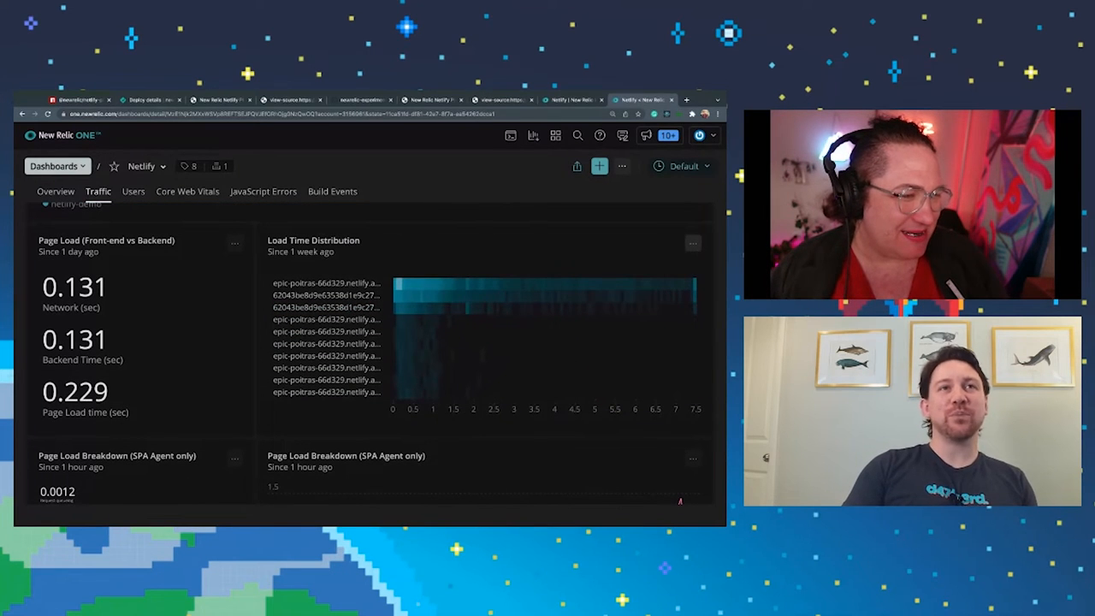
scroll(down, 3)
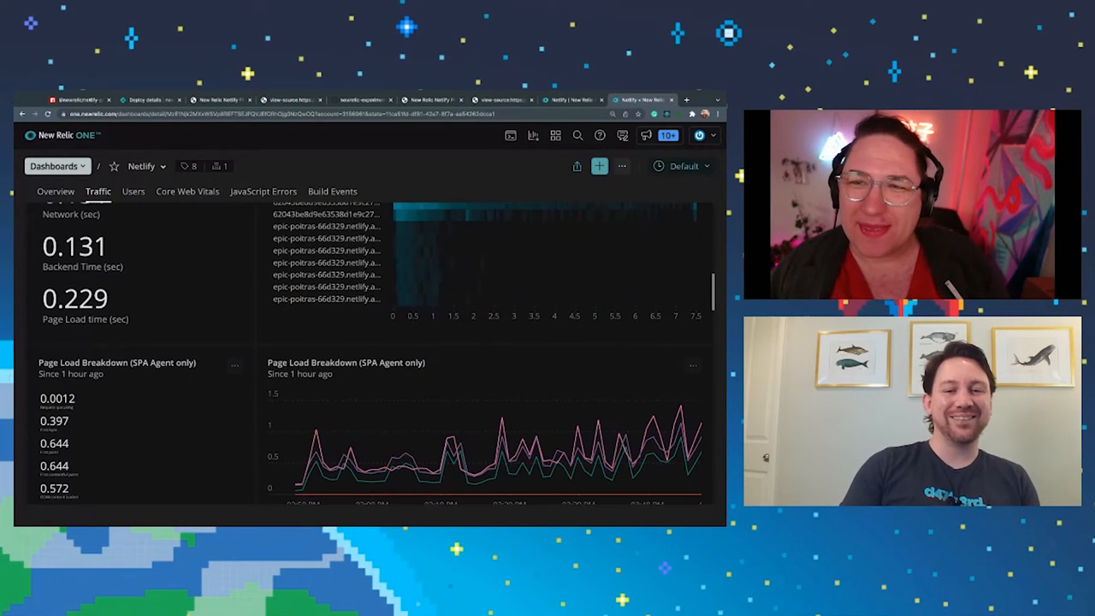
scroll(down, 3)
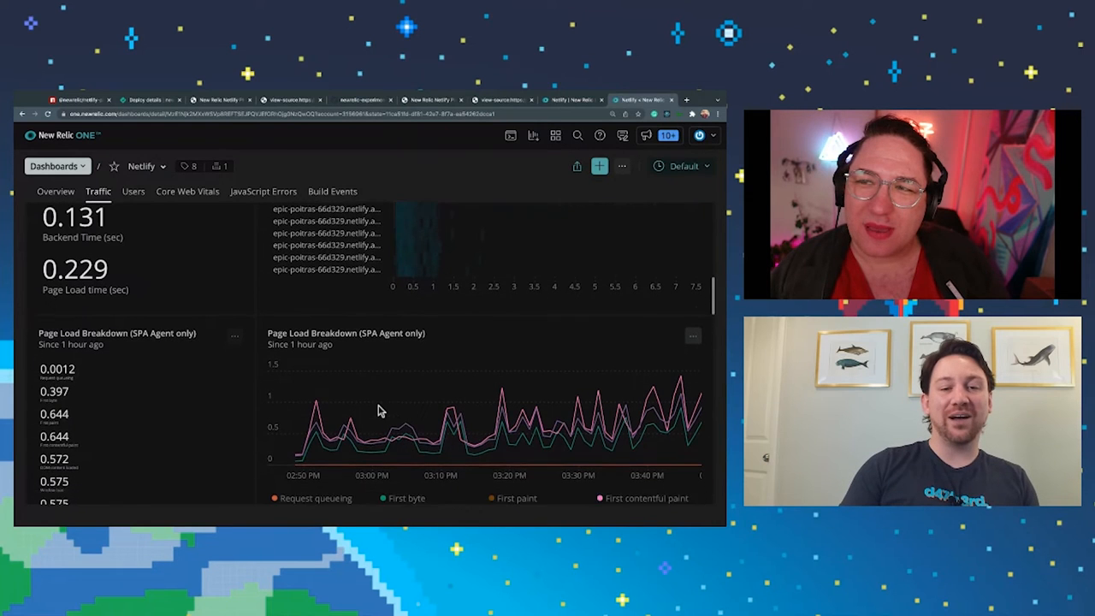
scroll(down, 3)
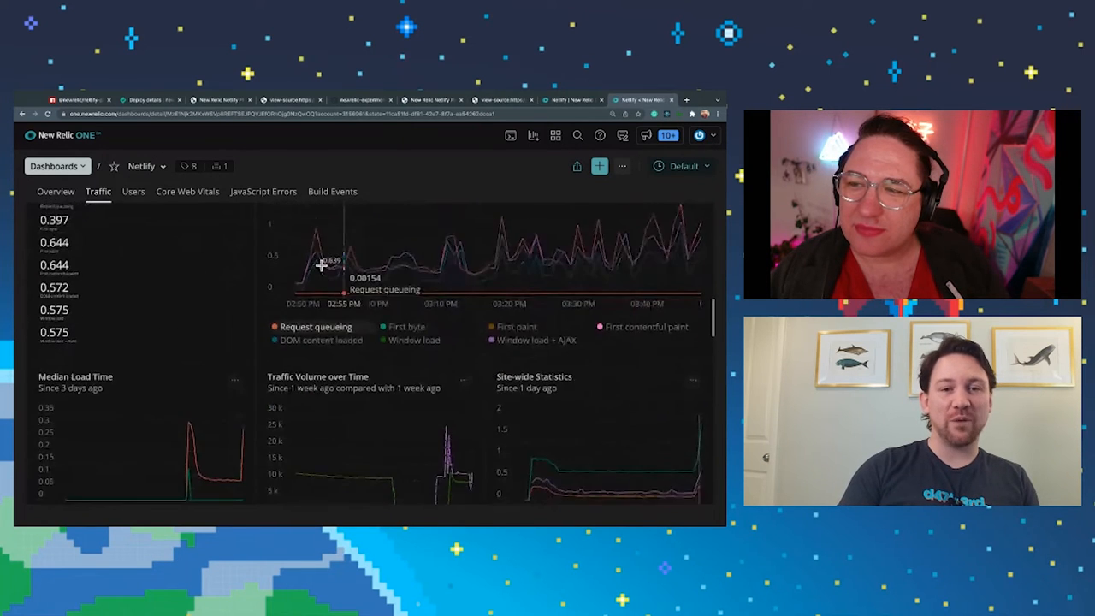
scroll(down, 3)
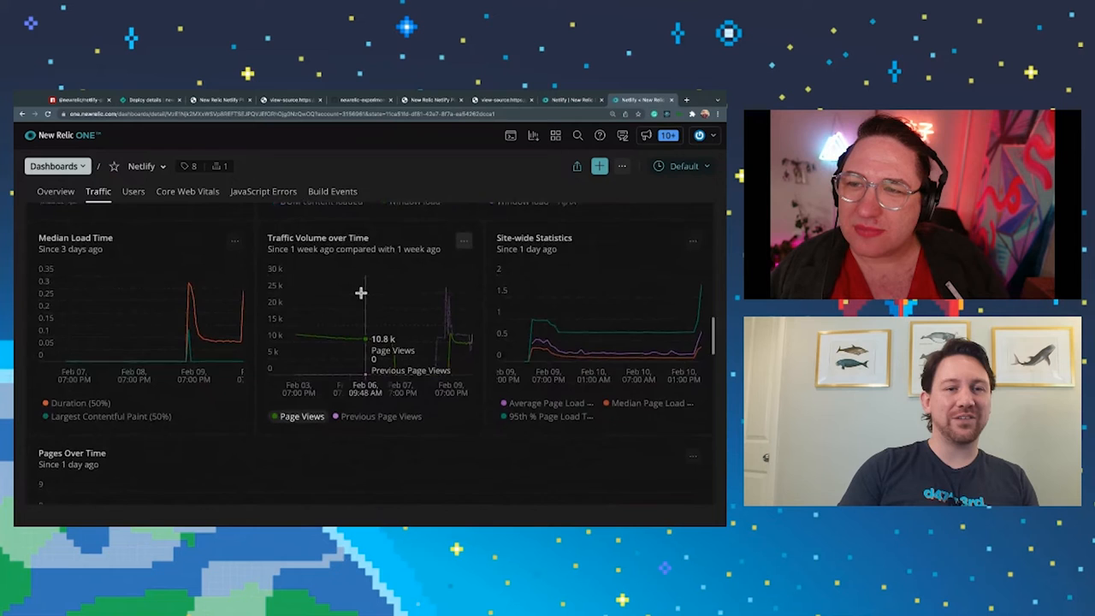
scroll(down, 3)
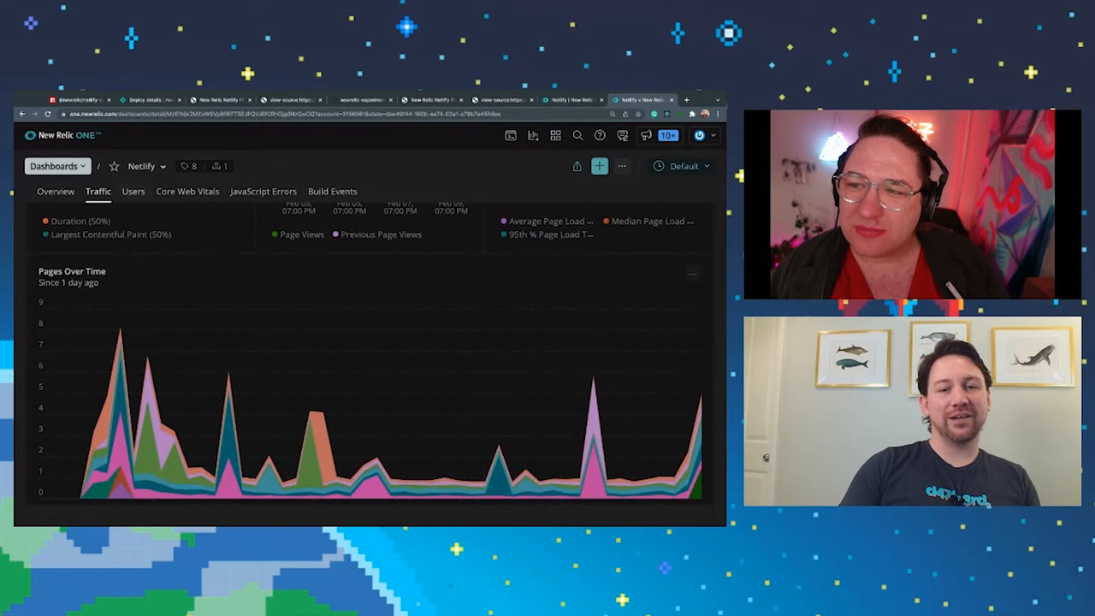
click(133, 191)
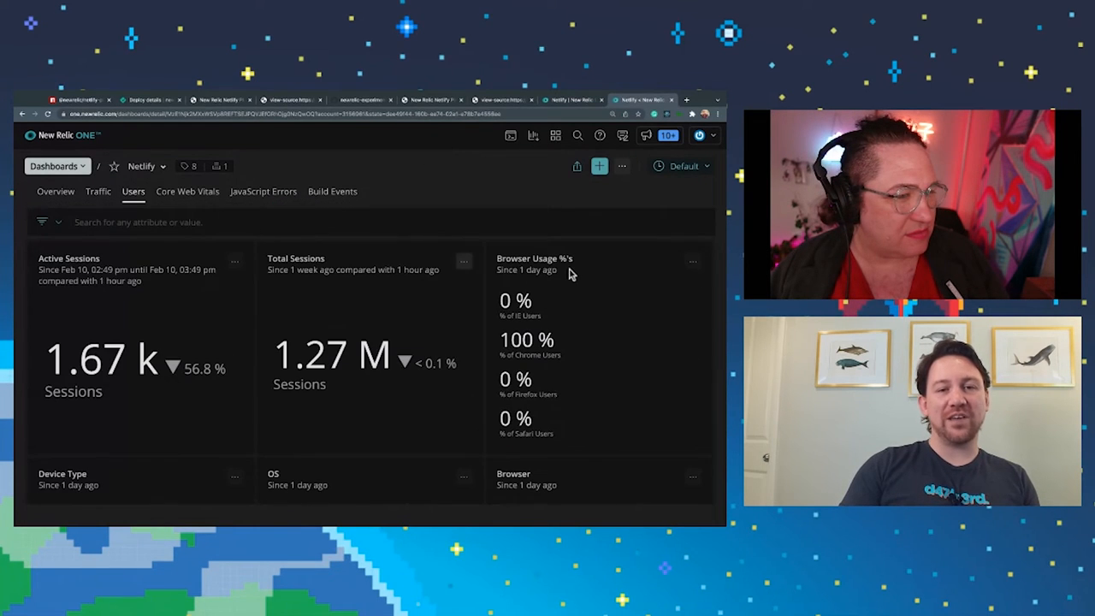
scroll(down, 3)
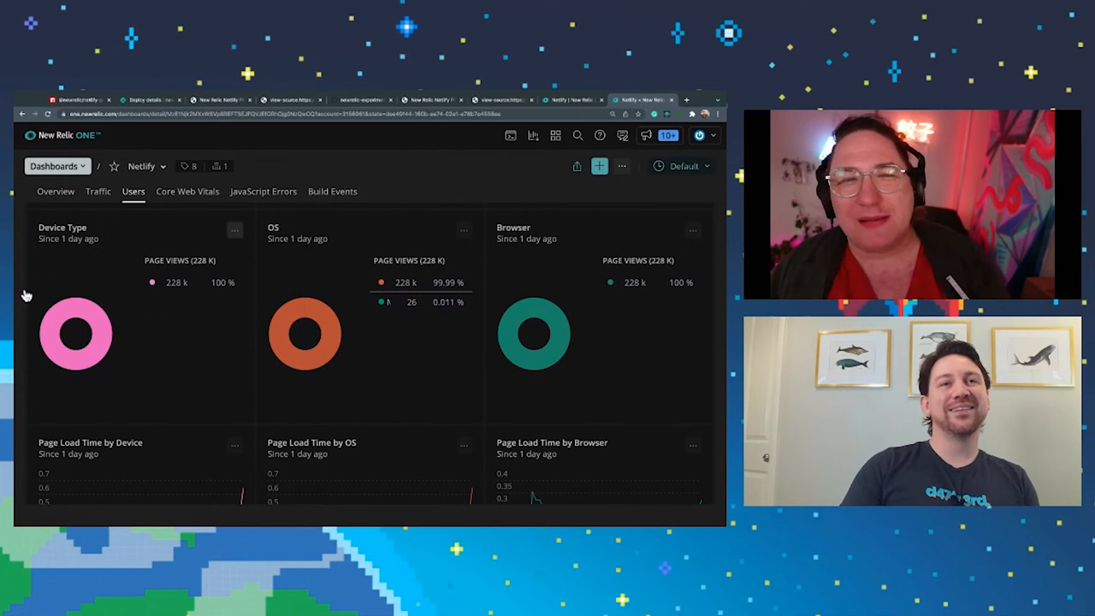
mouse_move(346, 250)
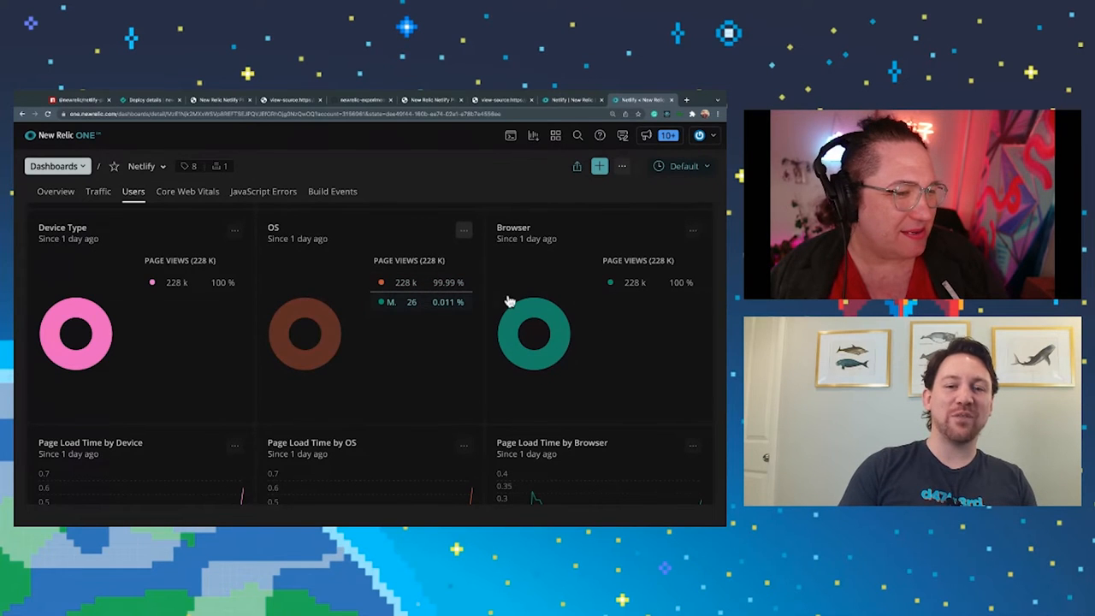
scroll(down, 3)
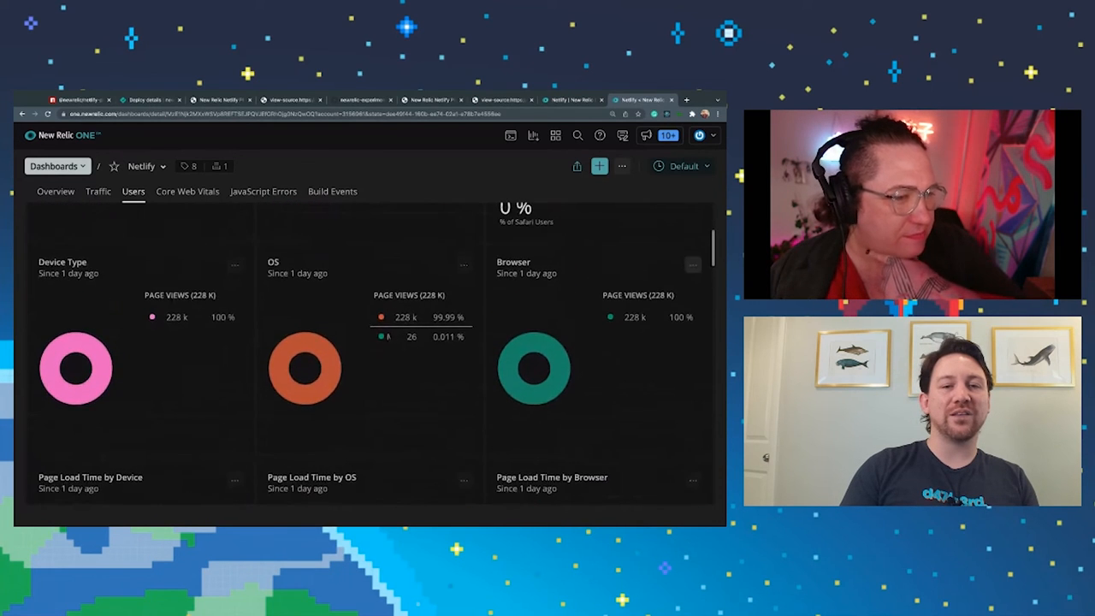
scroll(down, 3)
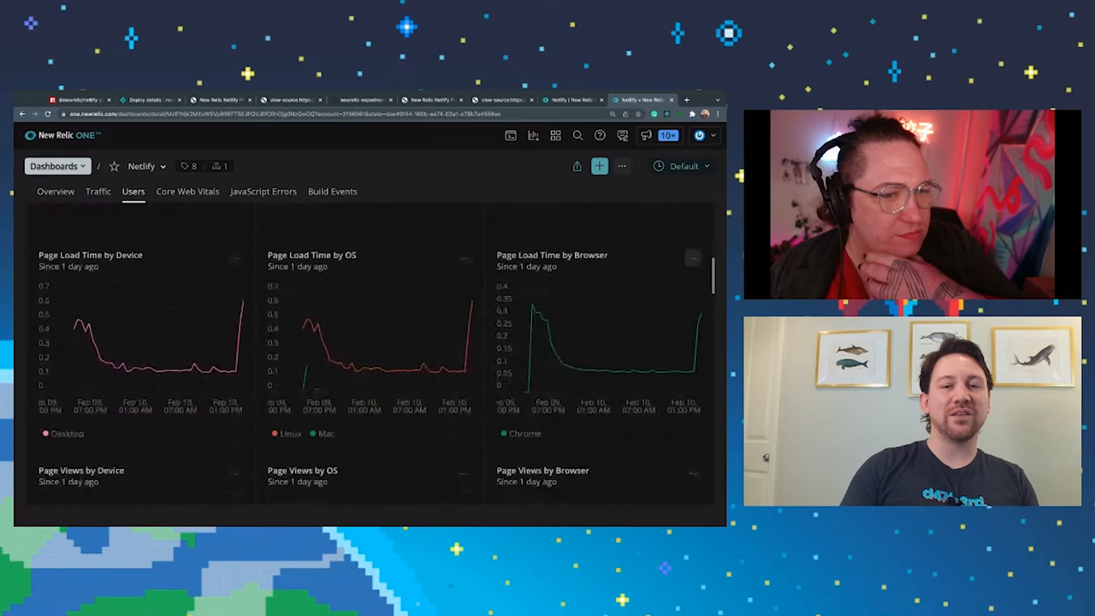
scroll(down, 3)
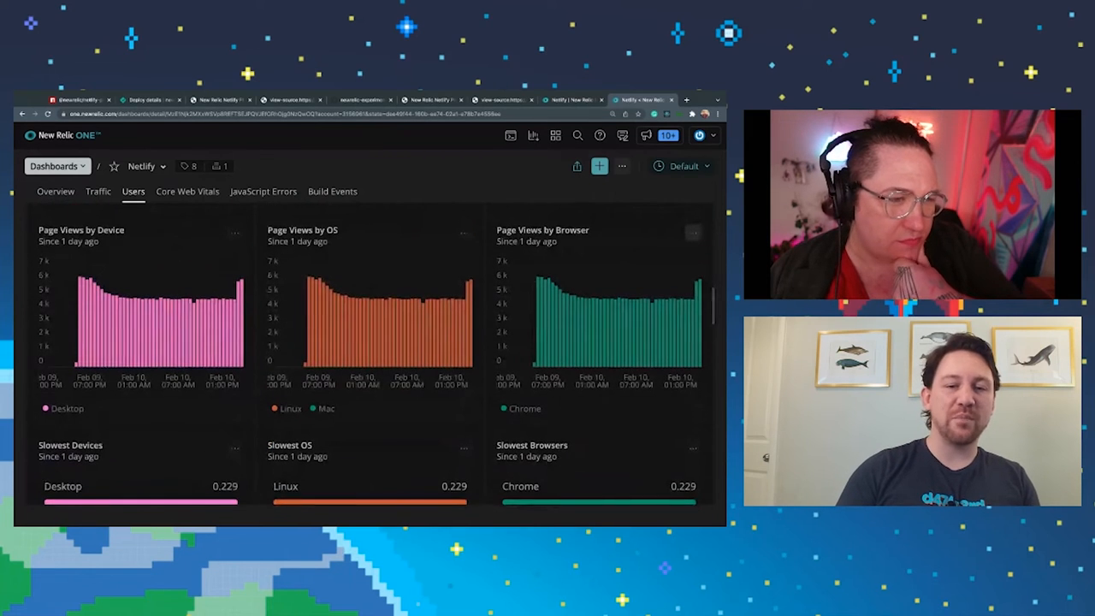
scroll(down, 3)
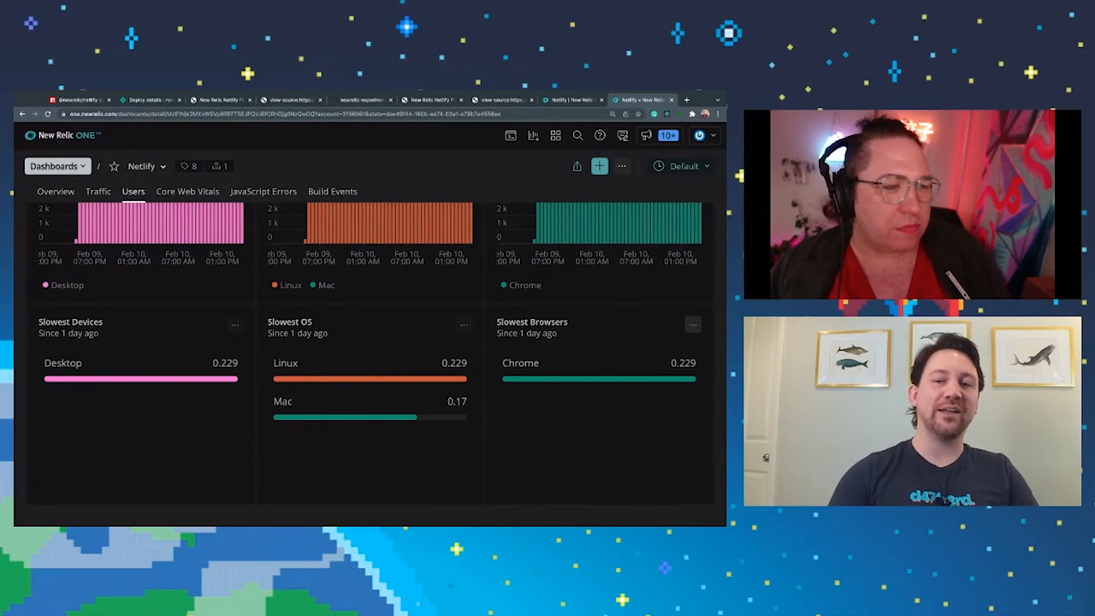
scroll(down, 3)
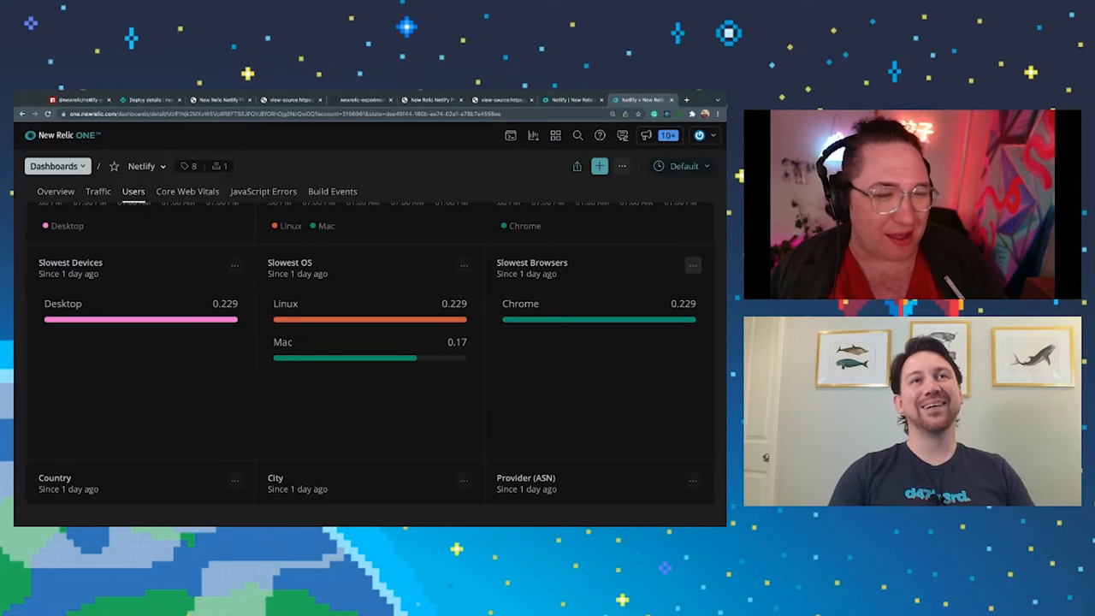
scroll(down, 3)
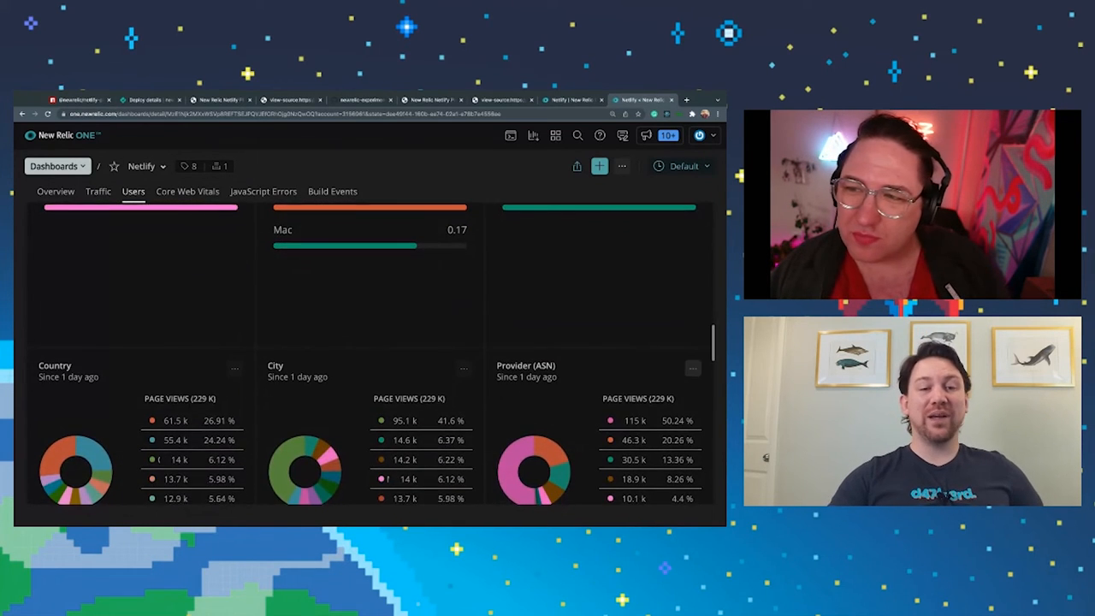
scroll(down, 3)
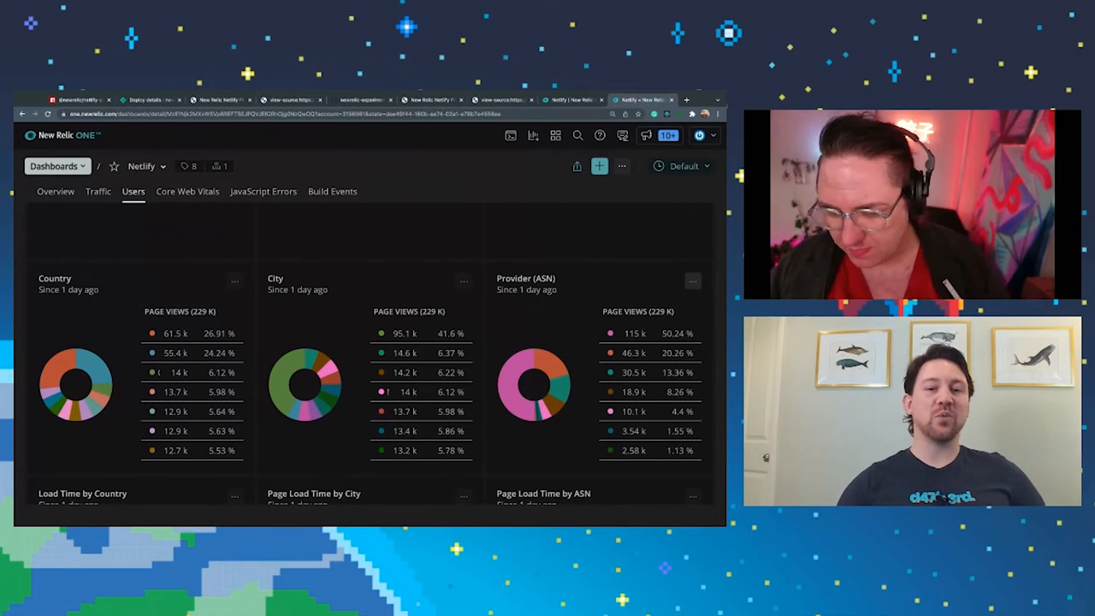
scroll(down, 3)
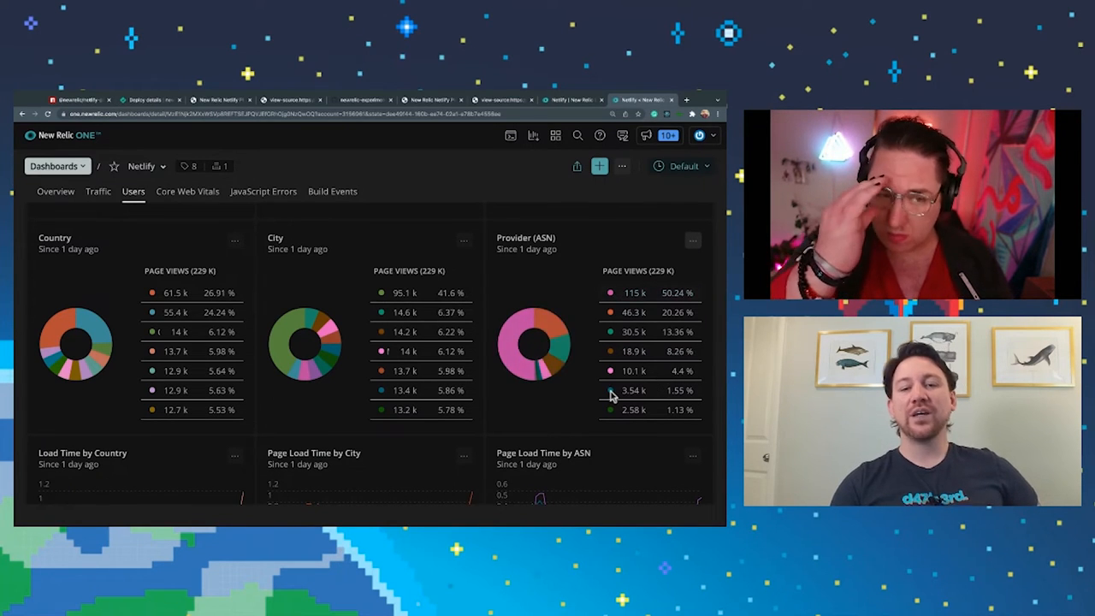
scroll(down, 3)
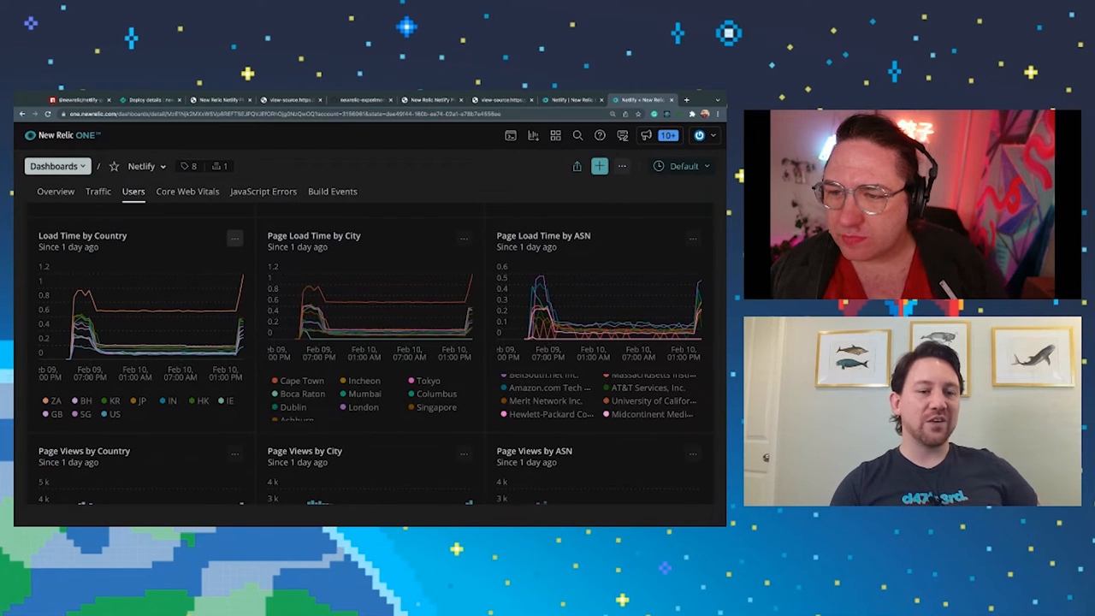
scroll(down, 3)
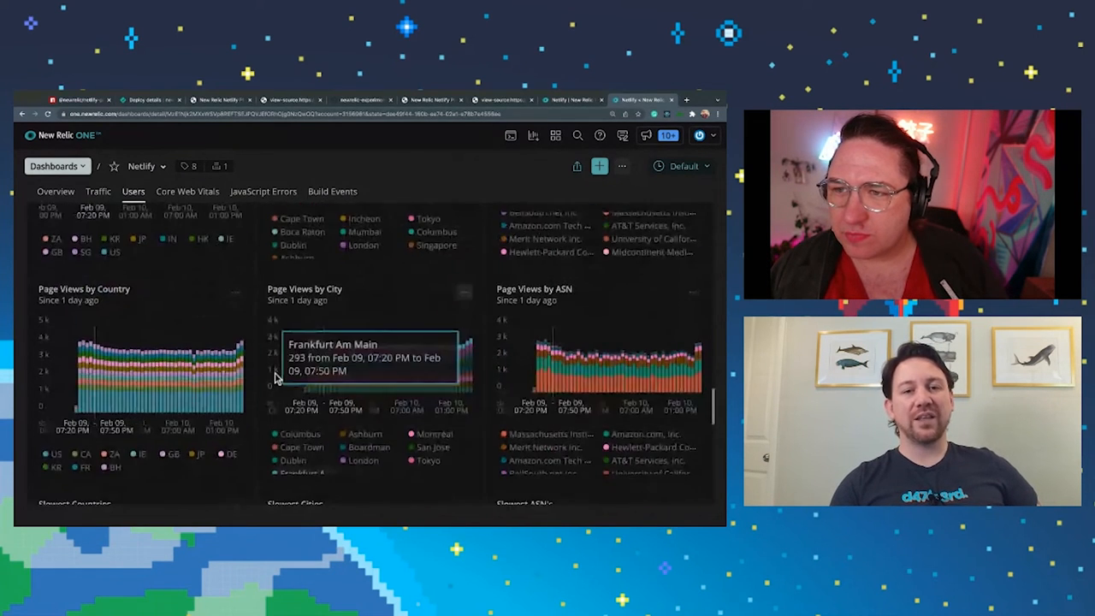
scroll(down, 3)
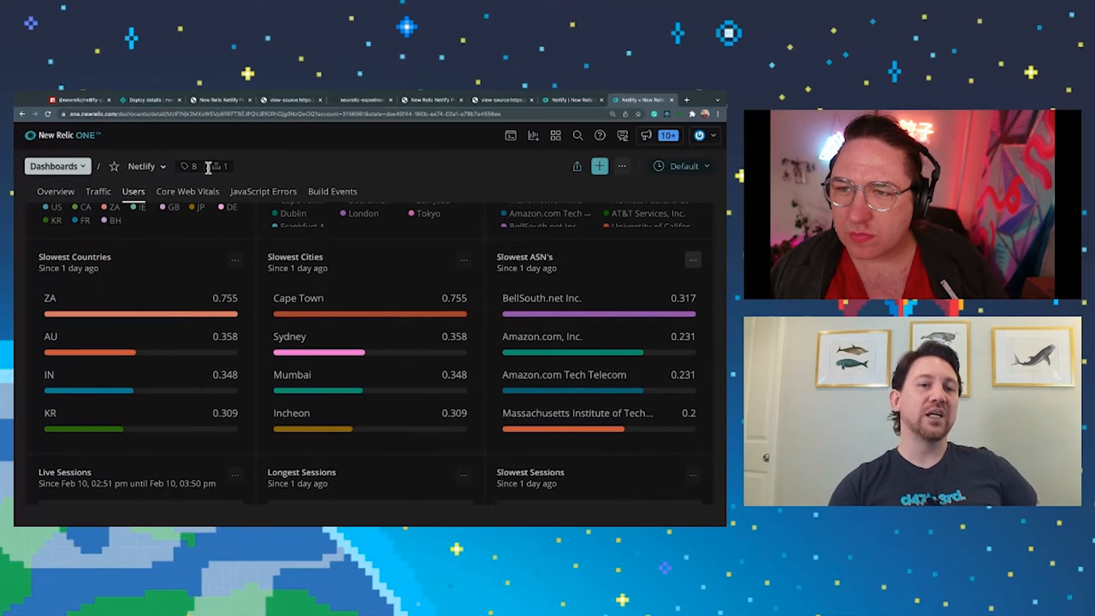
click(188, 192)
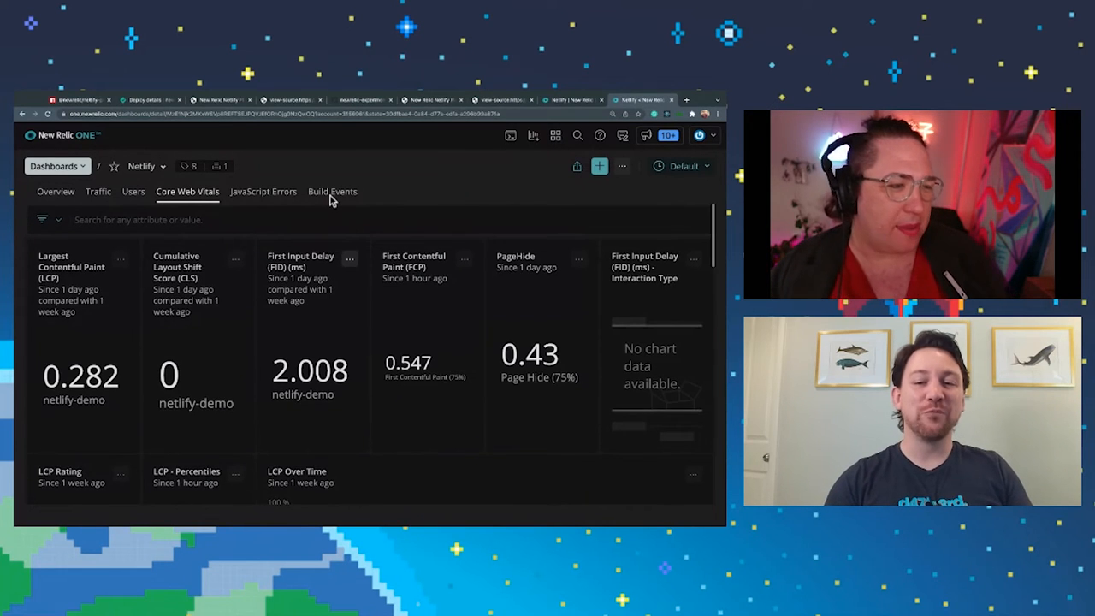
scroll(down, 3)
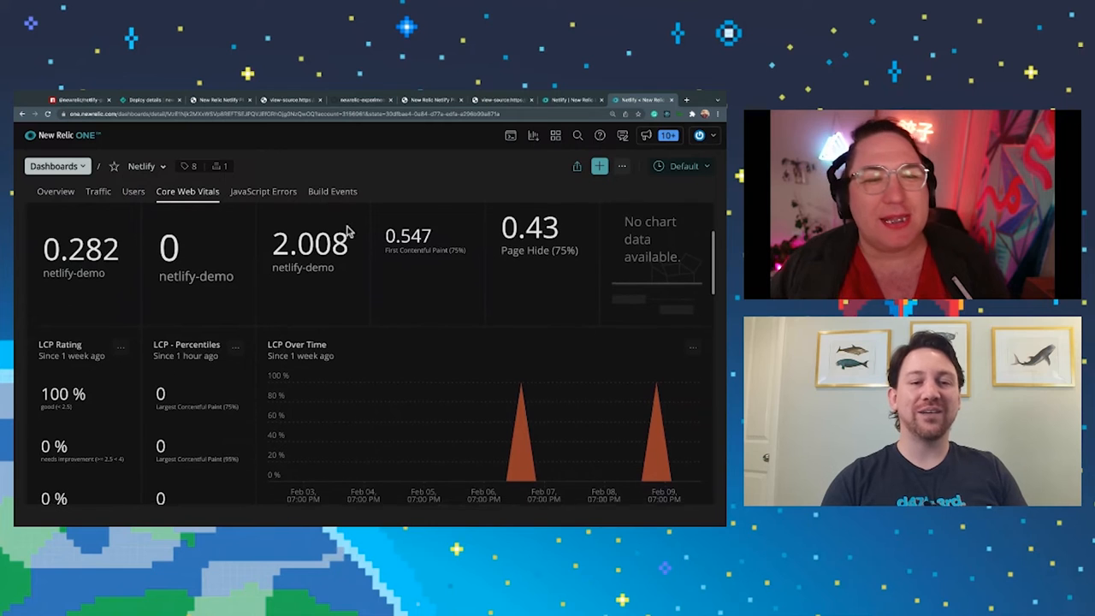
scroll(down, 3)
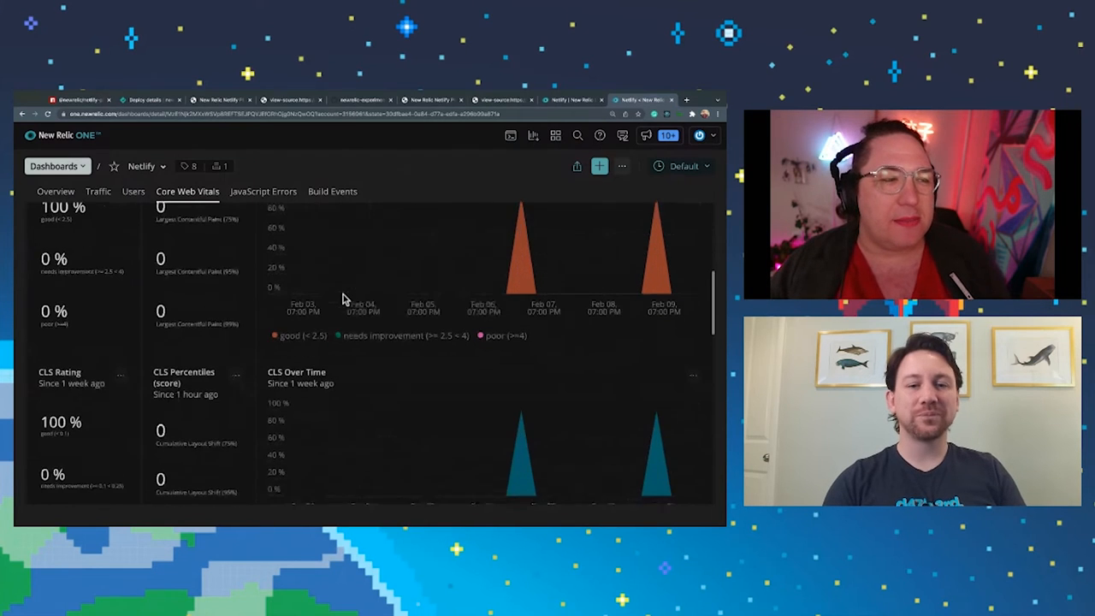
scroll(down, 3)
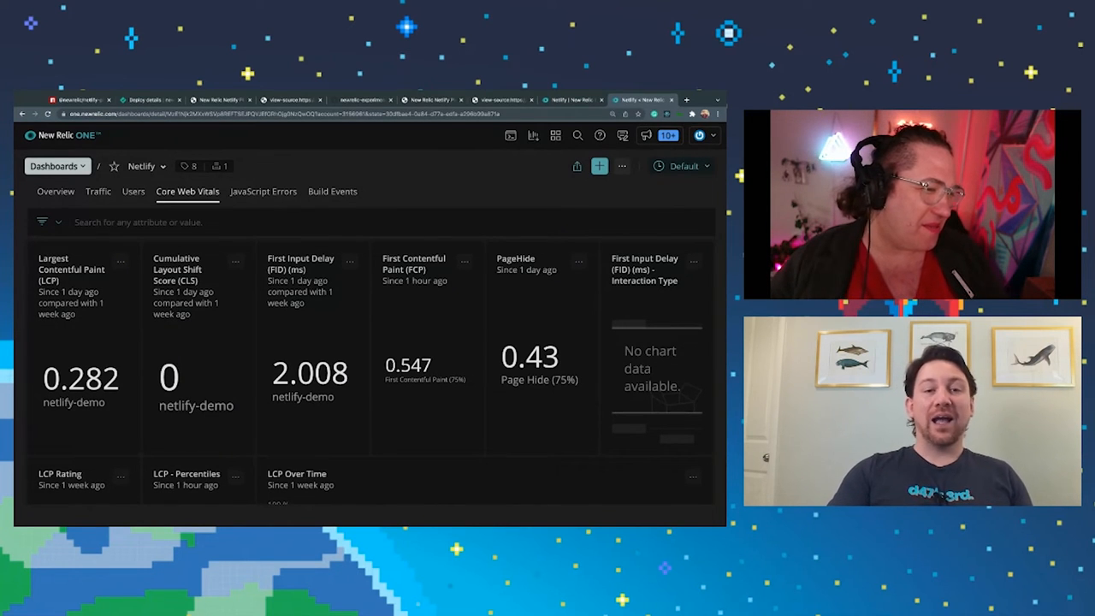
- Show the JavaScript Errors page and look through its error breakdowns by device, OS and browser
click(263, 192)
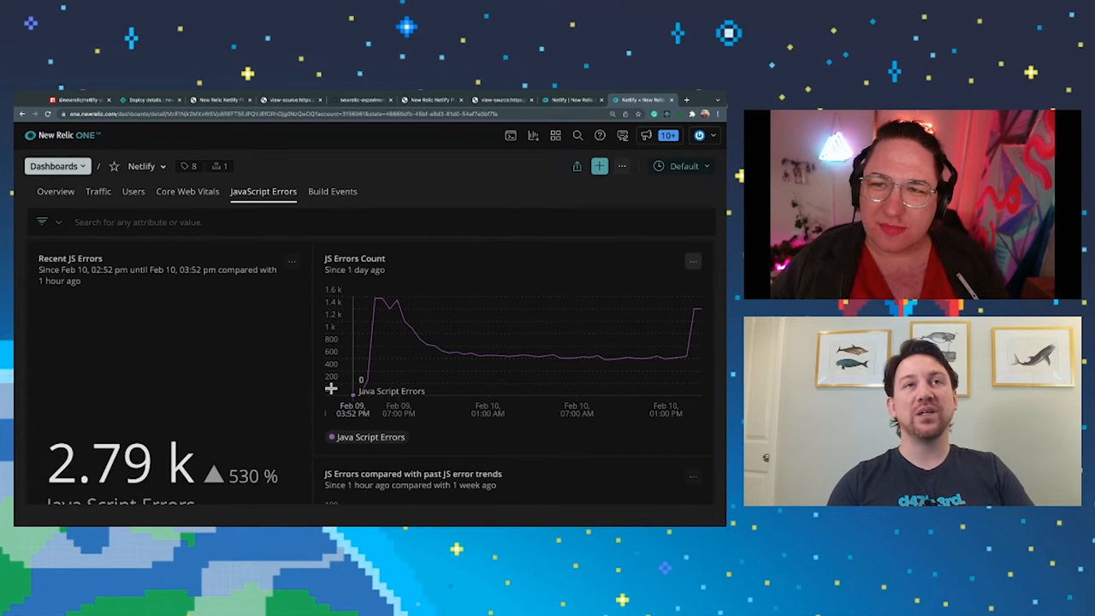
scroll(down, 3)
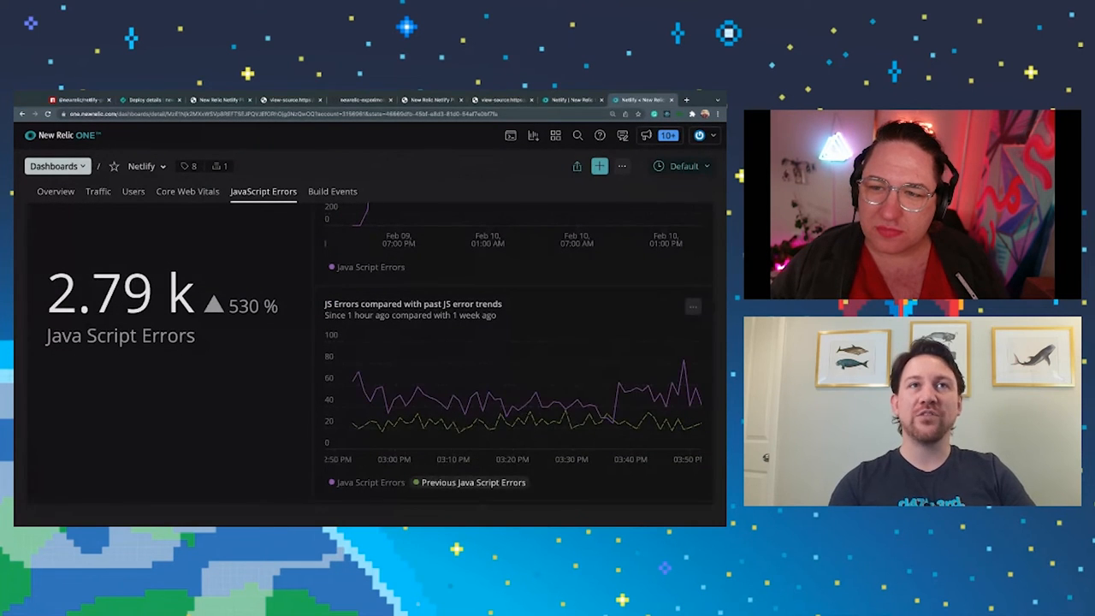
mouse_move(212, 514)
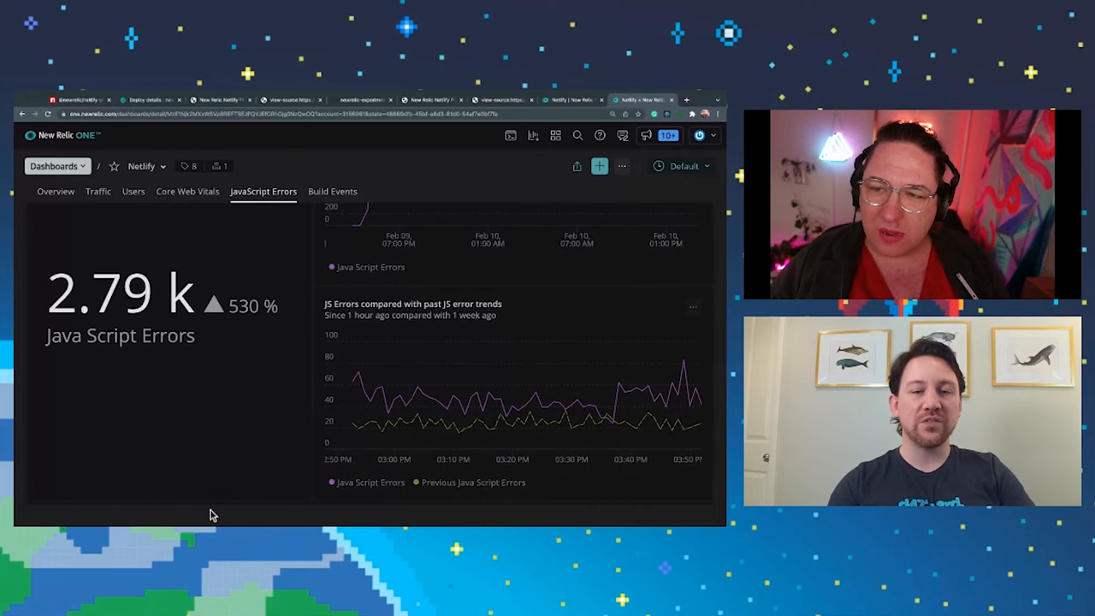
scroll(down, 3)
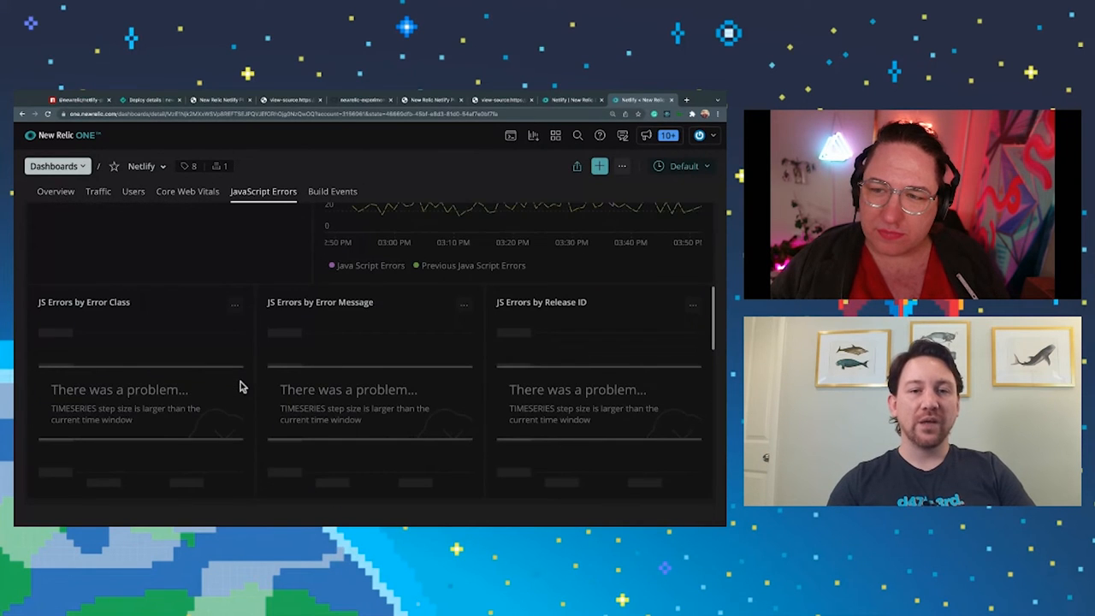
scroll(down, 3)
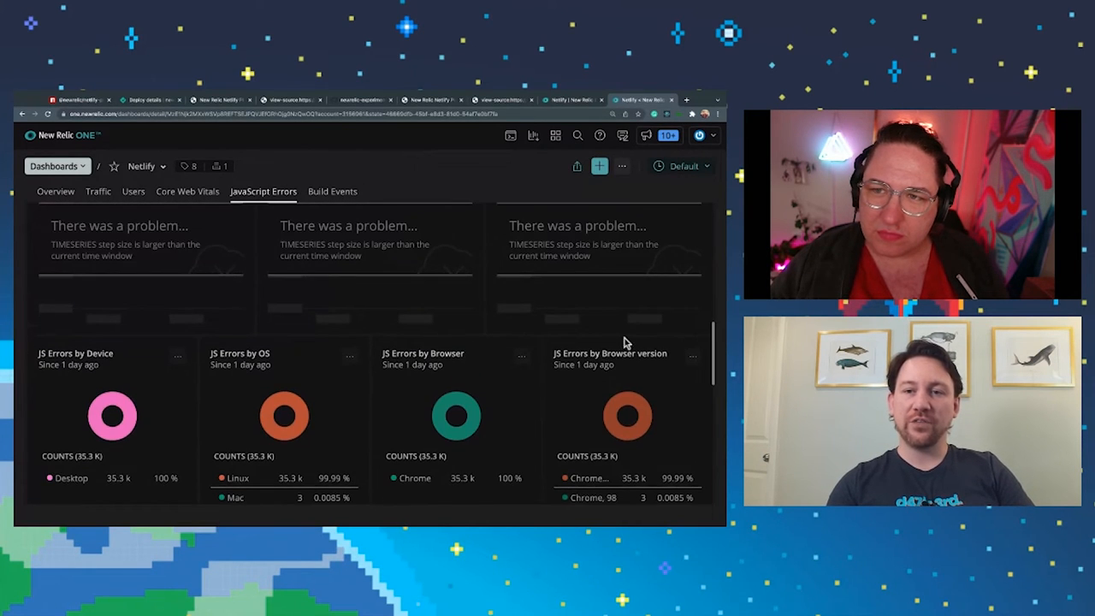
- Set the dashboard time window to the last 24 hours so the JS error charts populate
click(685, 167)
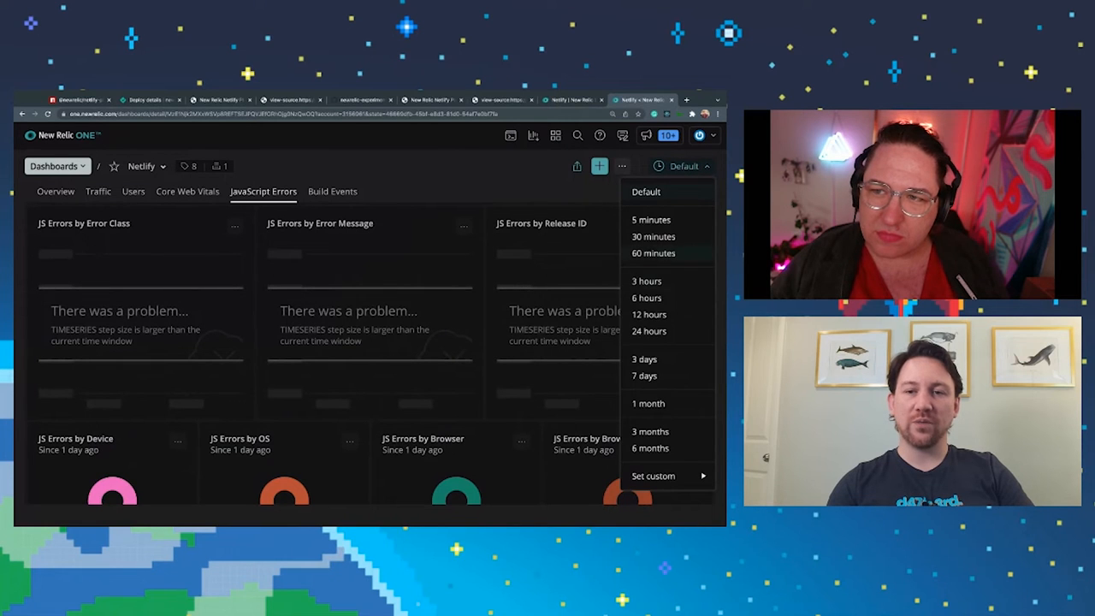
click(651, 332)
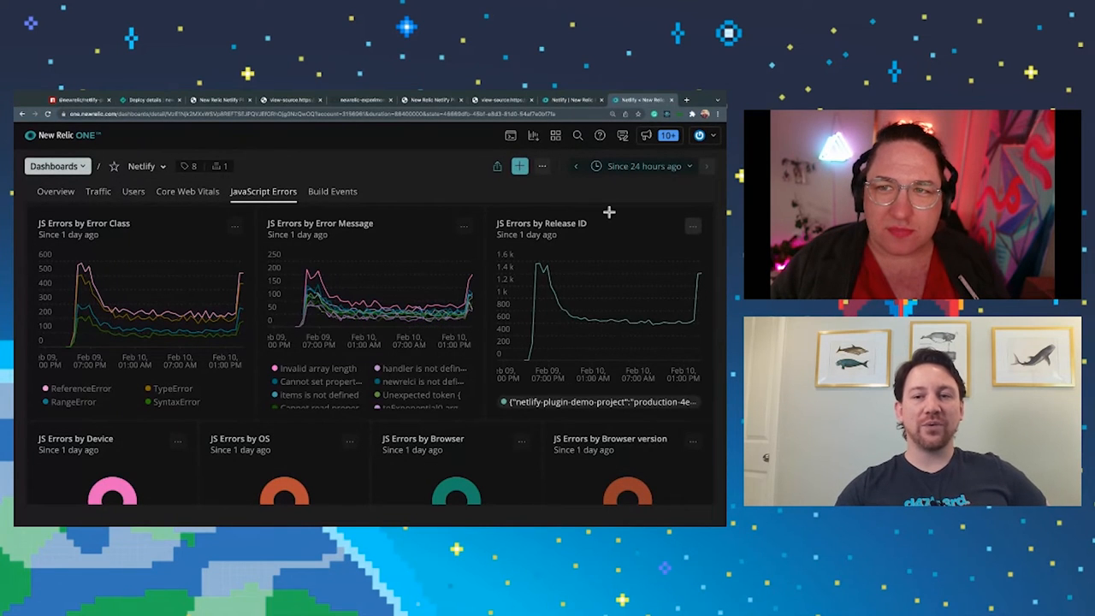
scroll(down, 3)
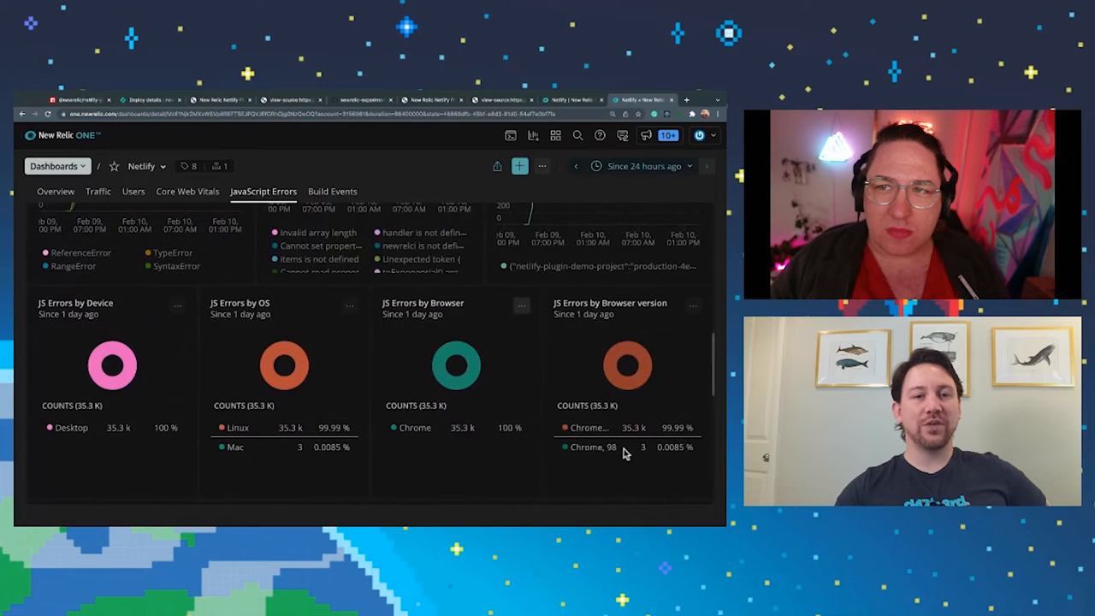
scroll(down, 3)
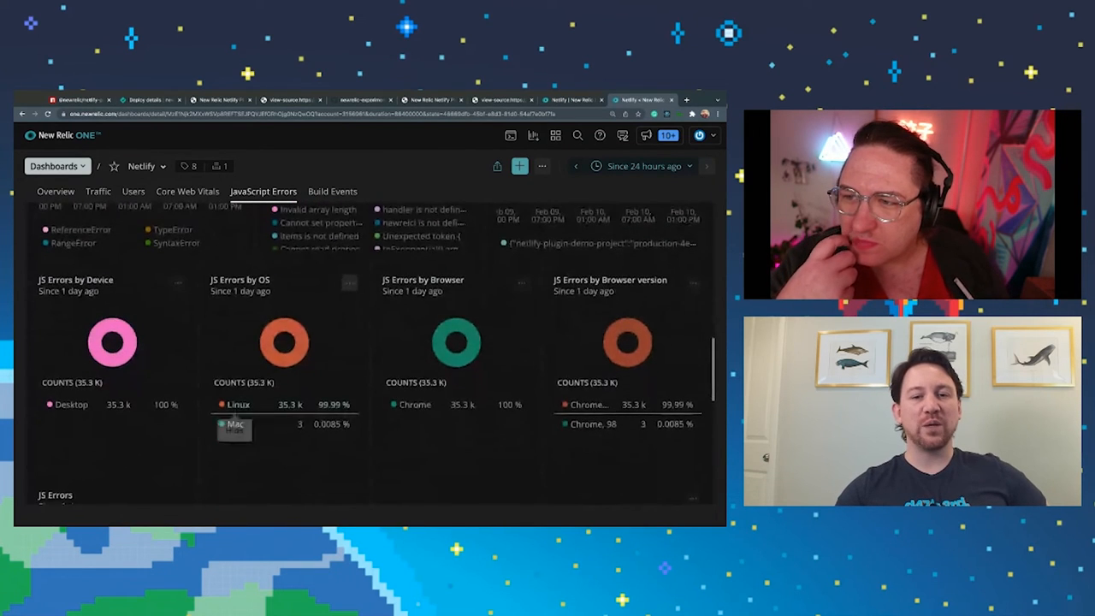
scroll(down, 3)
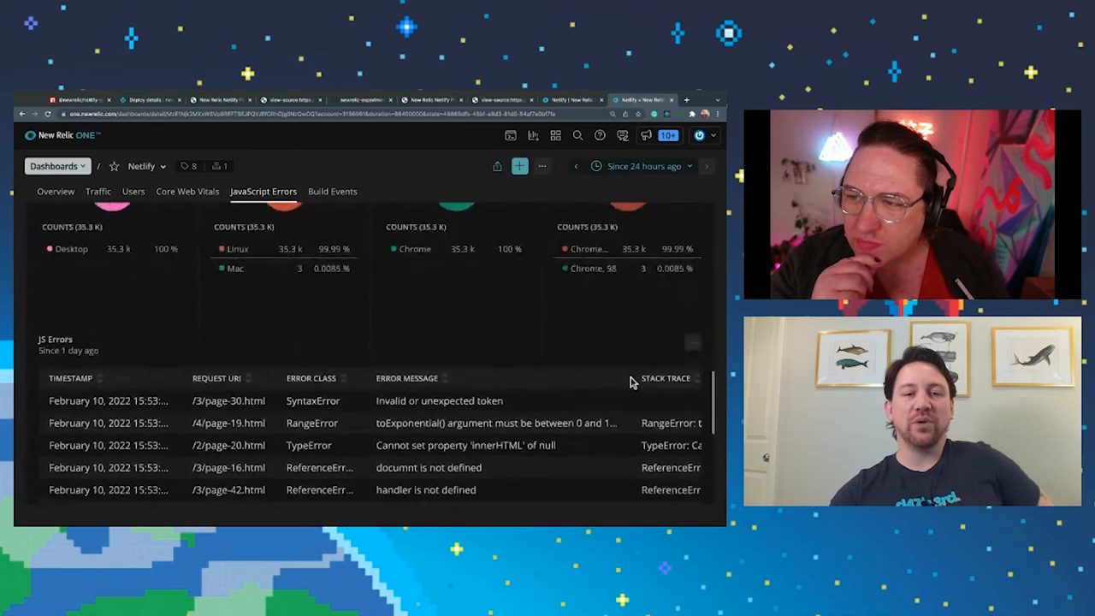
scroll(down, 3)
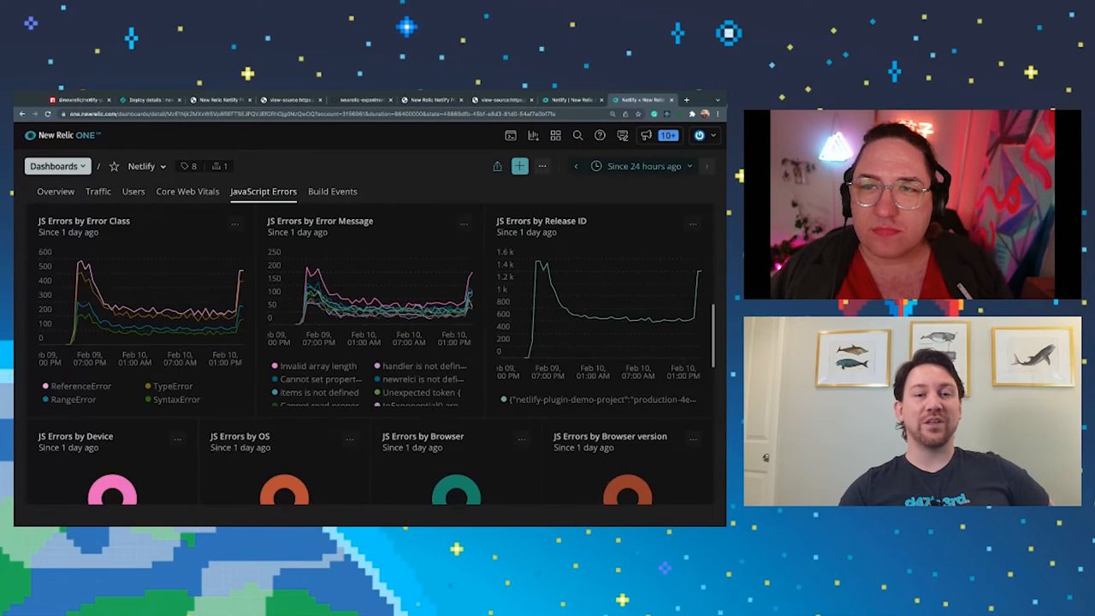
scroll(down, 3)
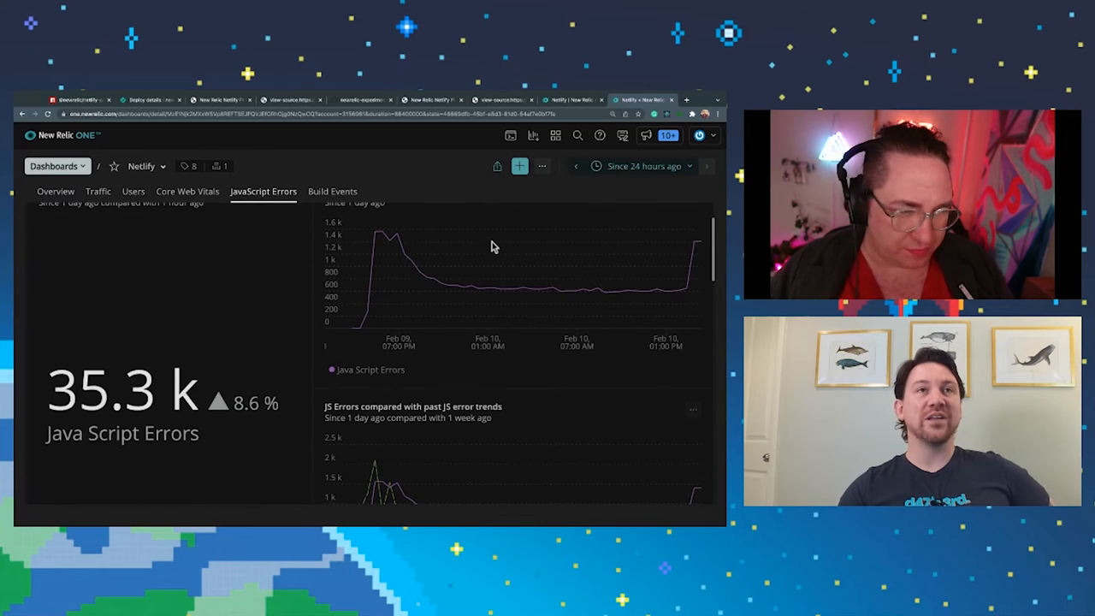
scroll(down, 3)
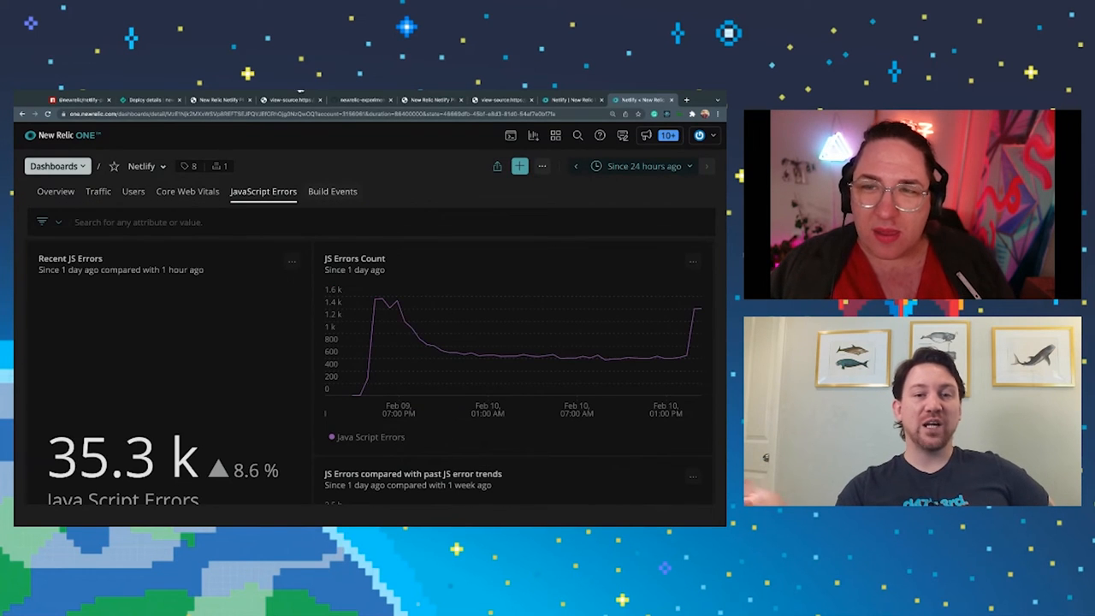
- Show the Build Events page with its builds started and deployment charts
click(332, 192)
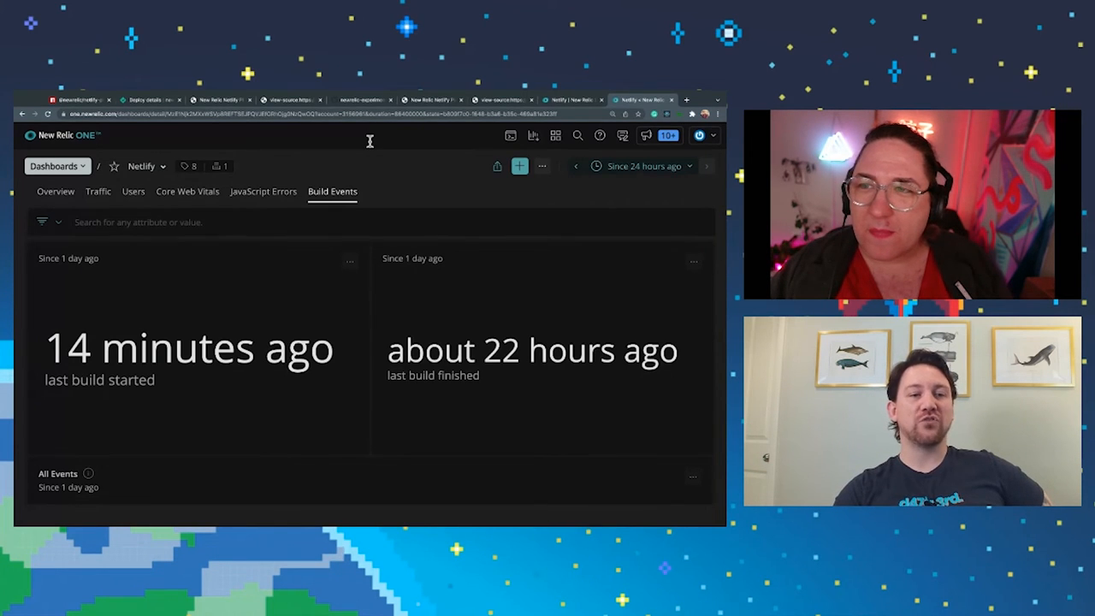
scroll(down, 3)
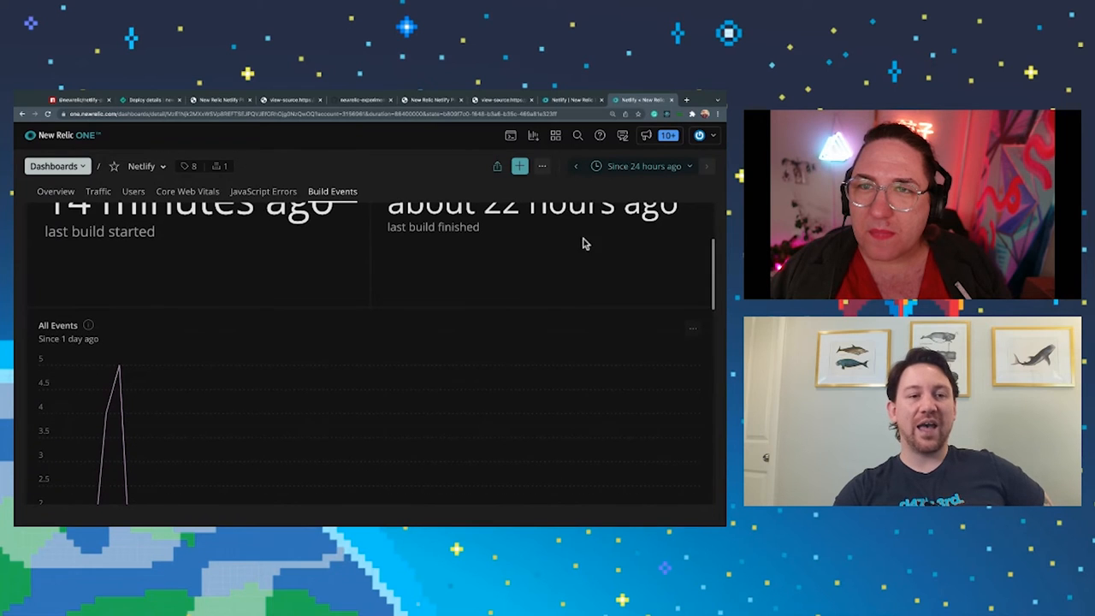
scroll(down, 3)
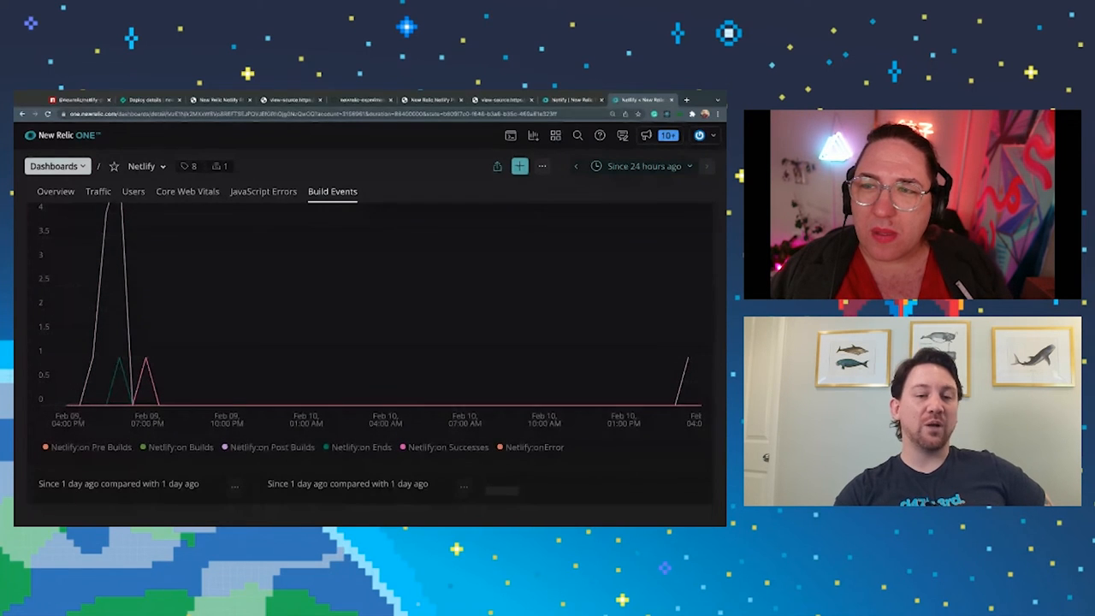
click(179, 447)
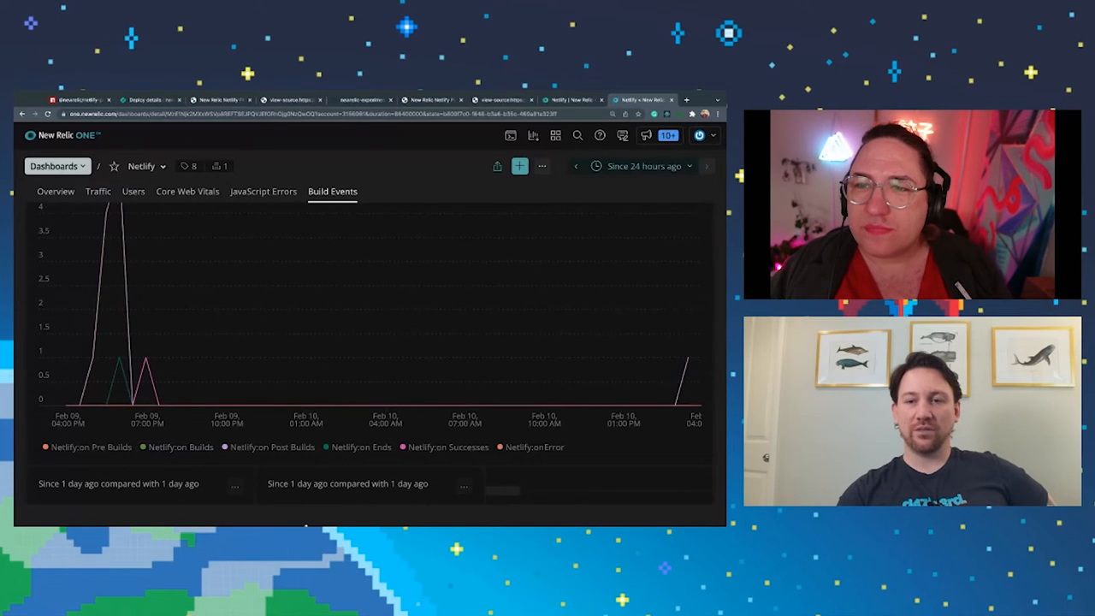
- Set the time window to the last month and review branches and contexts deployed
click(644, 166)
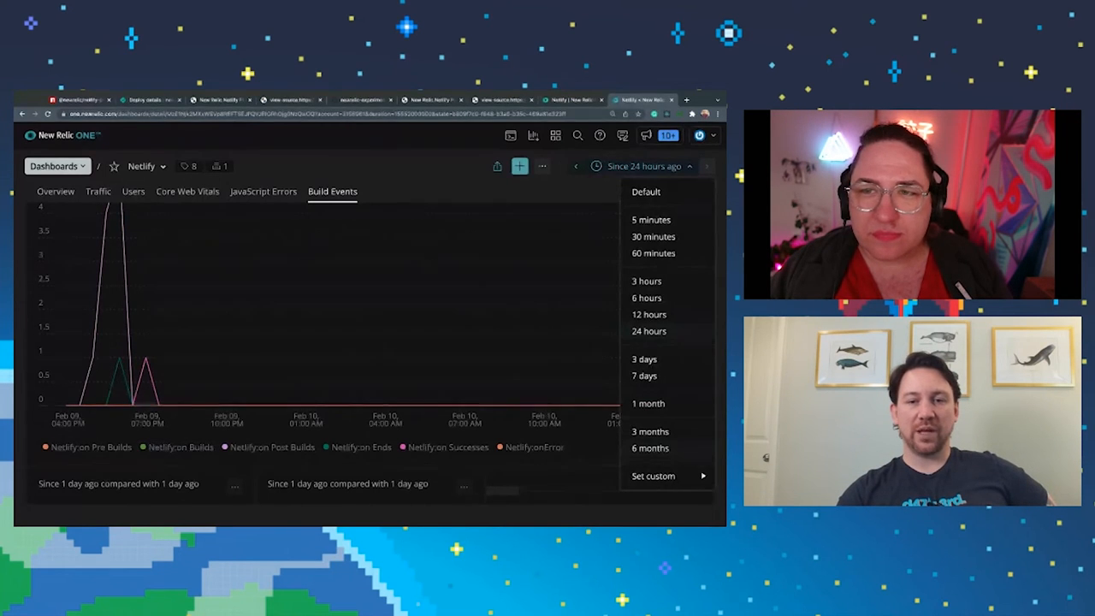
click(650, 448)
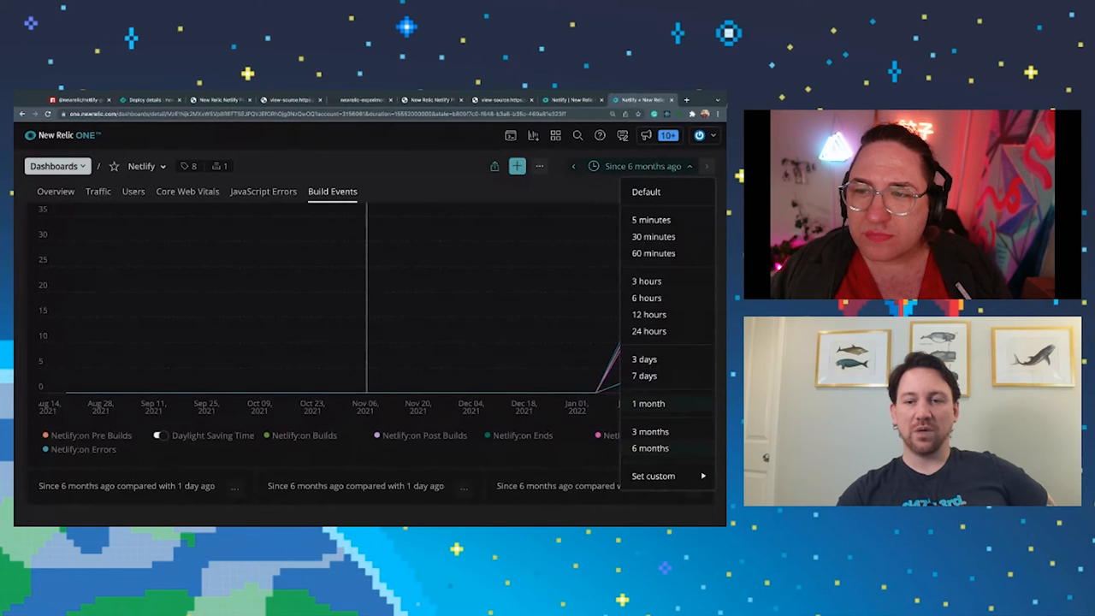
click(647, 403)
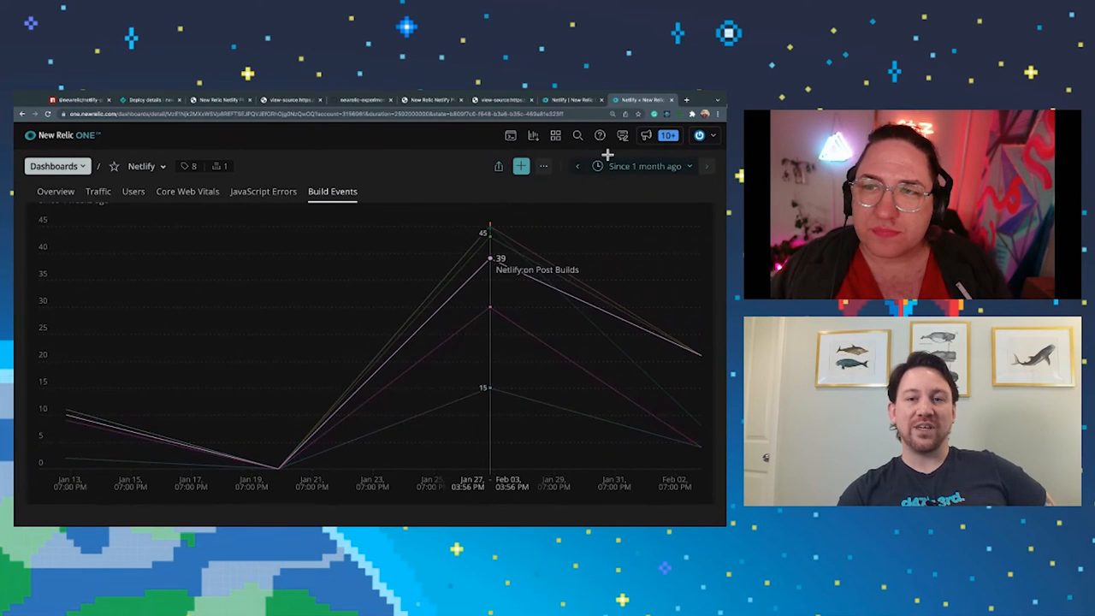
mouse_move(609, 368)
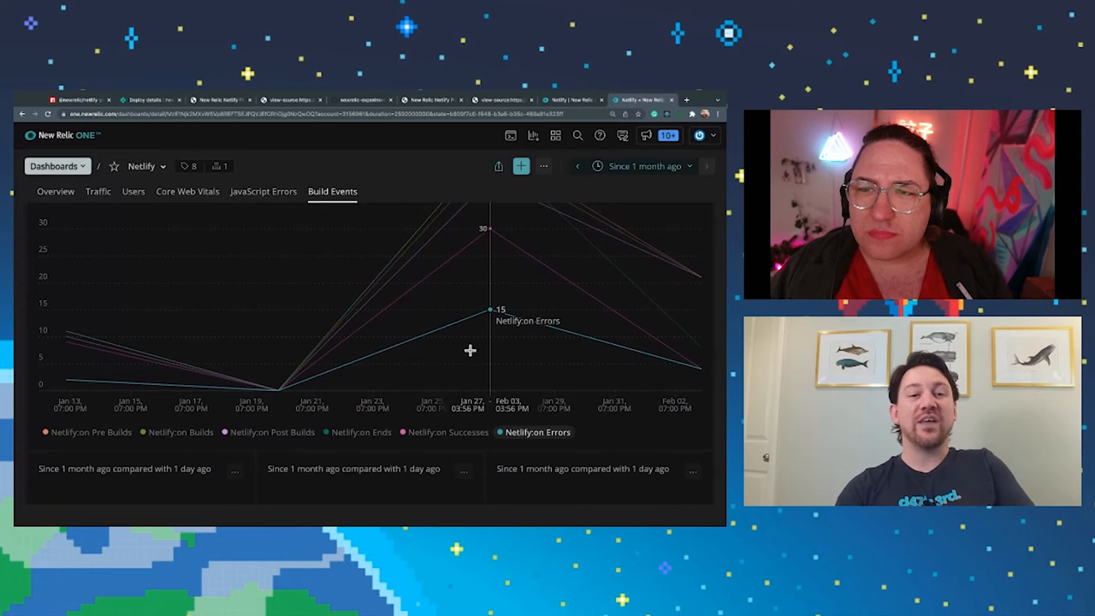
scroll(down, 3)
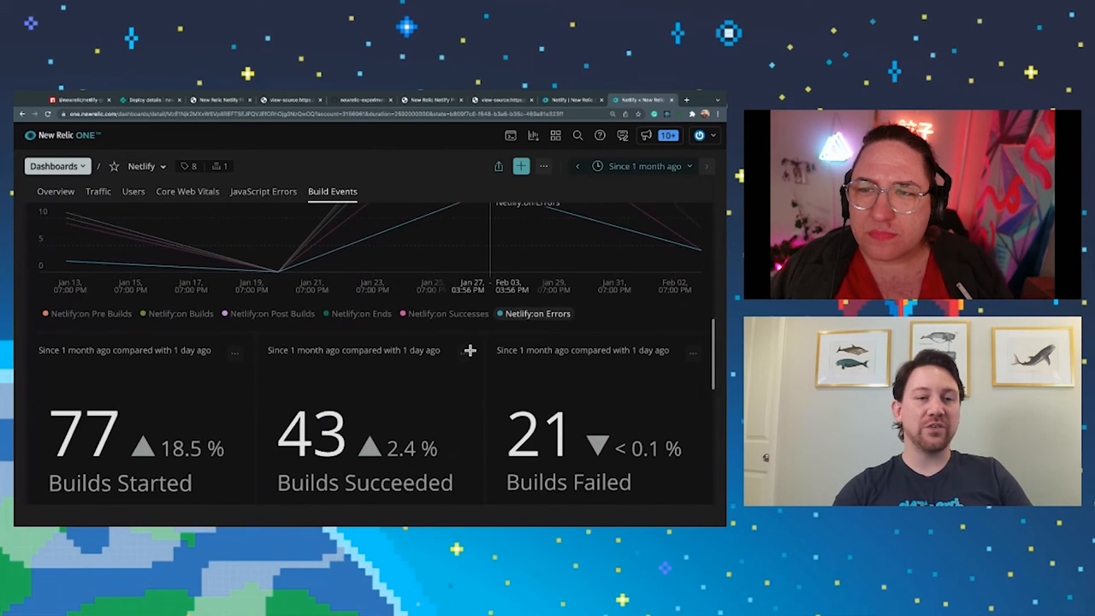
scroll(down, 3)
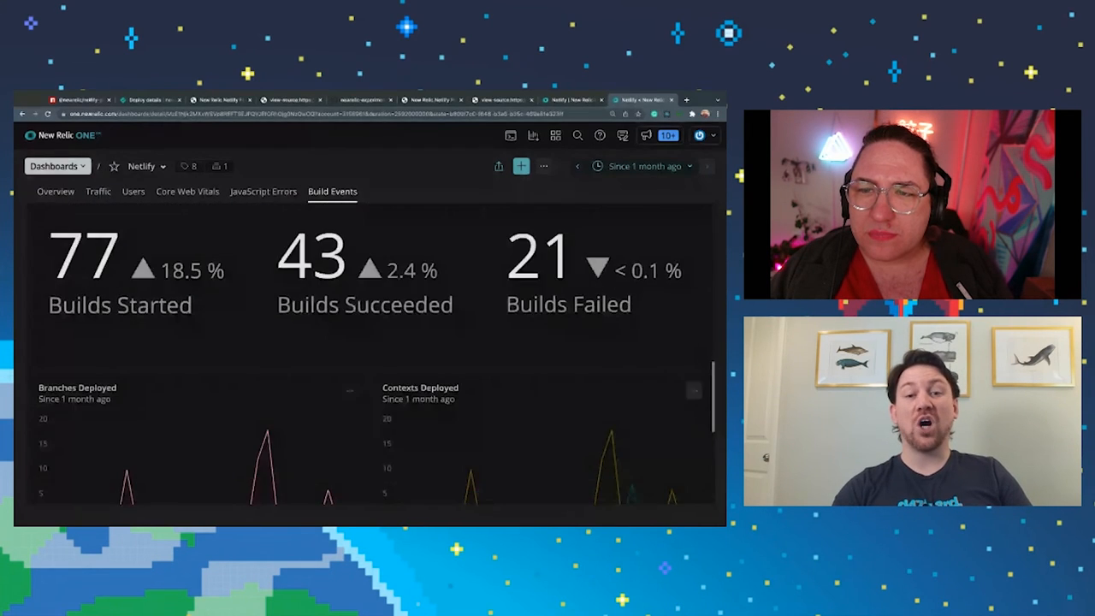
scroll(down, 3)
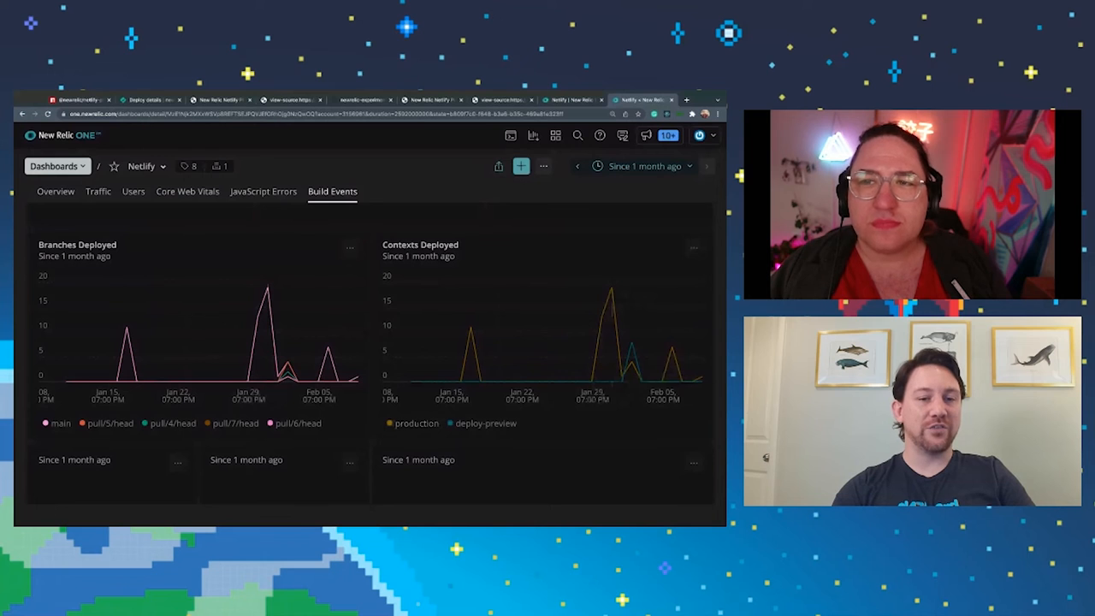
- Highlight the preview browser monitoring setting on npm, then return to the Build Events page
click(77, 100)
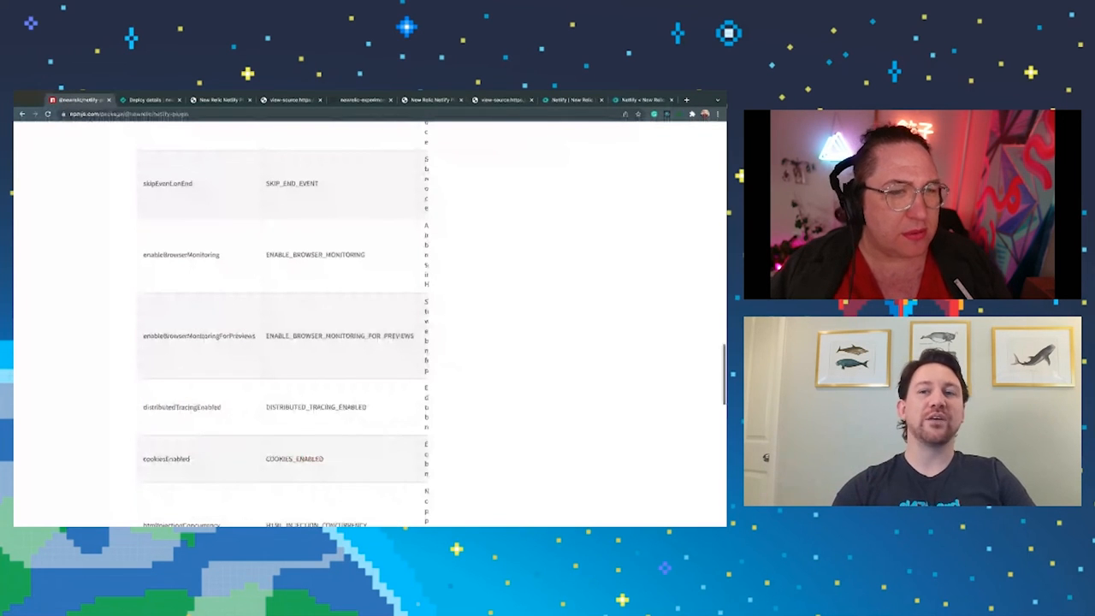
double_click(198, 336)
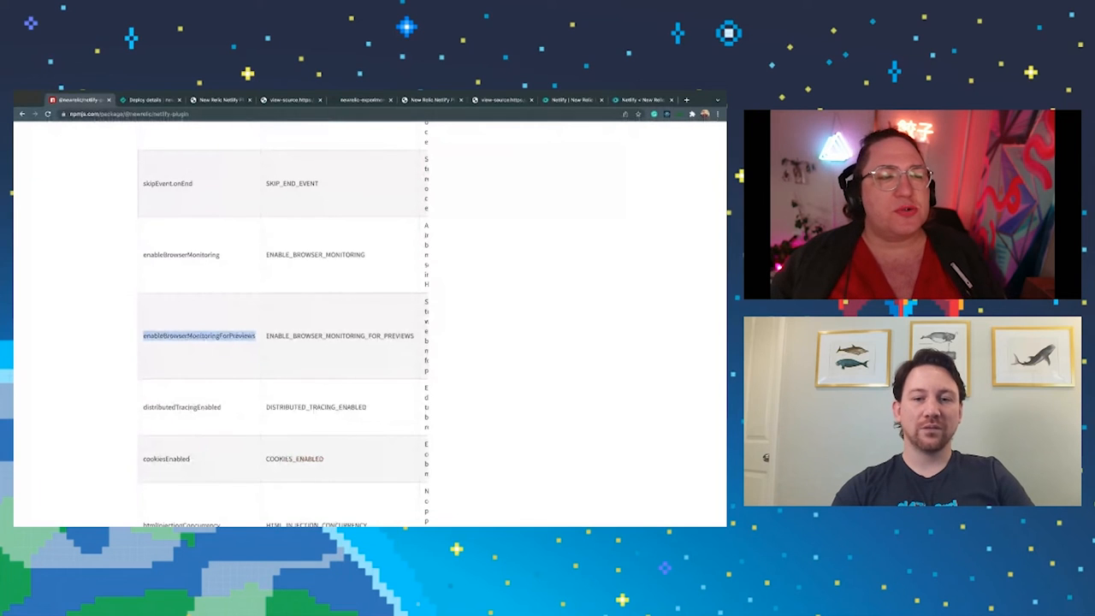
click(640, 100)
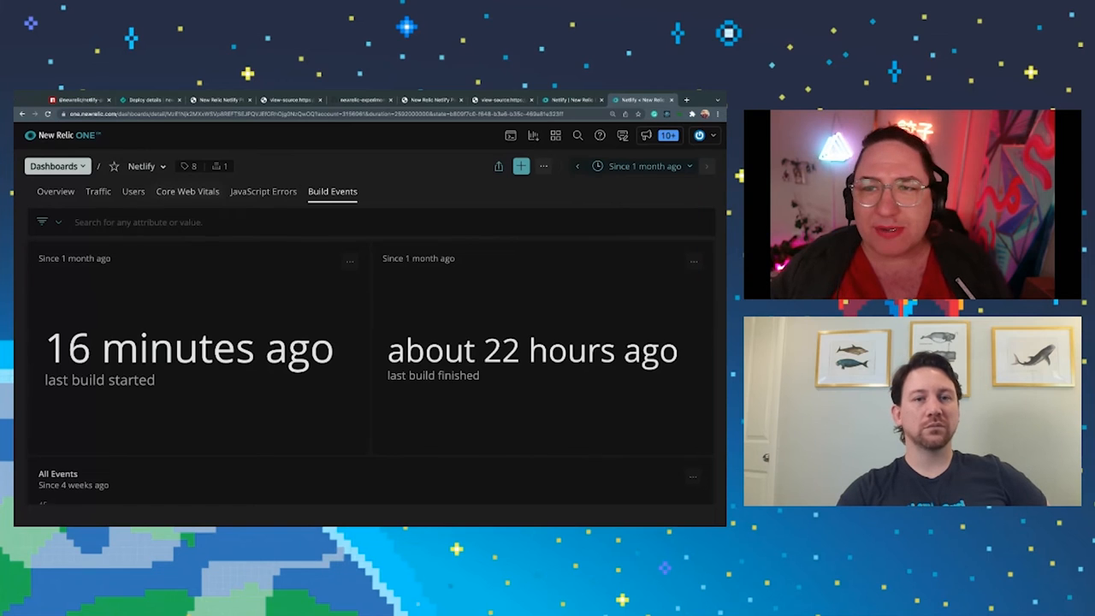
- Show the Traffic page again with page load times and the load time distribution heatmap
click(97, 191)
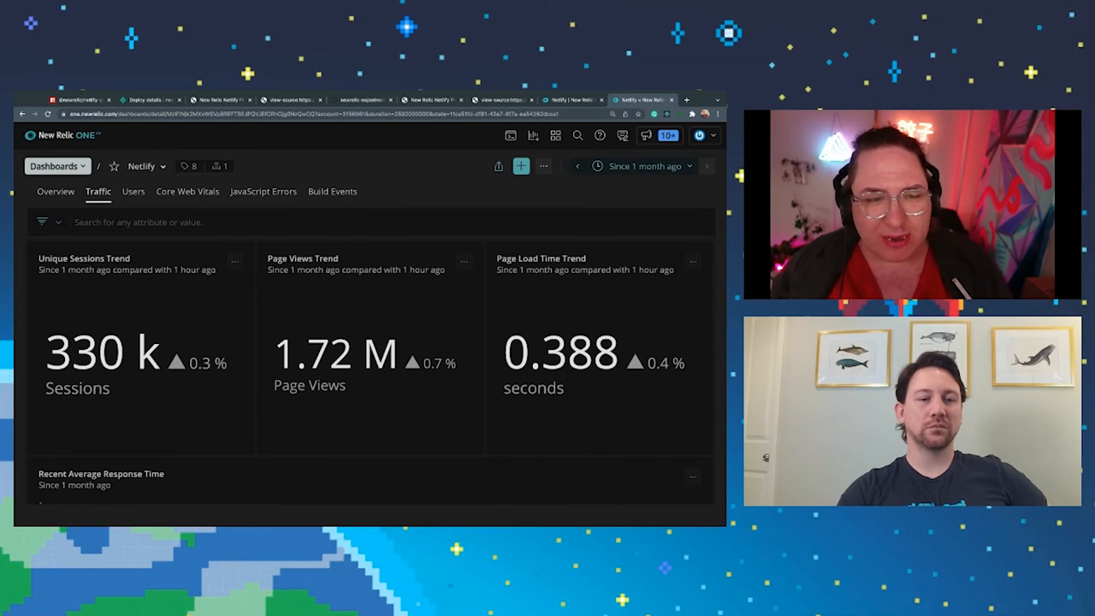
scroll(down, 3)
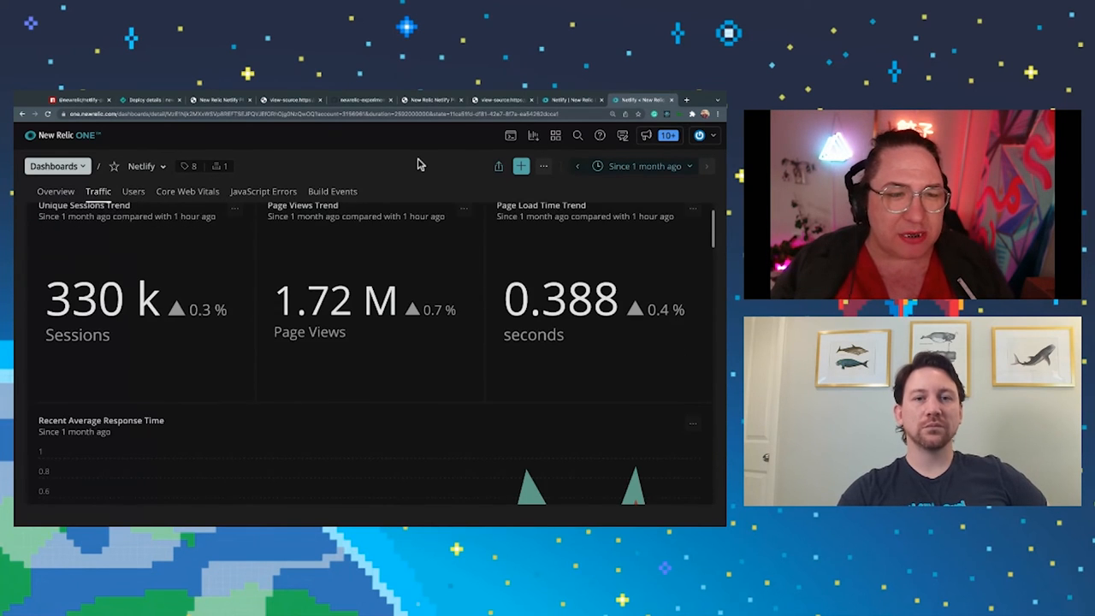
scroll(down, 3)
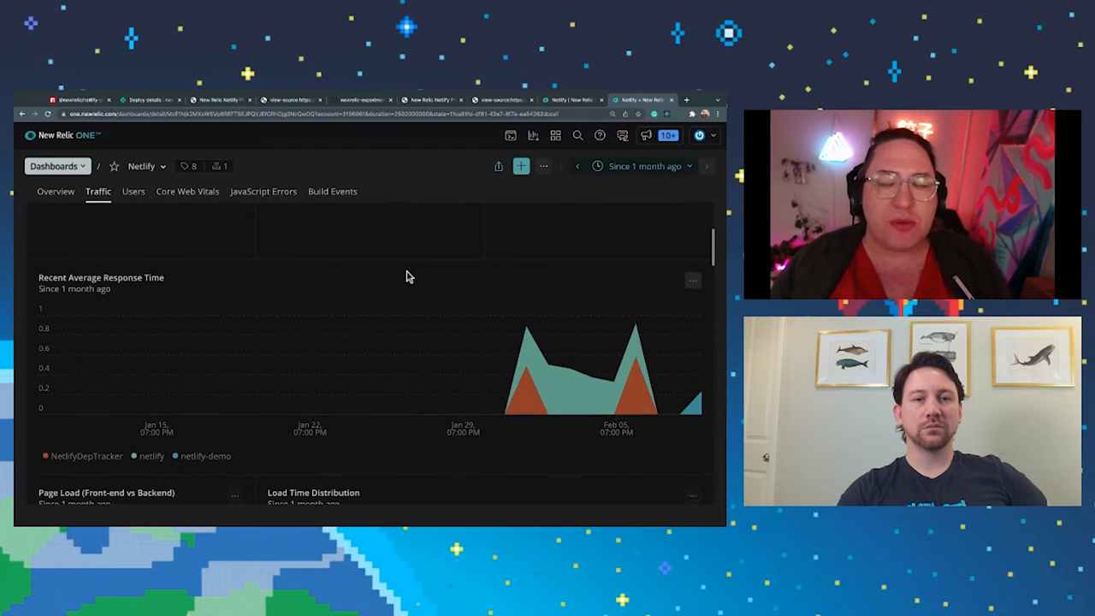
scroll(down, 3)
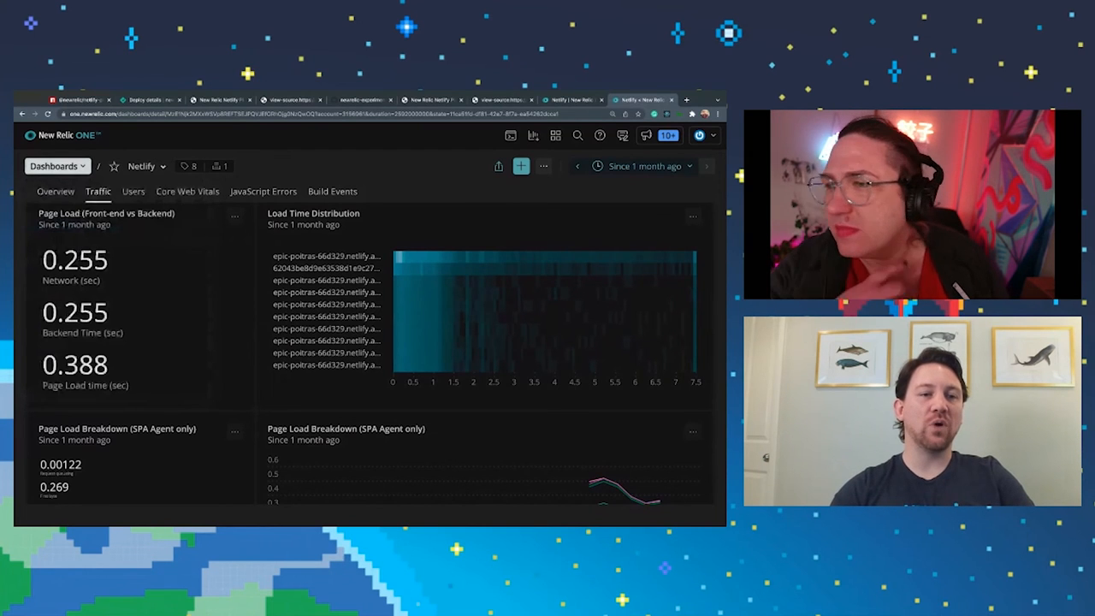
- Go to Errors Inbox and inspect the RangeError 'Invalid array length' occurrences and stack trace
click(57, 166)
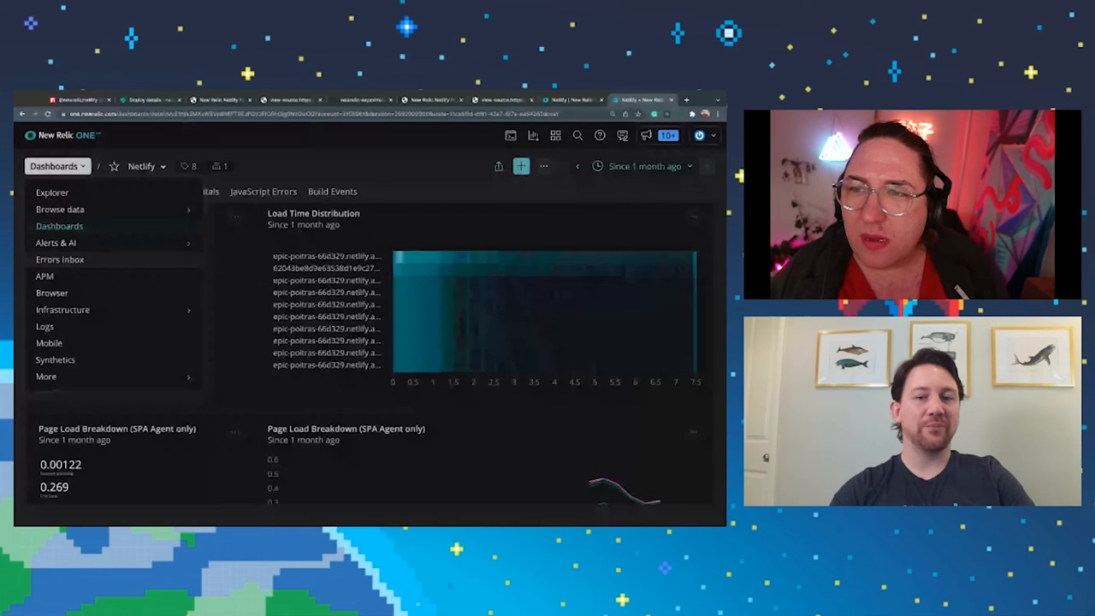
click(60, 261)
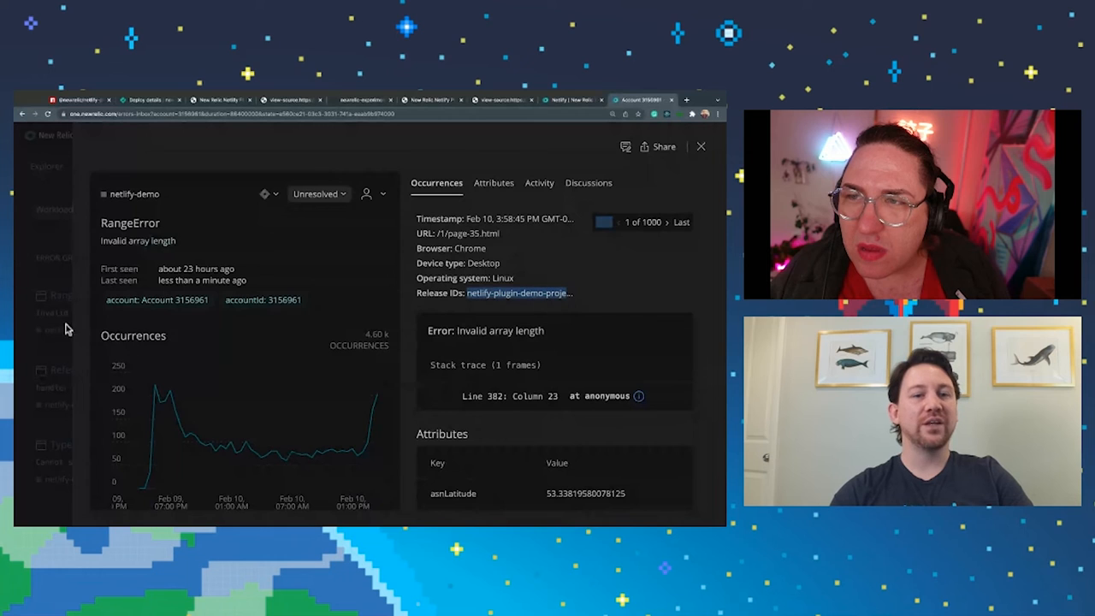
scroll(down, 3)
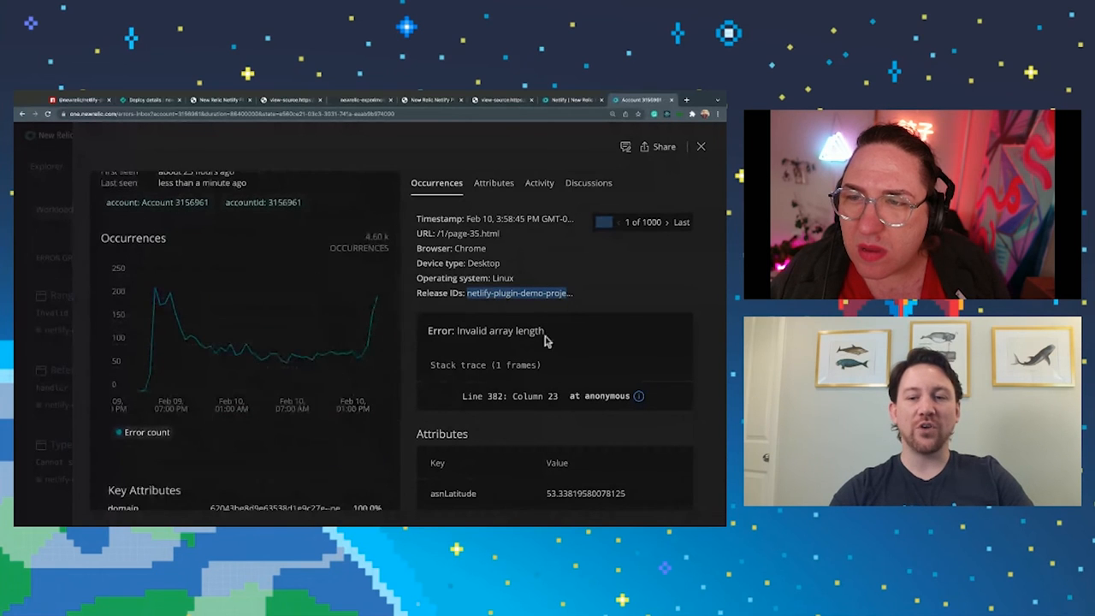
scroll(down, 3)
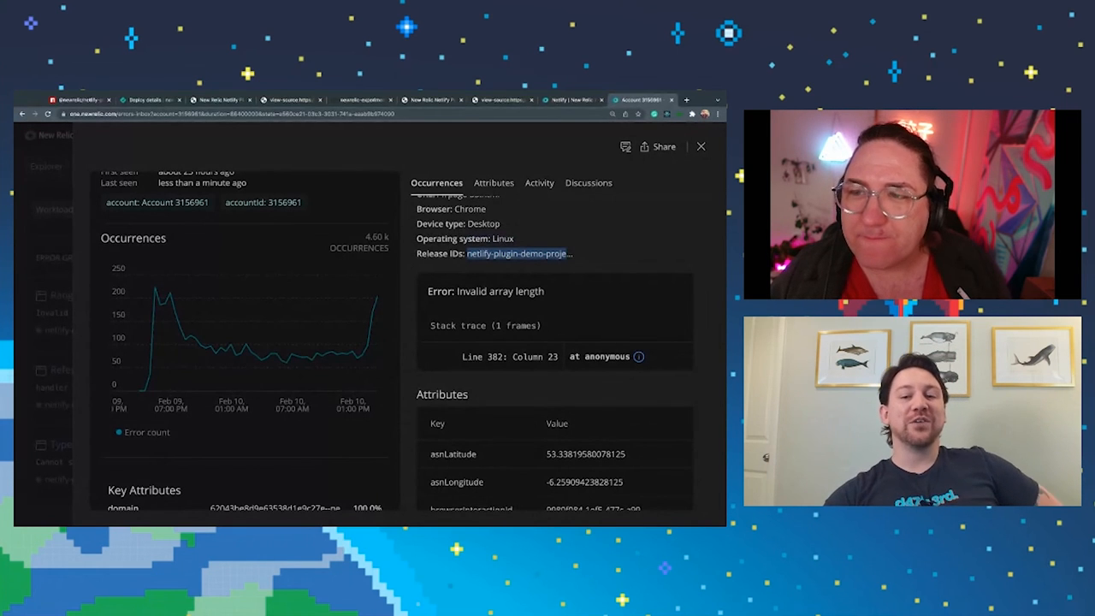
scroll(down, 3)
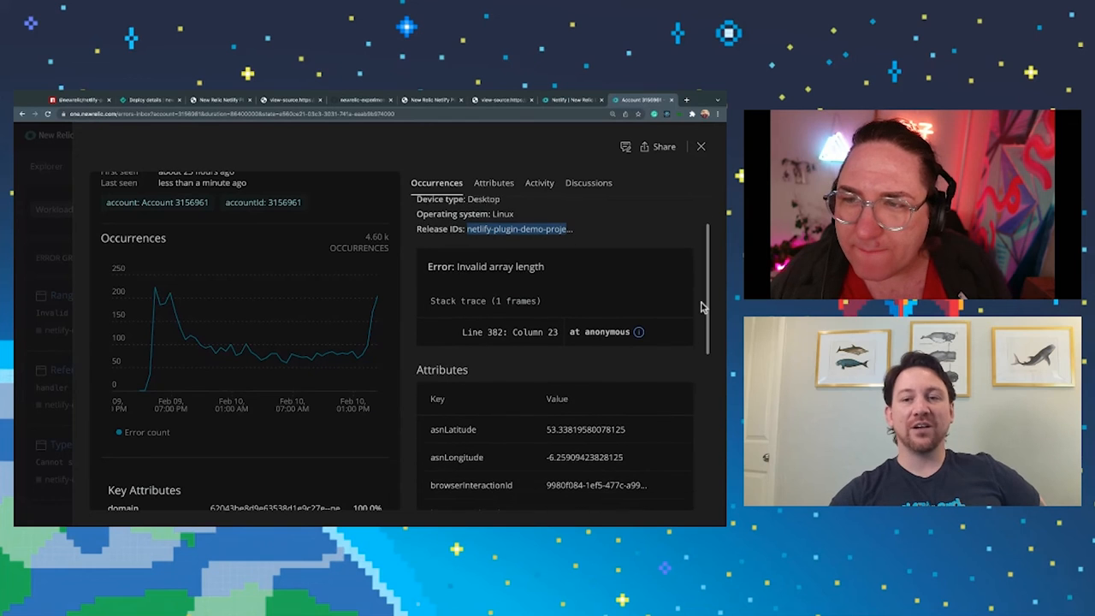
mouse_move(638, 332)
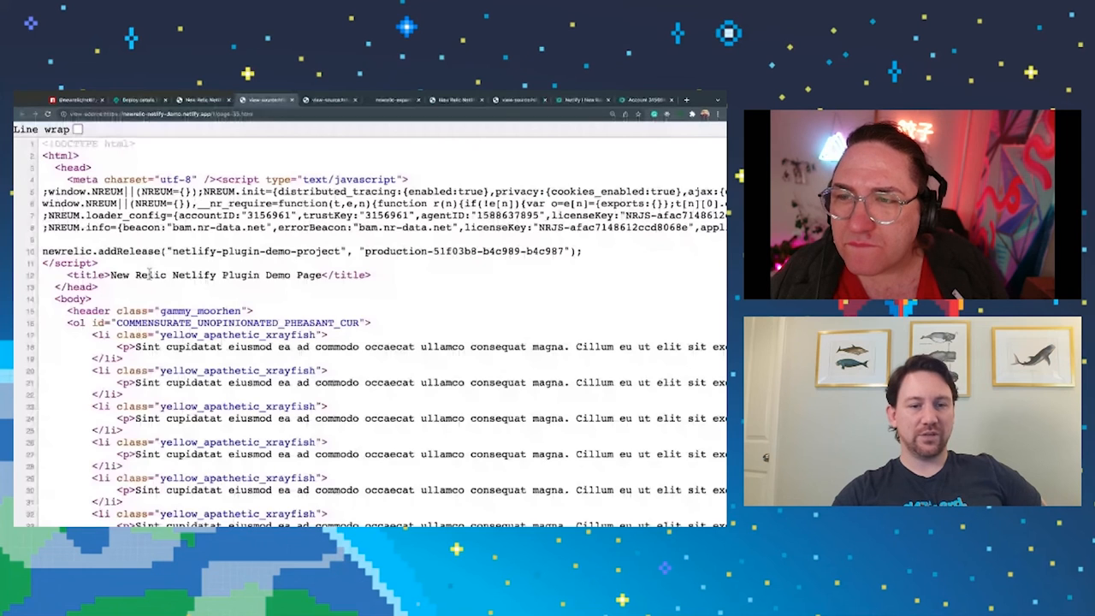
- Find the recursive array script at the bottom of the demo page source, then return to New Relic
scroll(down, 3)
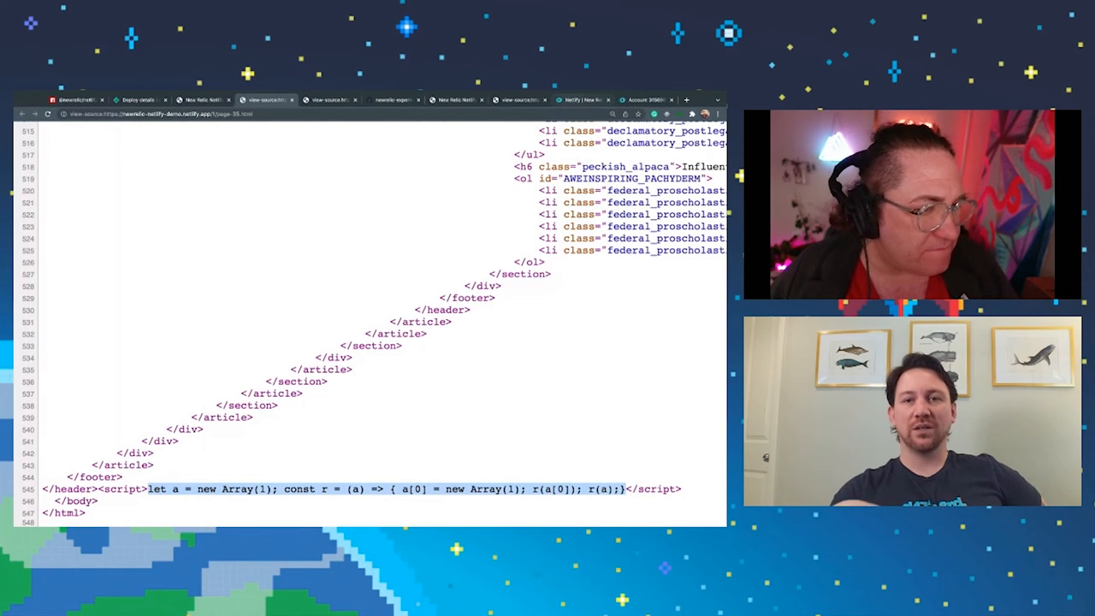
click(641, 99)
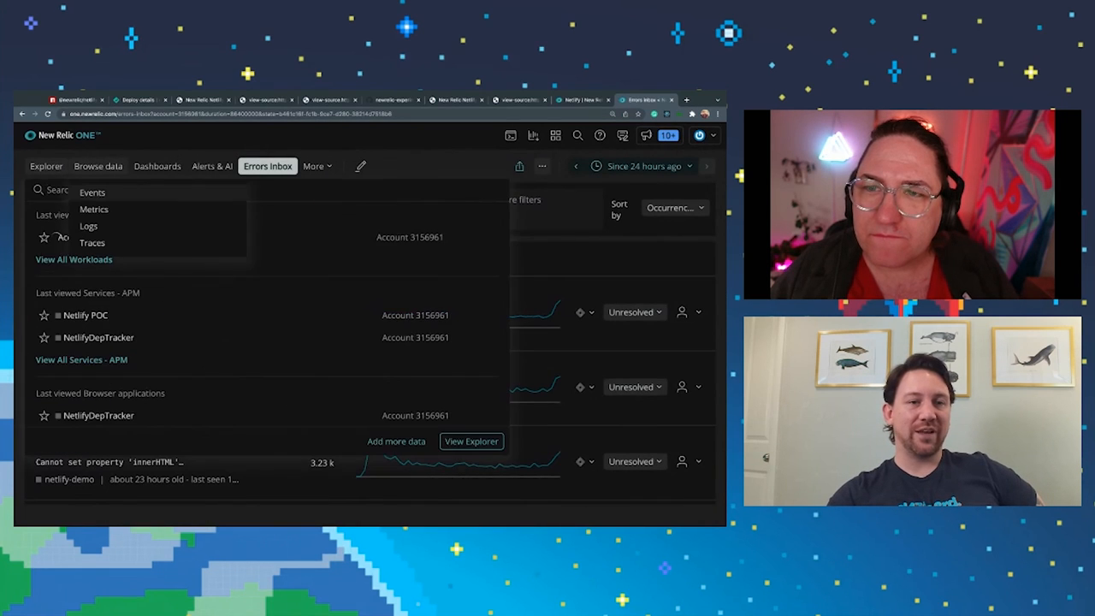
- Show the data explorer listing browser event types
click(472, 442)
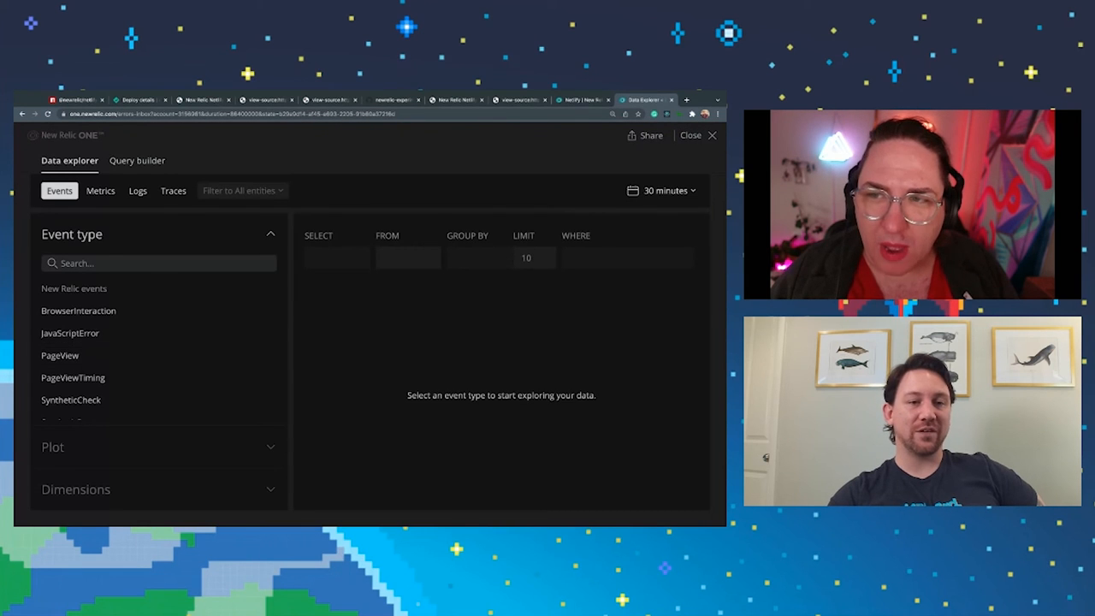
scroll(down, 3)
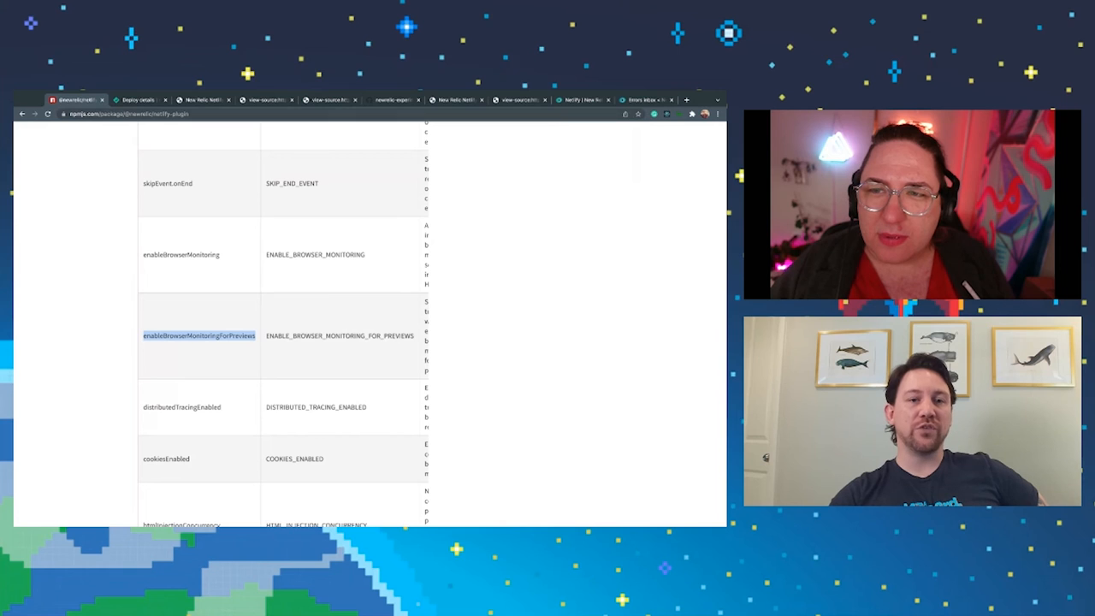
- Return to the newrelic-netlify-demo deploy list, then show the plugin's GitHub repository
click(137, 99)
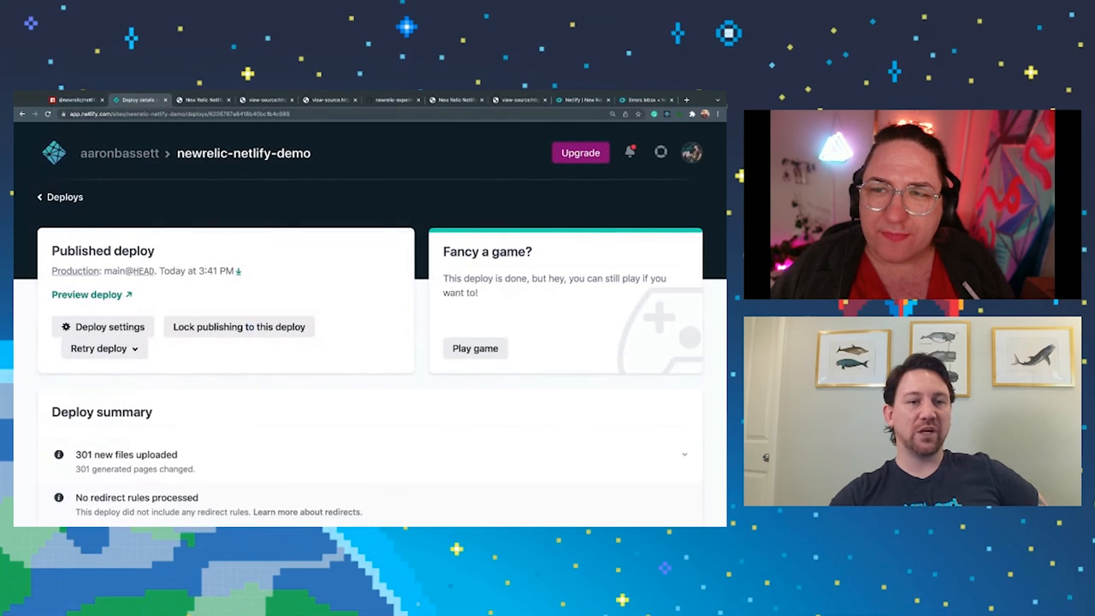
click(66, 196)
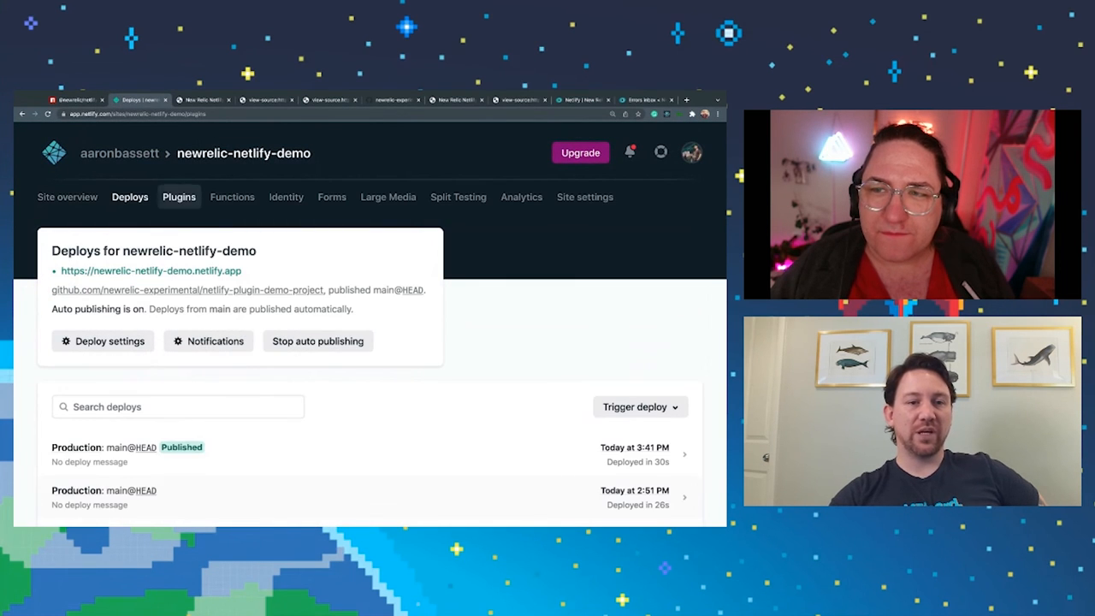
click(178, 197)
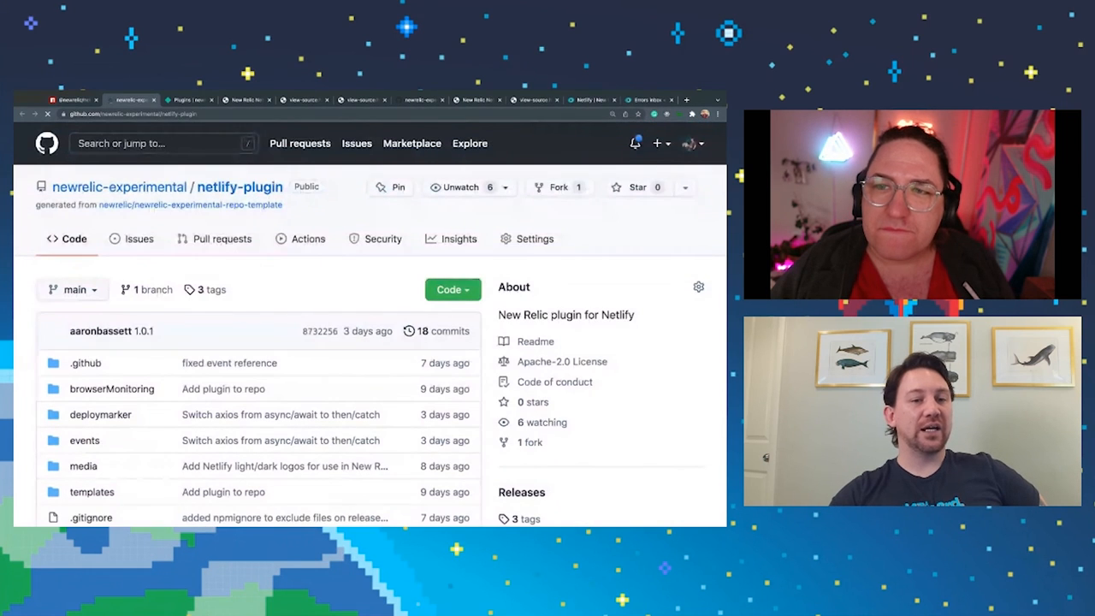
- Scroll the netlify-plugin repository down to its README heading, badges and intro text
scroll(down, 3)
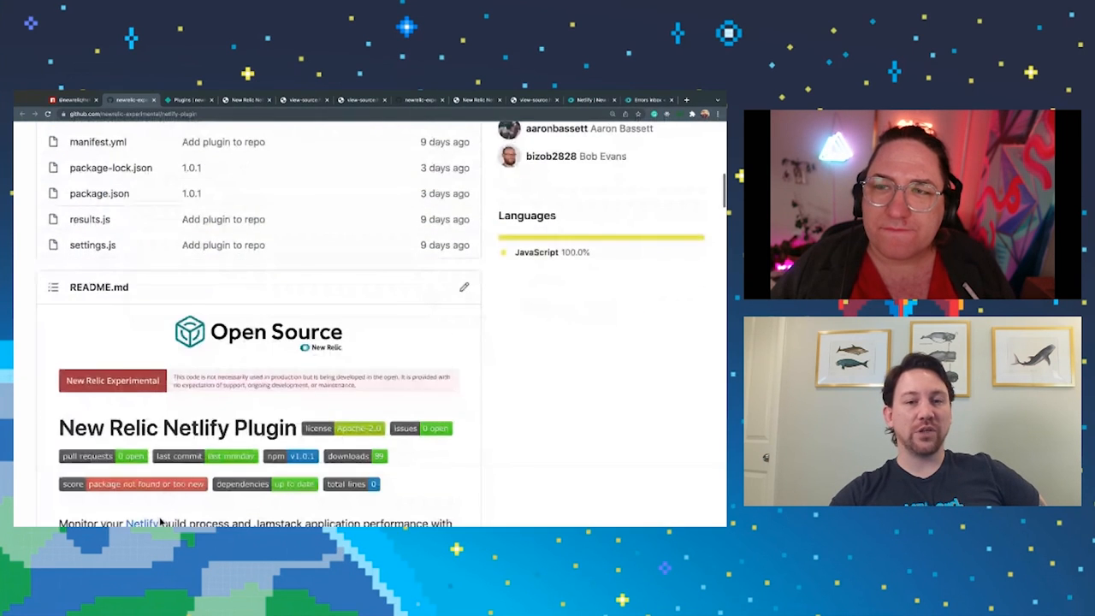
scroll(down, 3)
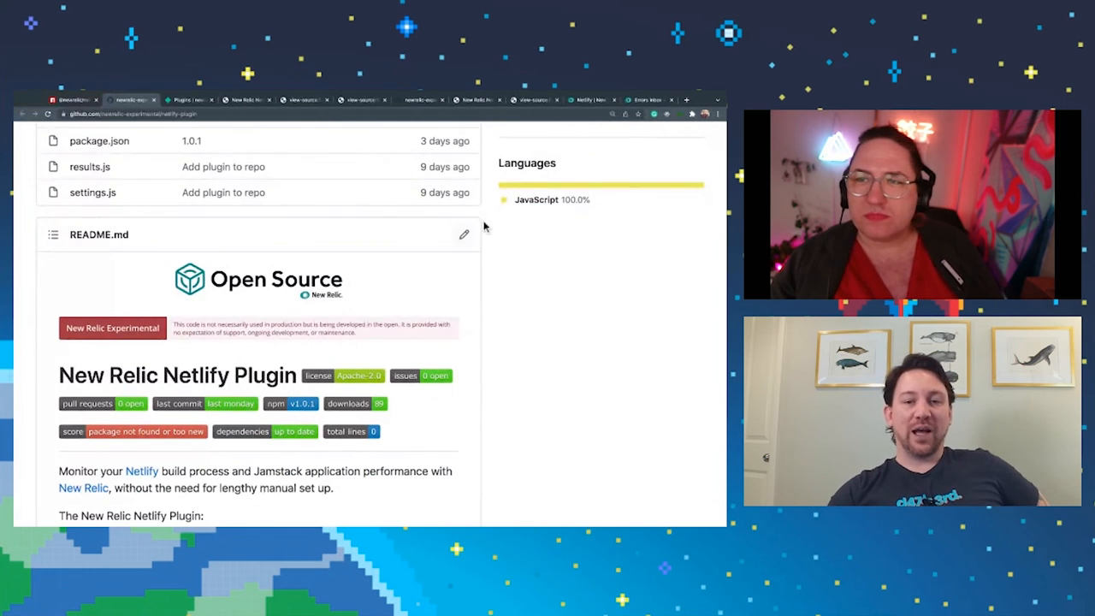
mouse_move(460, 238)
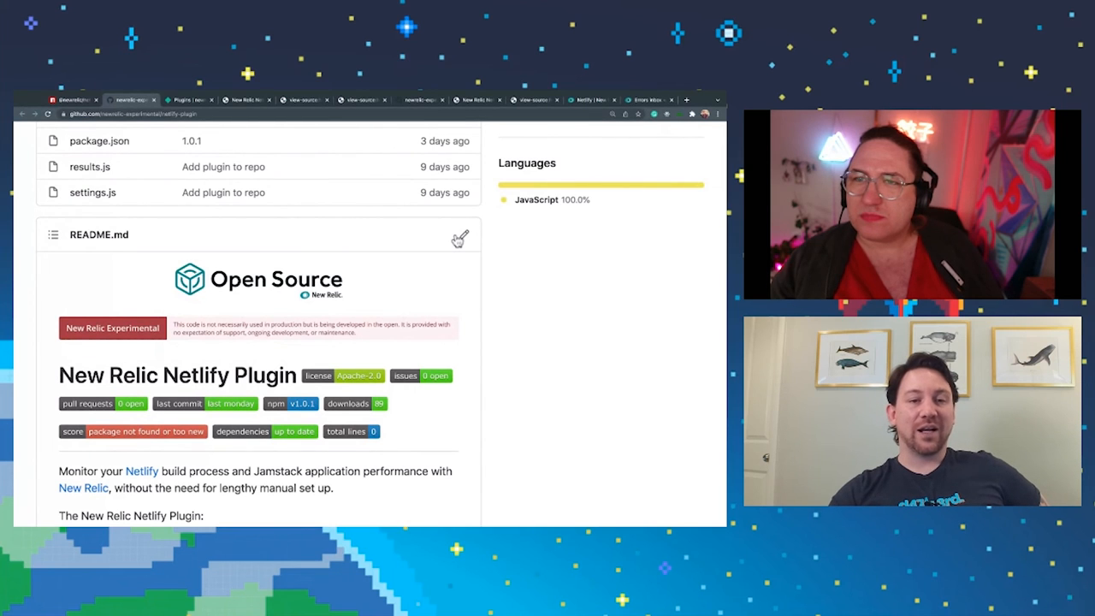
mouse_move(553, 279)
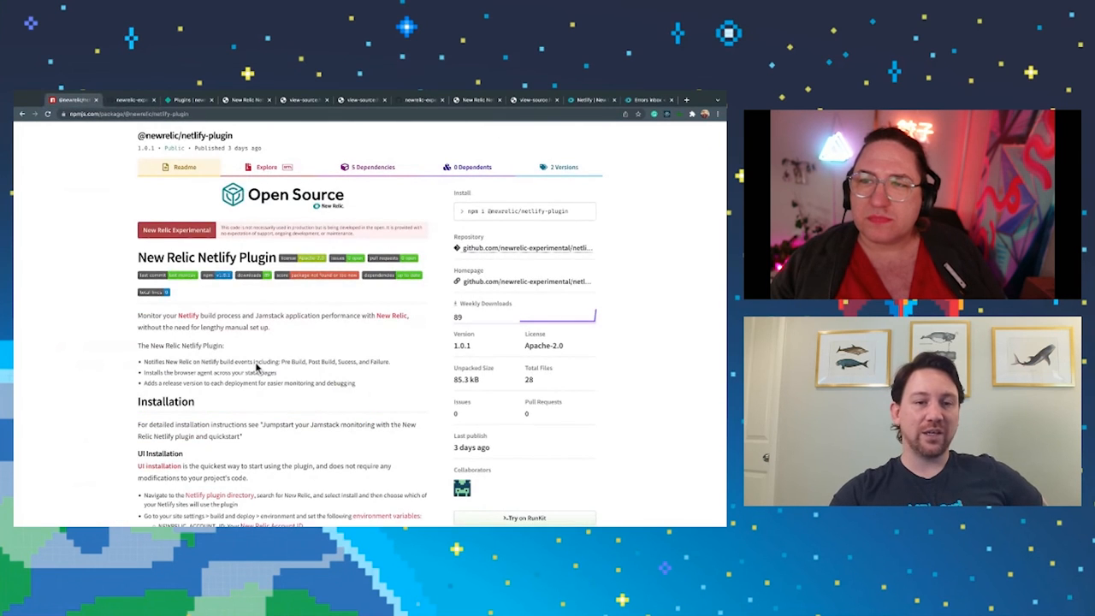
scroll(down, 3)
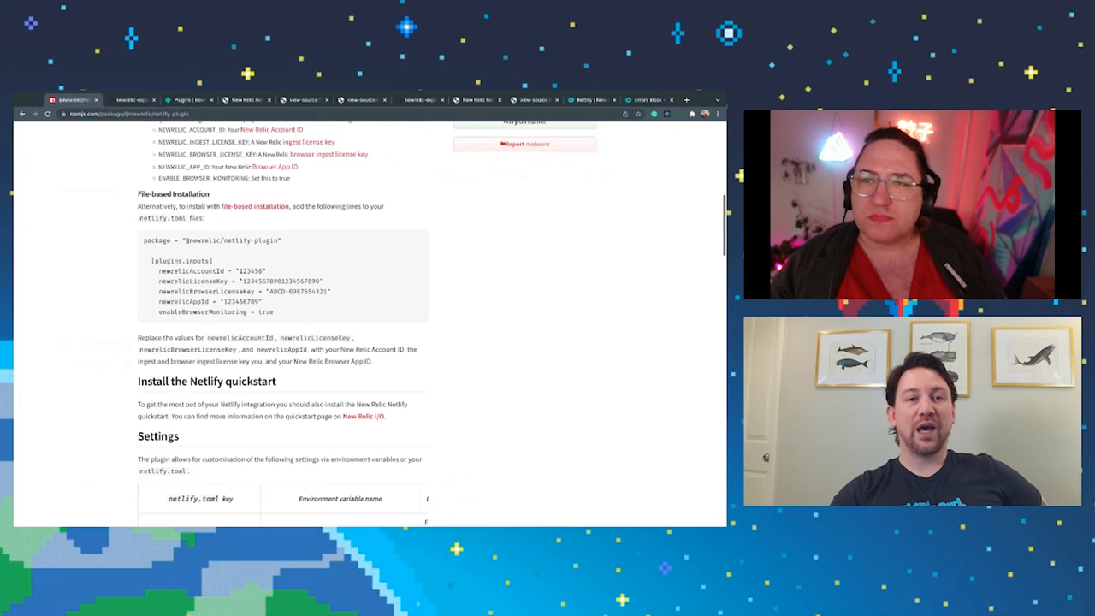
click(187, 100)
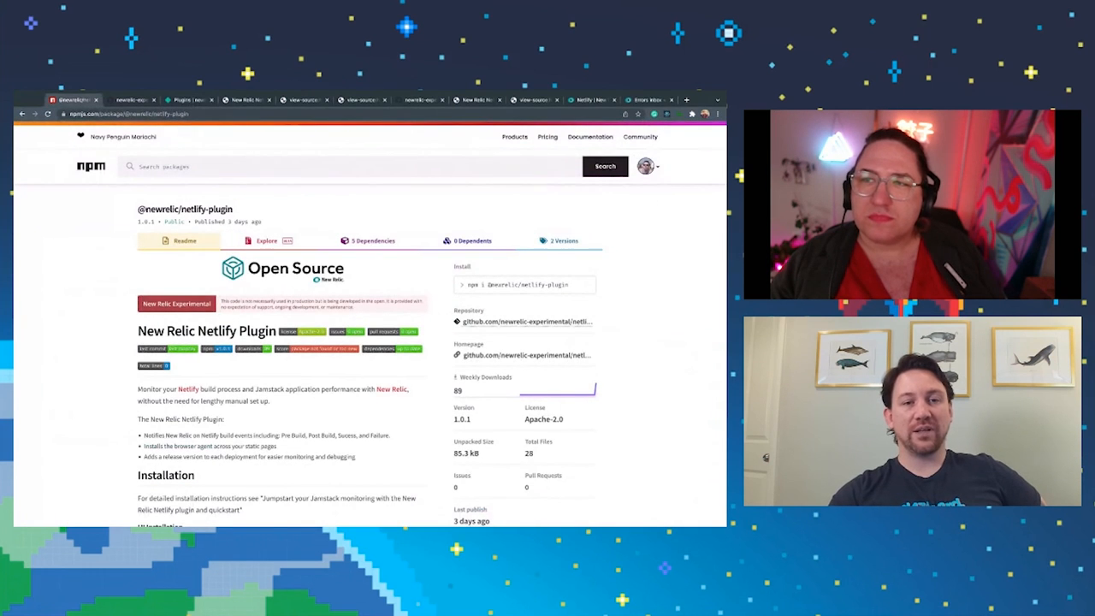
double_click(185, 208)
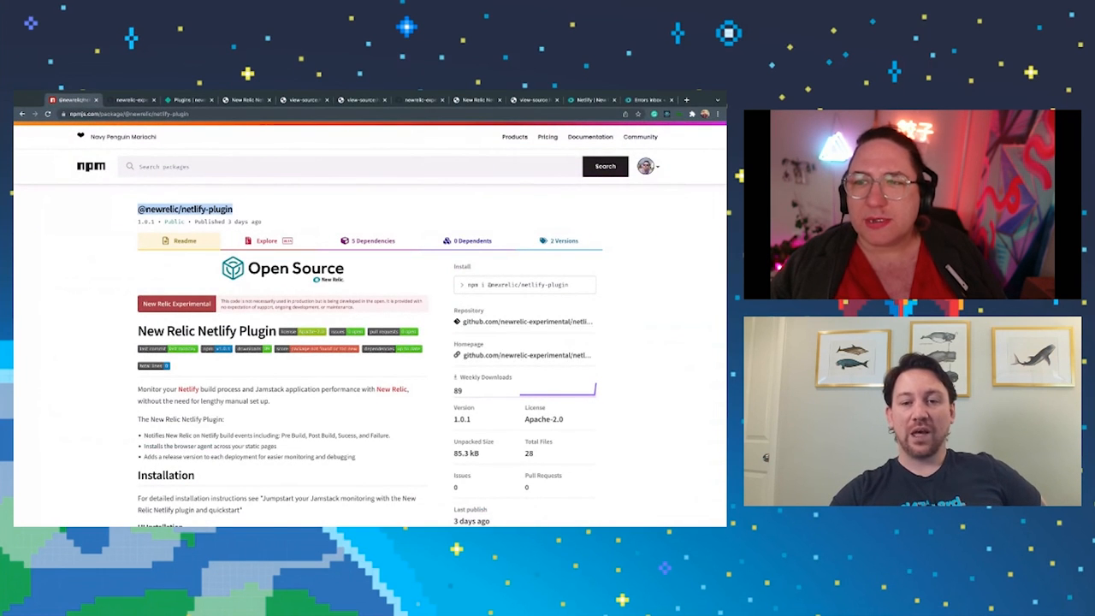